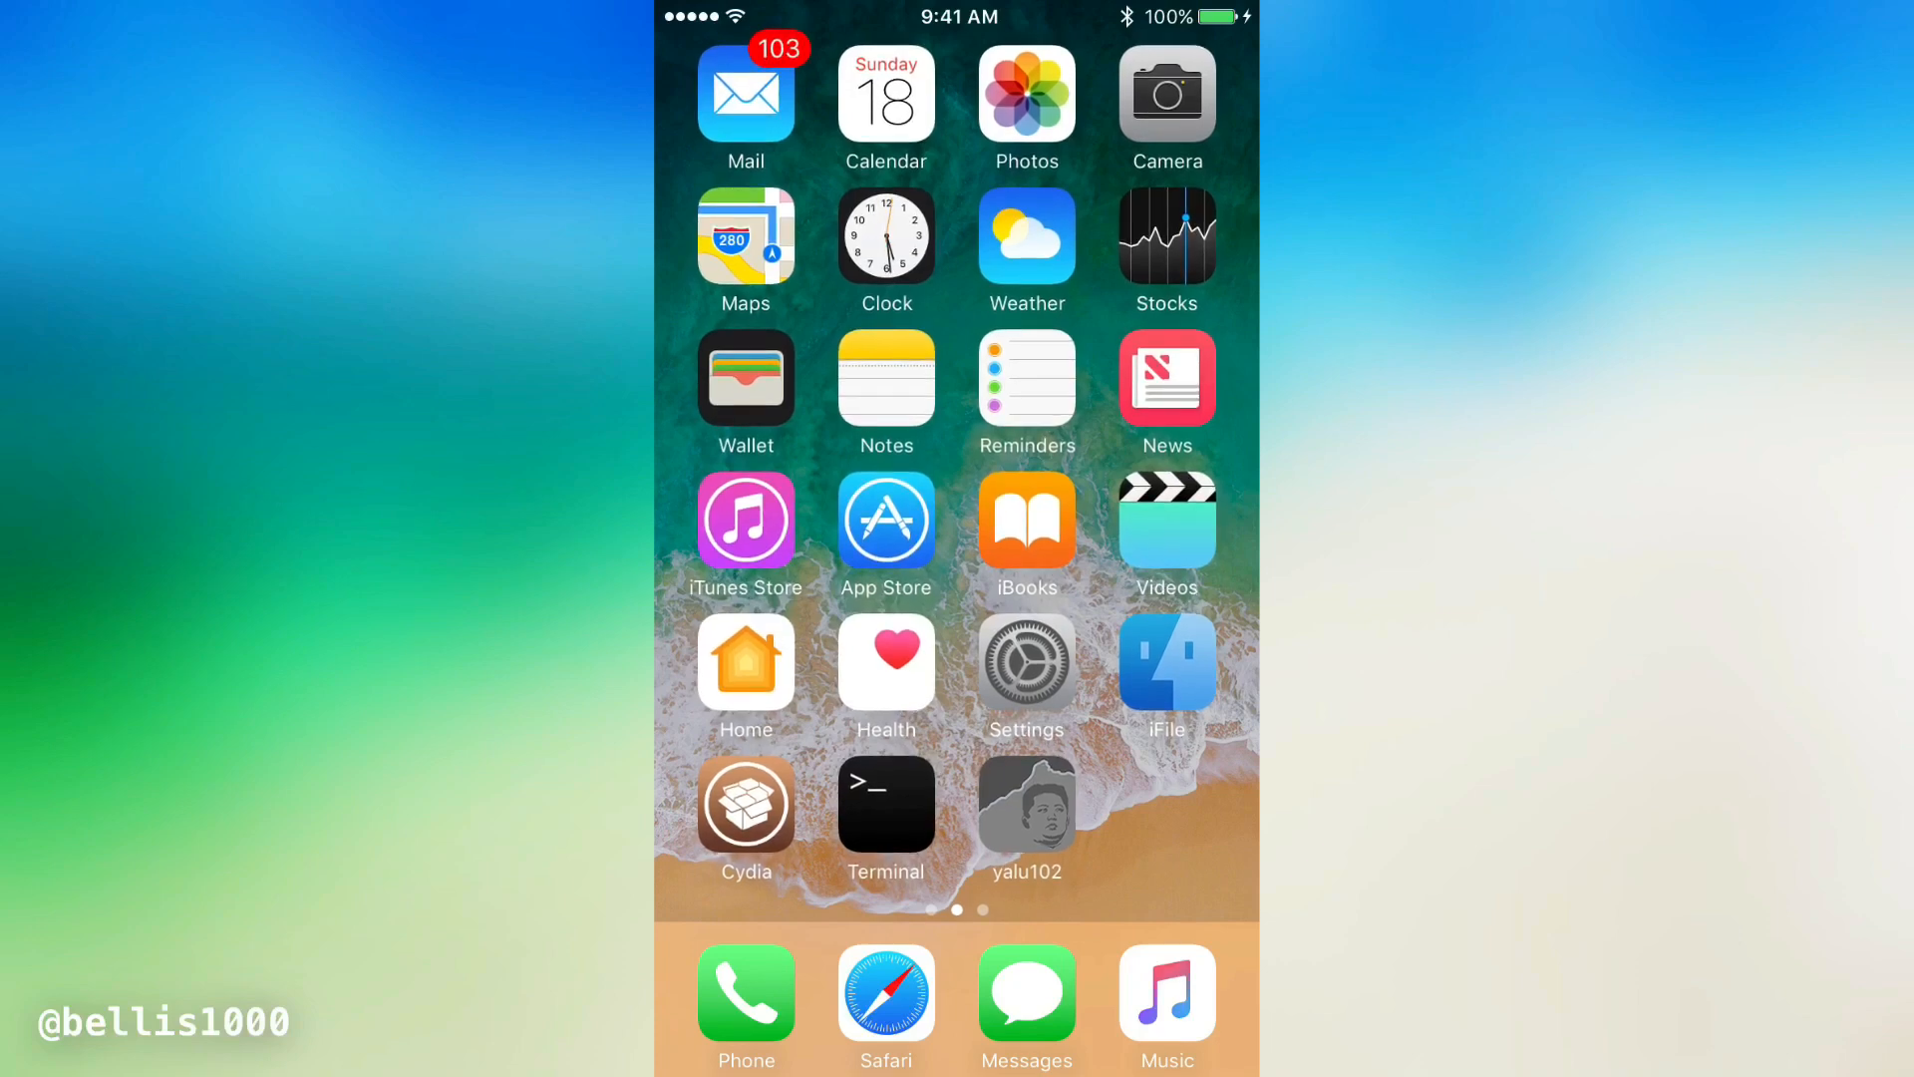
# Browse the cydia.radare.org source's full package list down to the R entries, radare2 and radare2-arm32
pyautogui.click(745, 800)
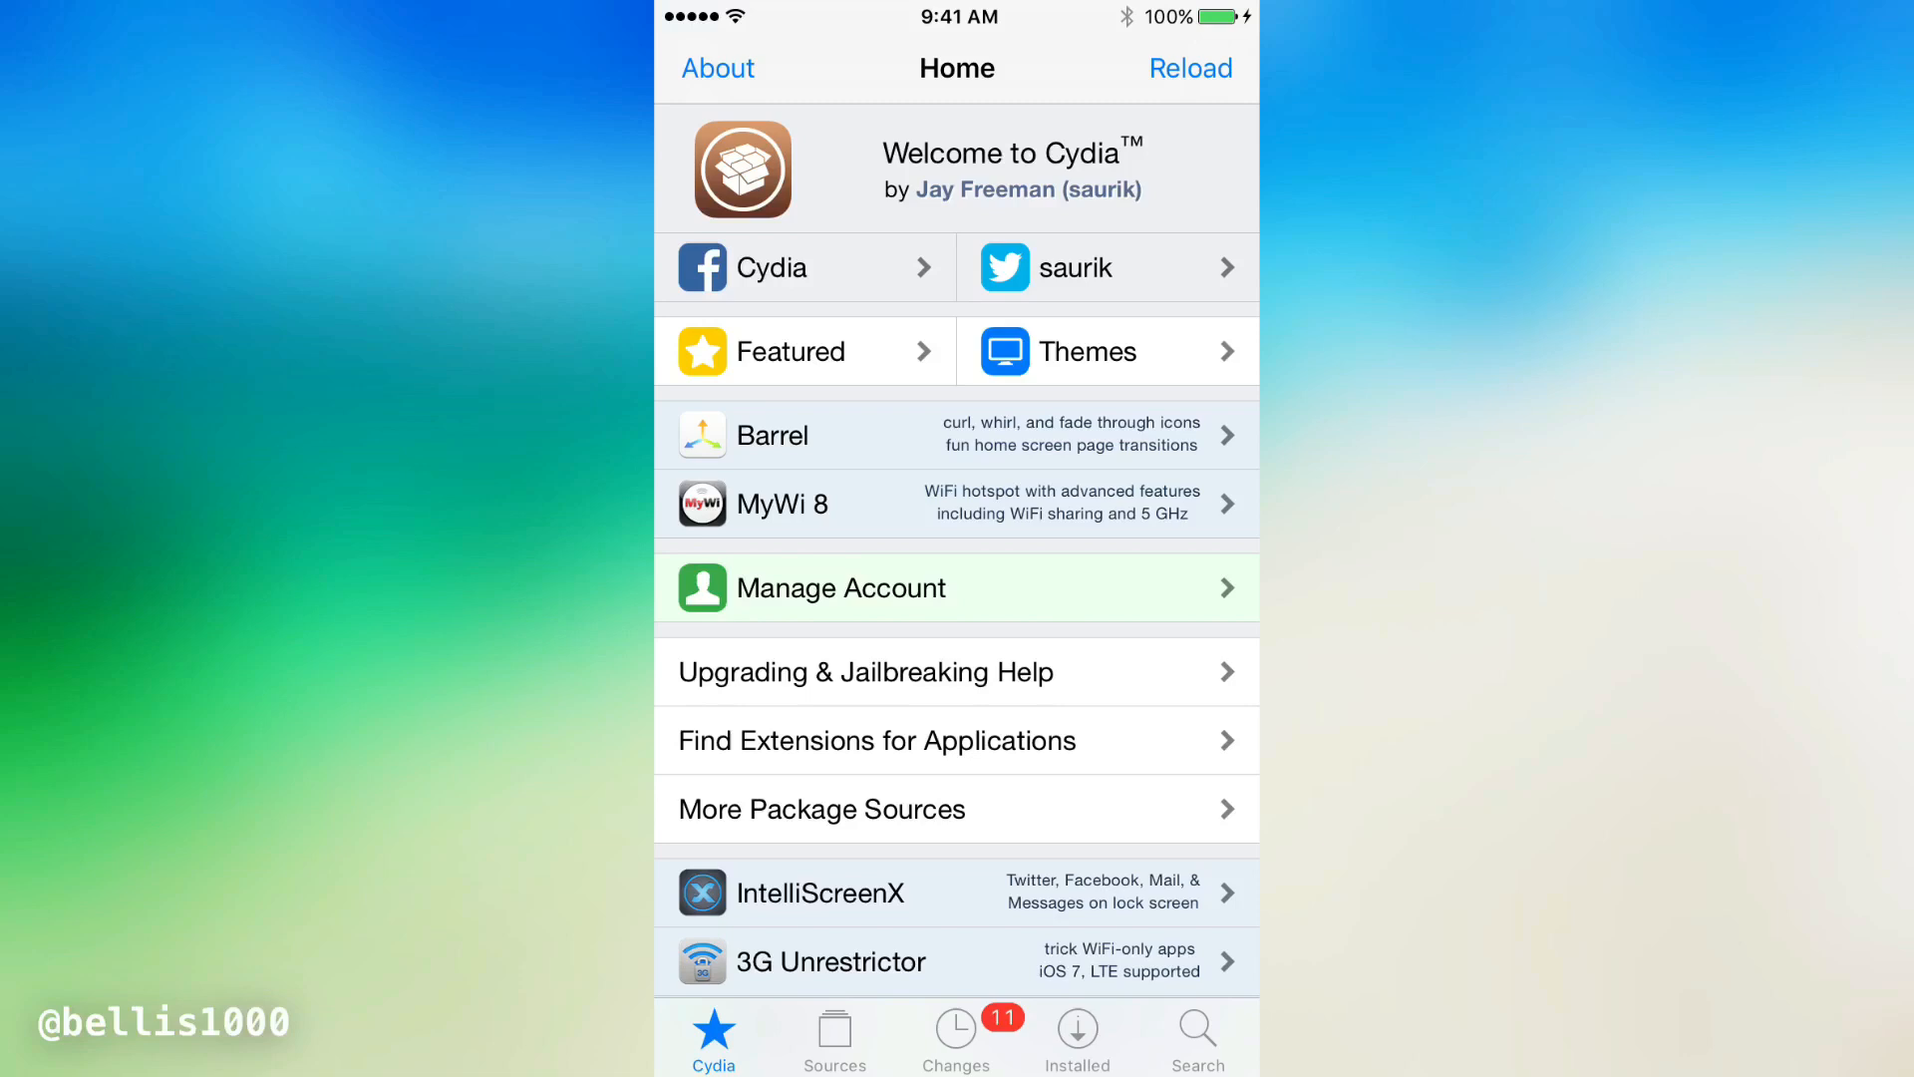
pyautogui.click(833, 1038)
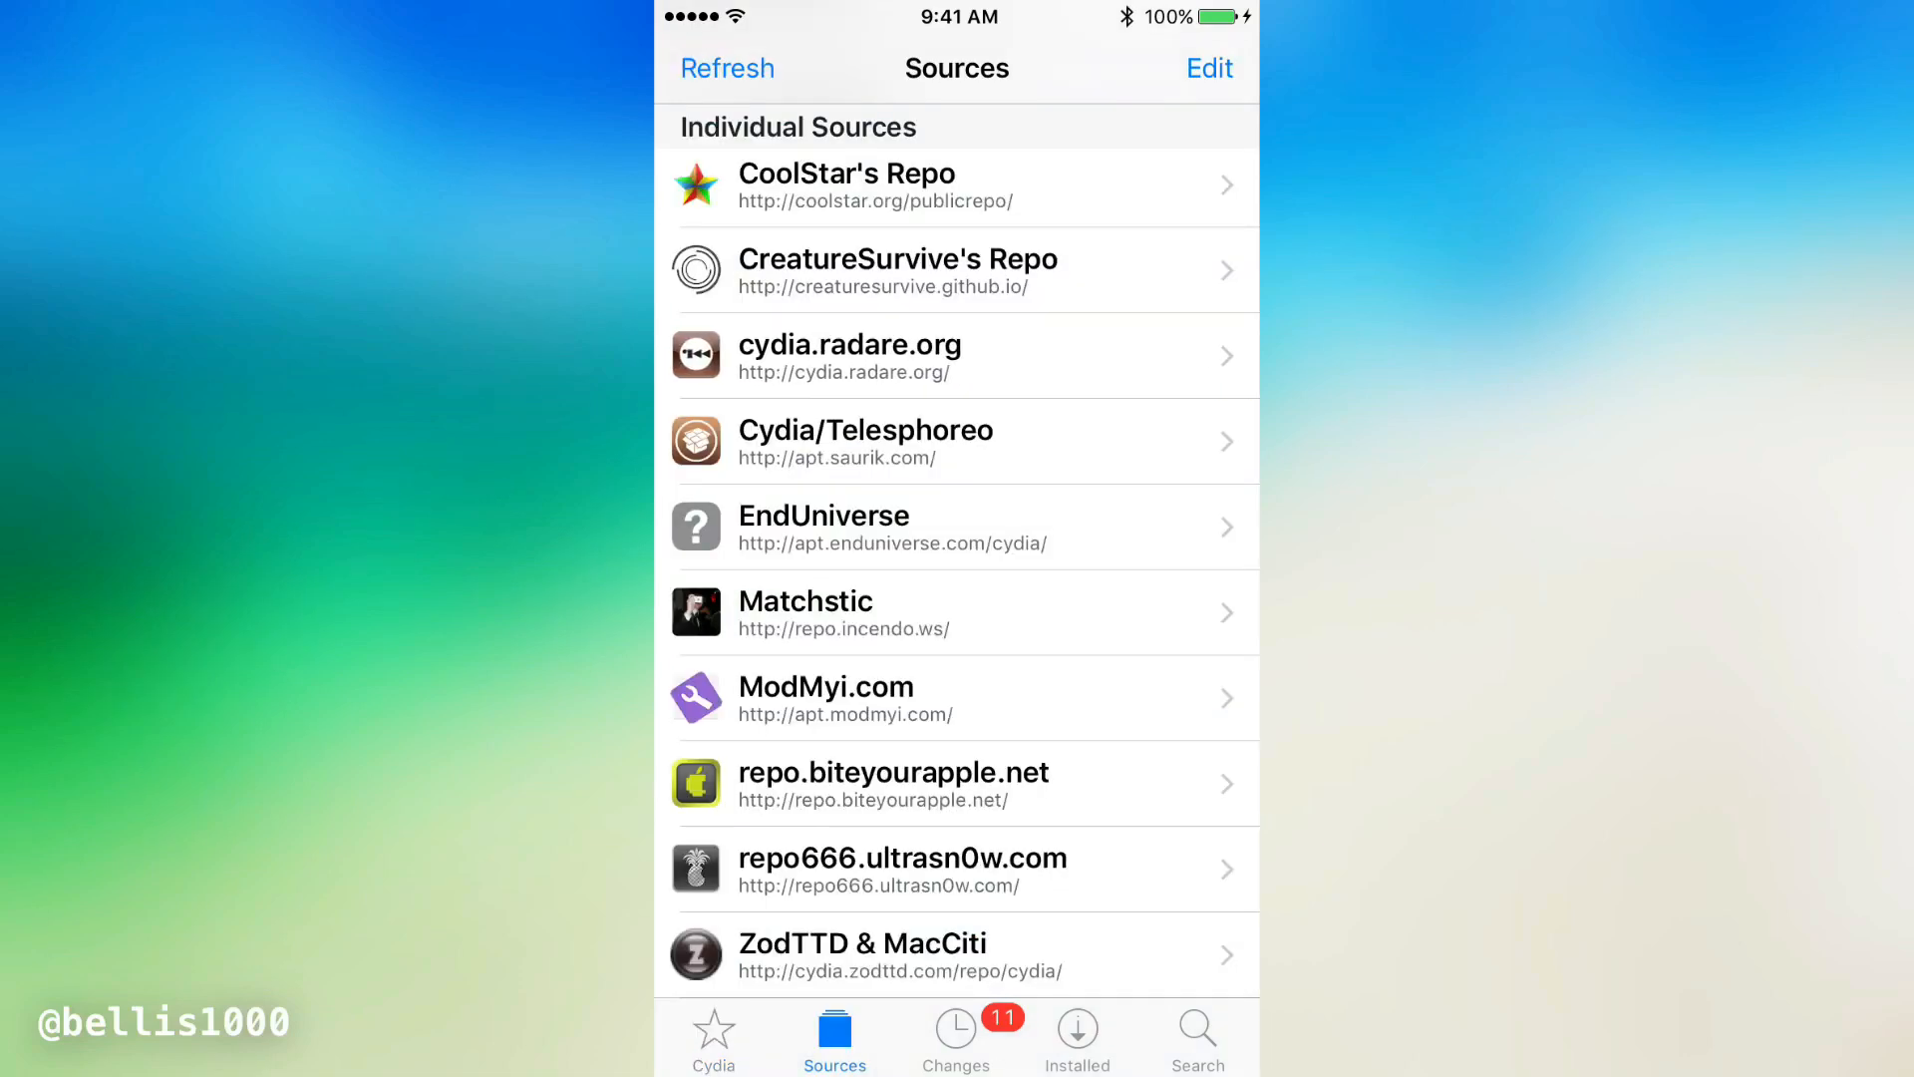
pyautogui.click(958, 355)
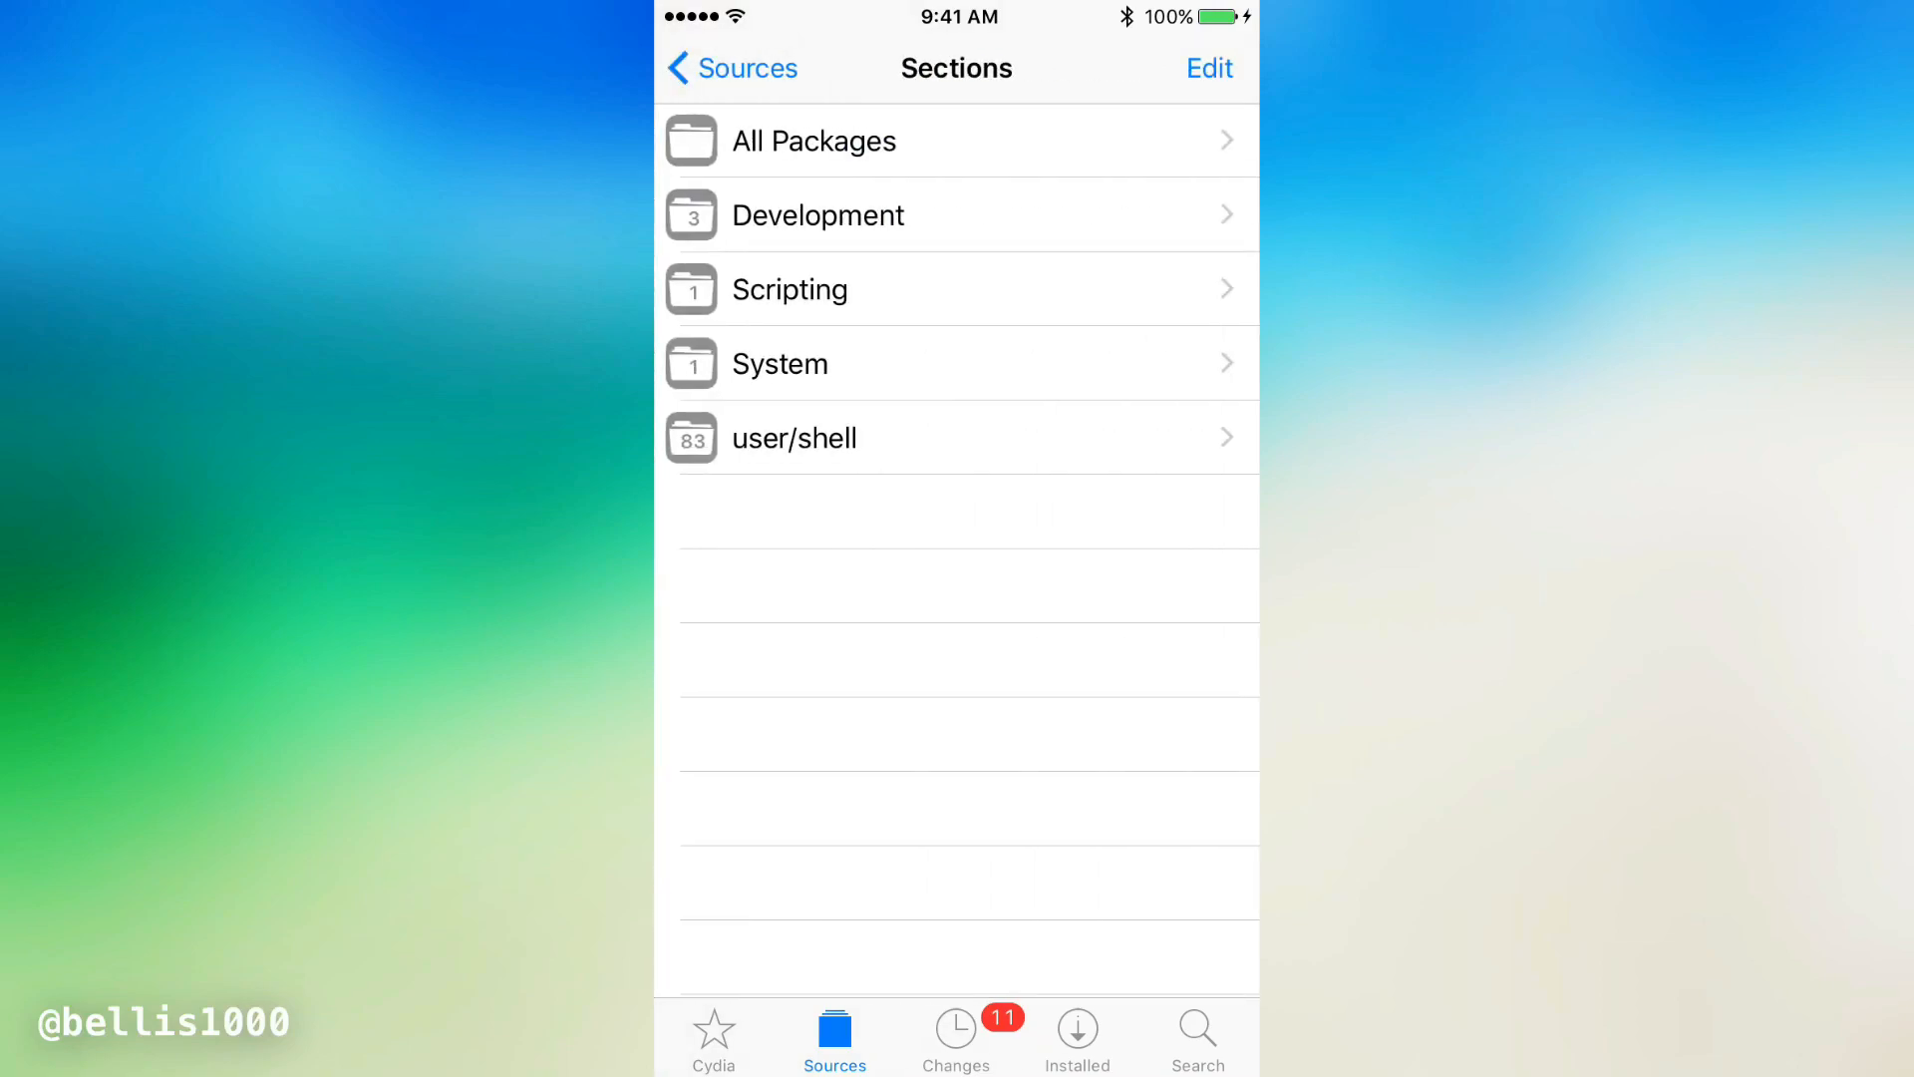
pyautogui.click(815, 140)
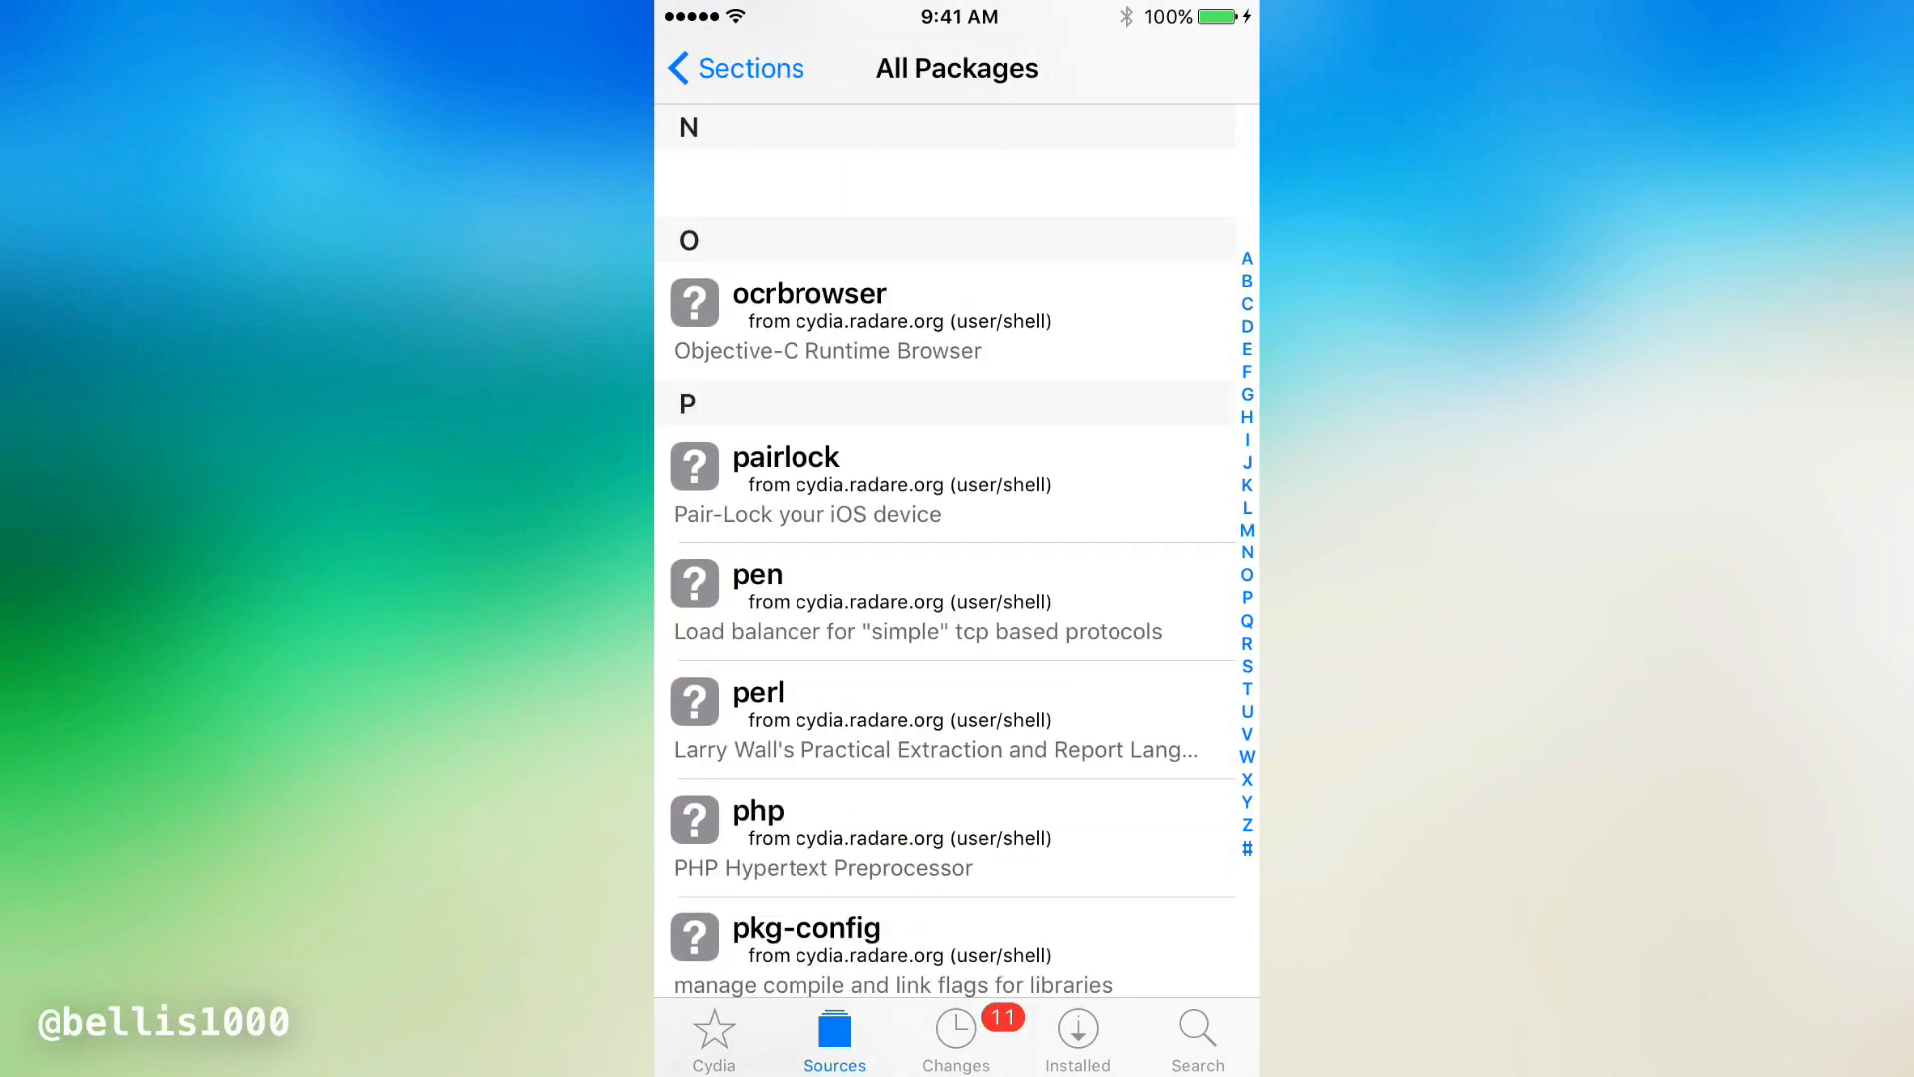
pyautogui.scroll(-3)
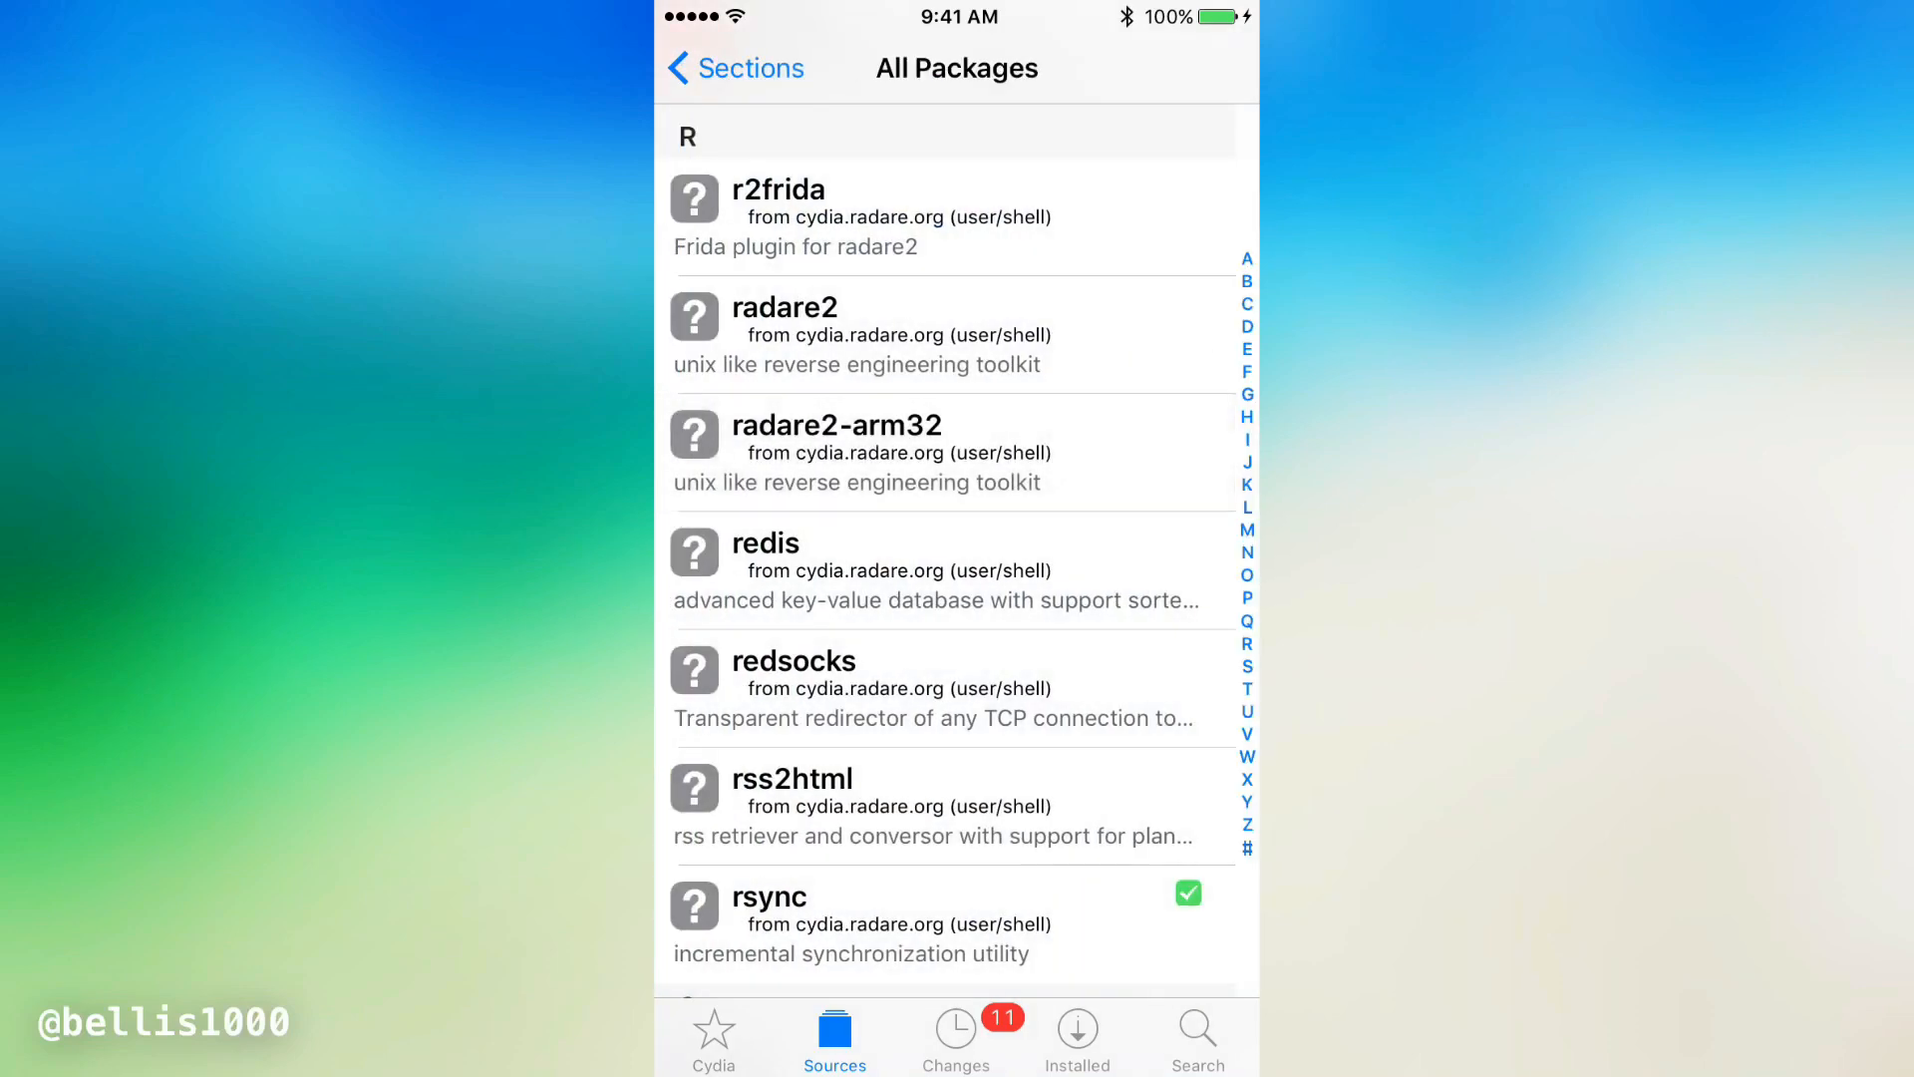
pyautogui.click(784, 333)
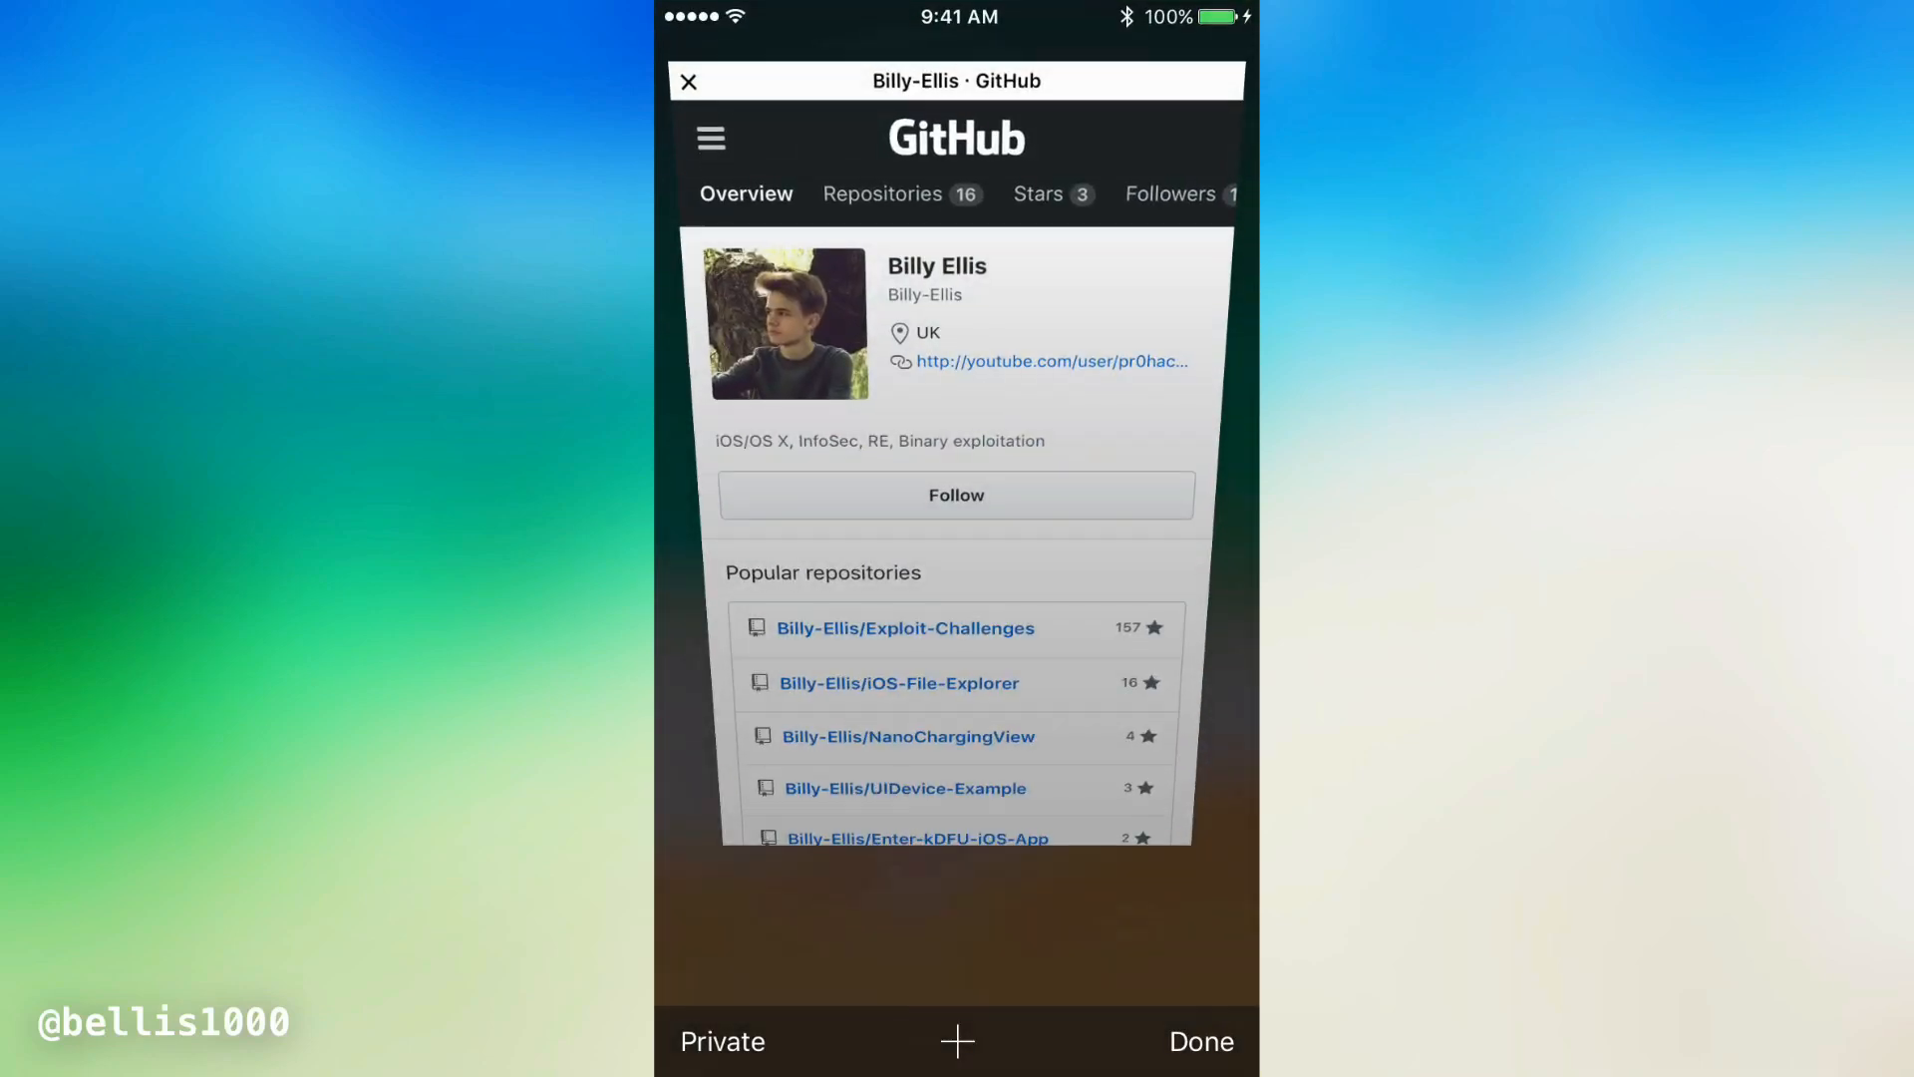
# Open the Exploit-Challenges repository's code and scroll its file list to radare2-ios-arm64.zip
pyautogui.click(1198, 1040)
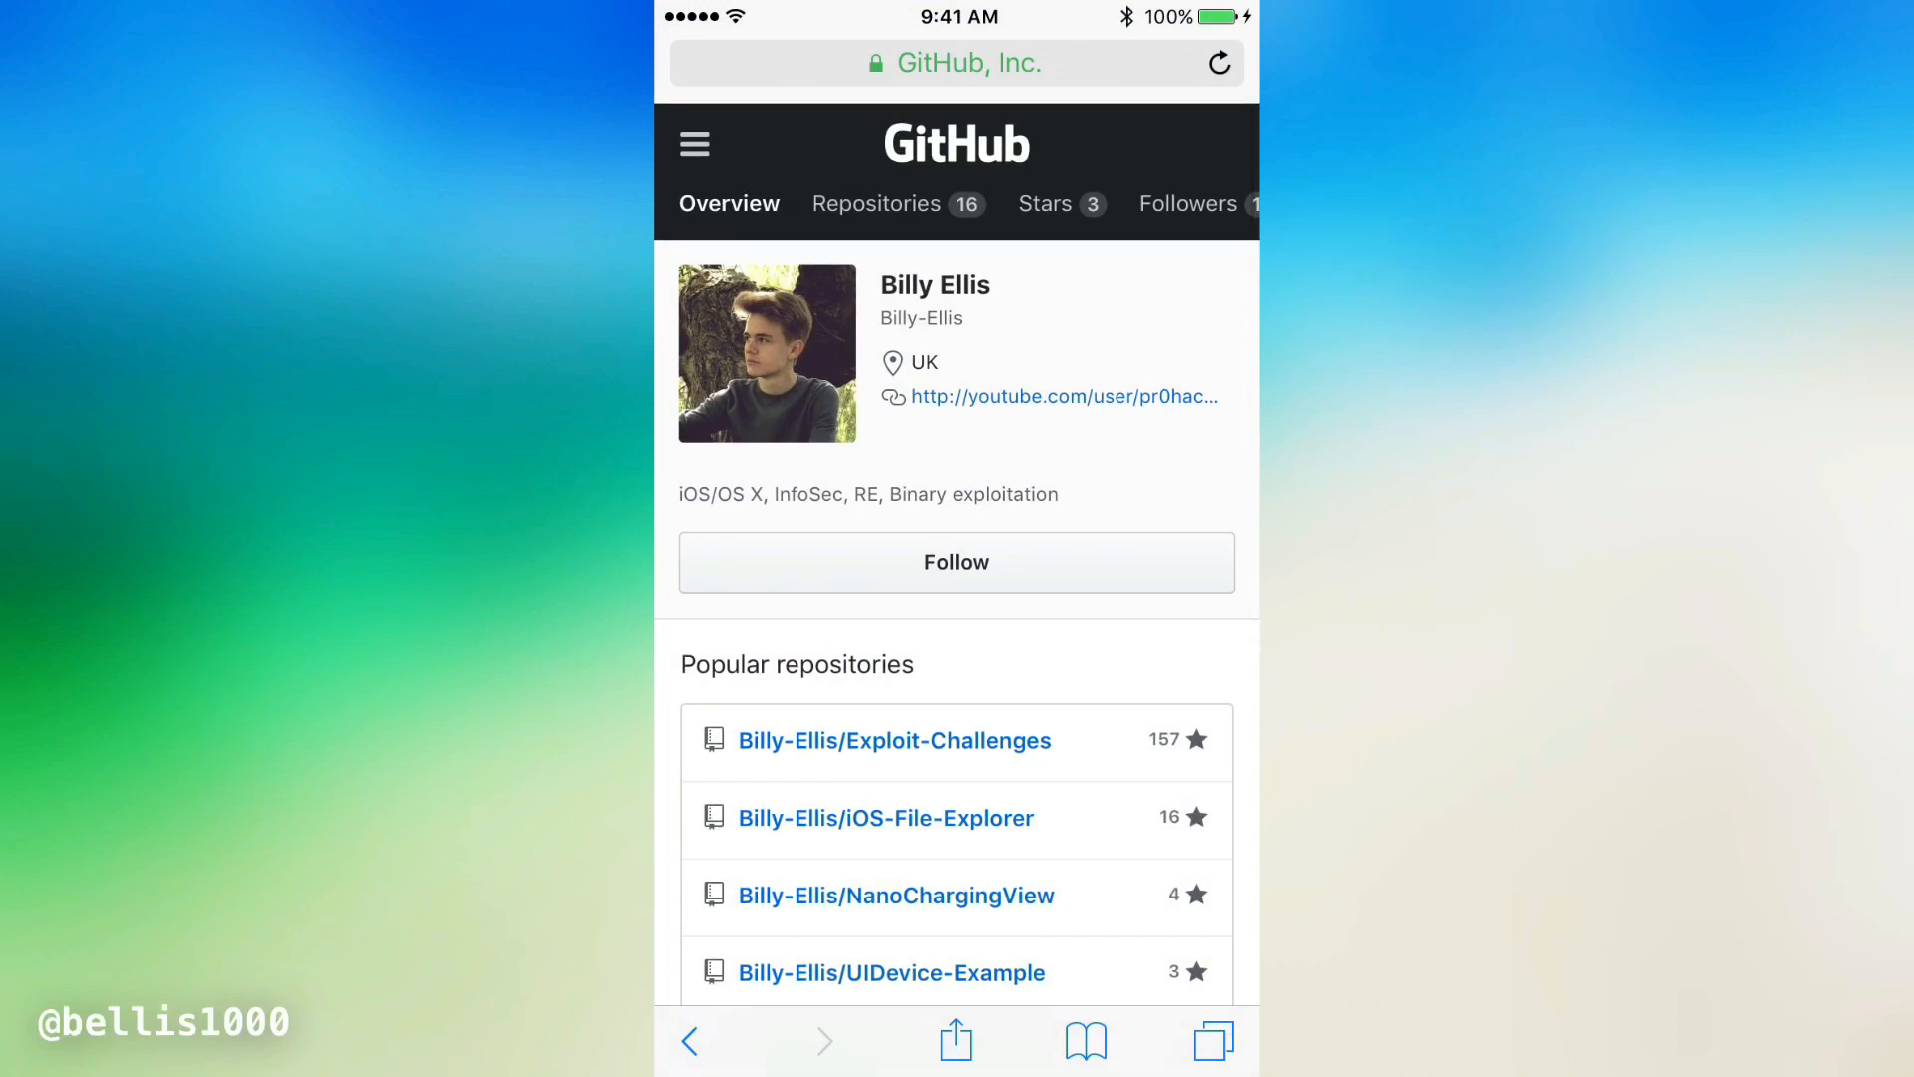
pyautogui.scroll(-3)
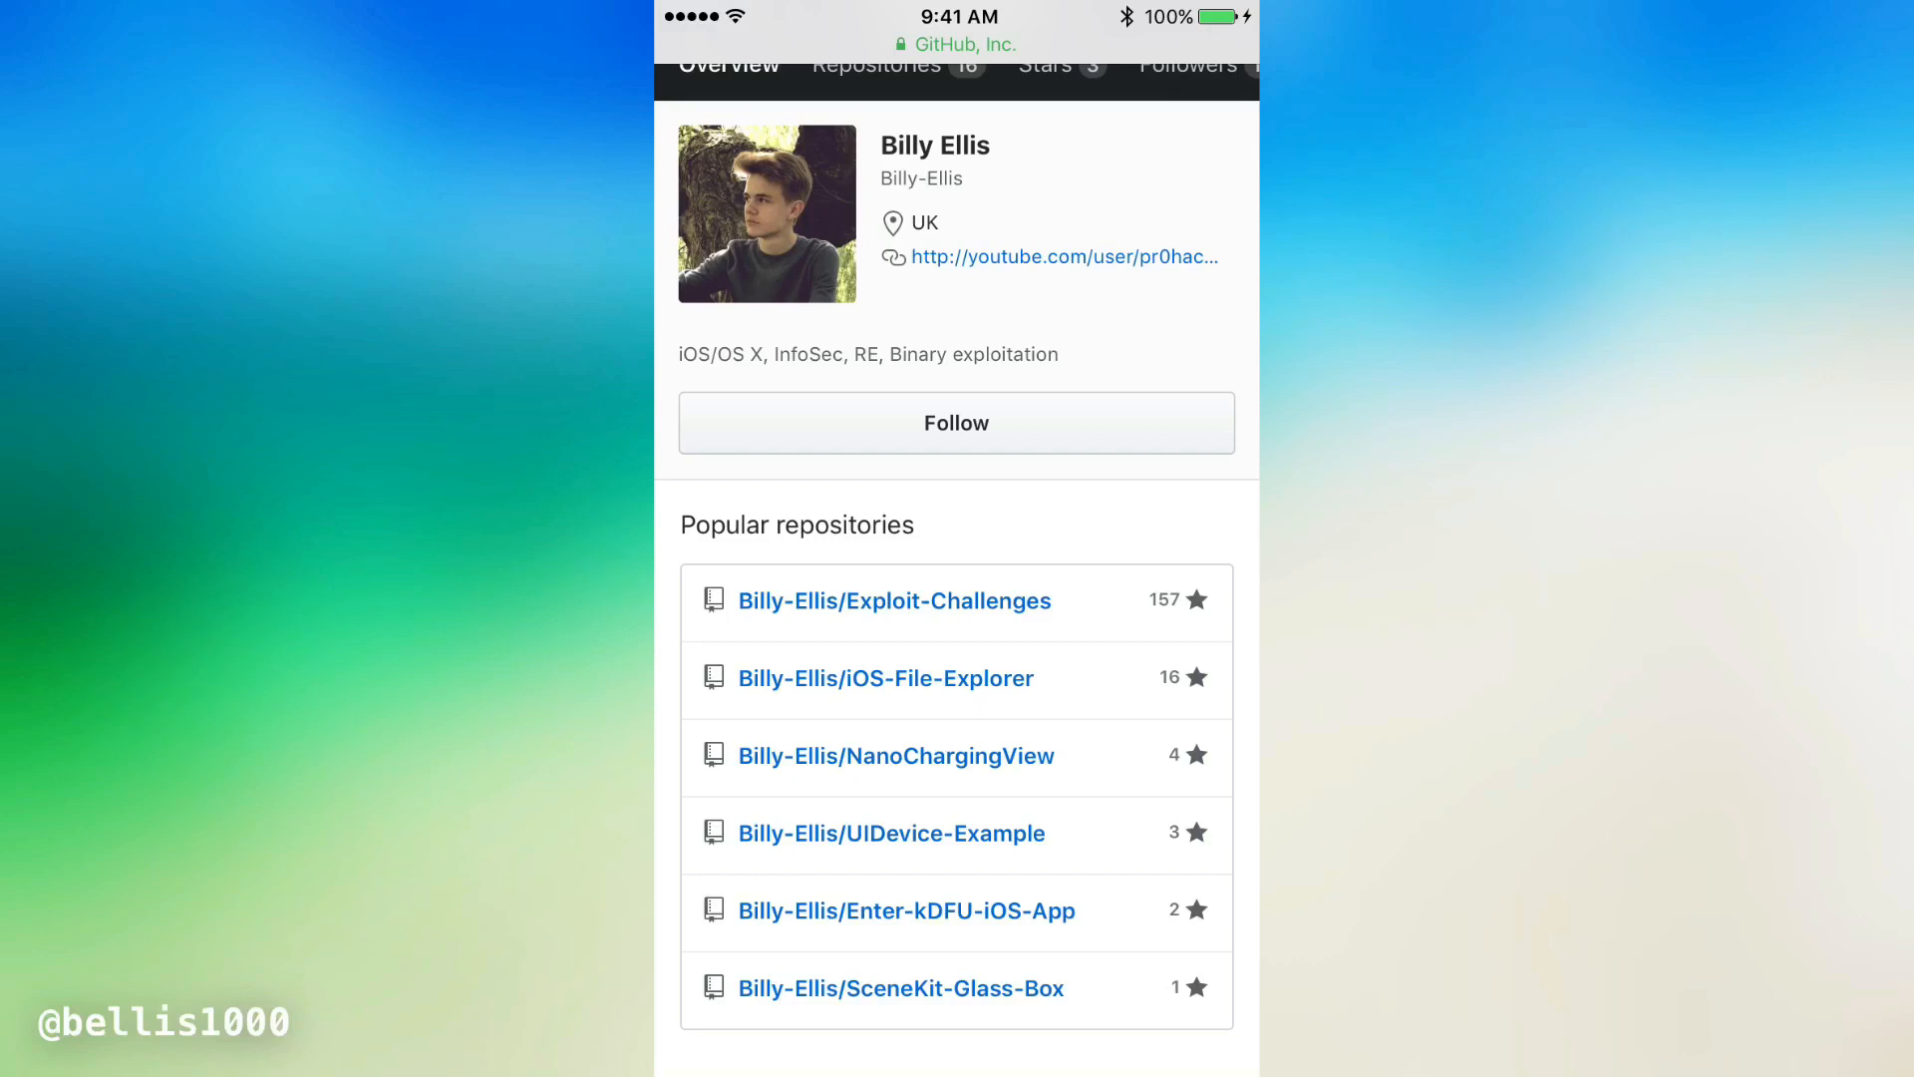
pyautogui.click(893, 599)
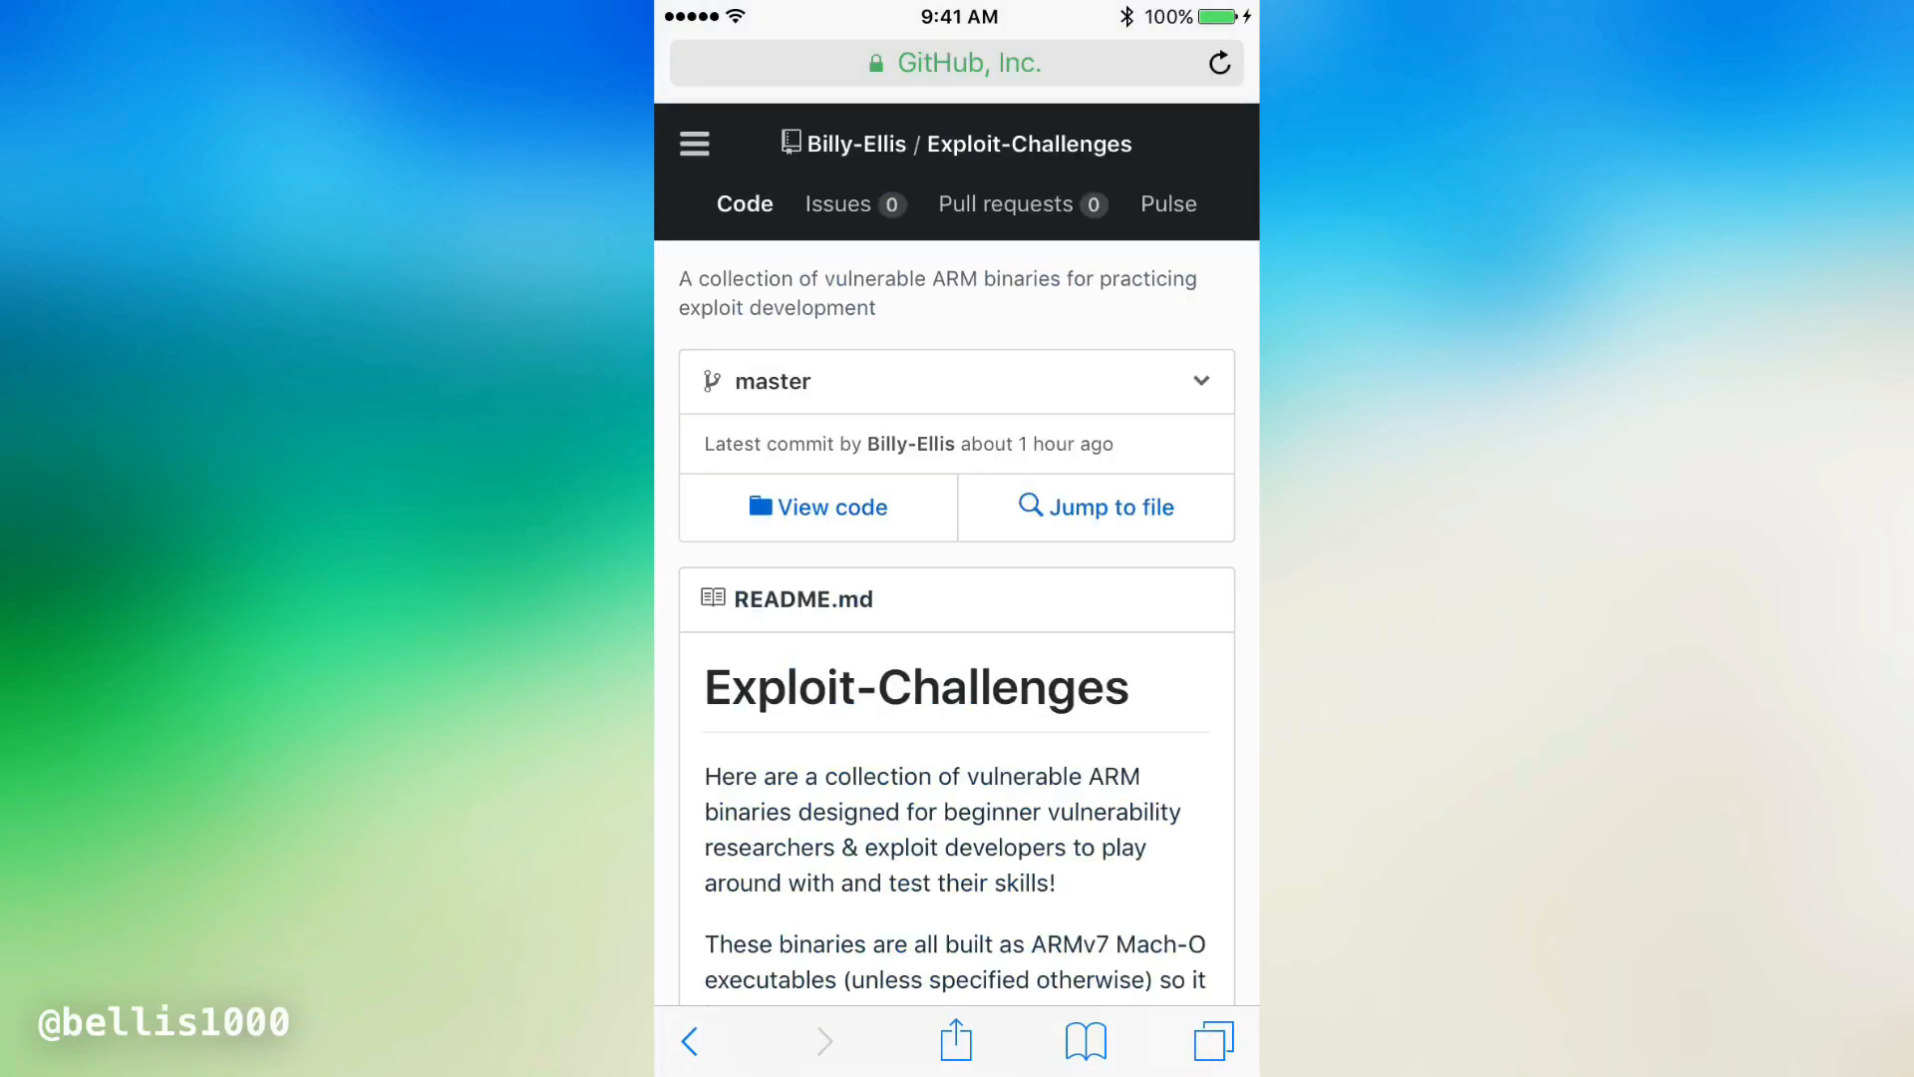
pyautogui.click(818, 507)
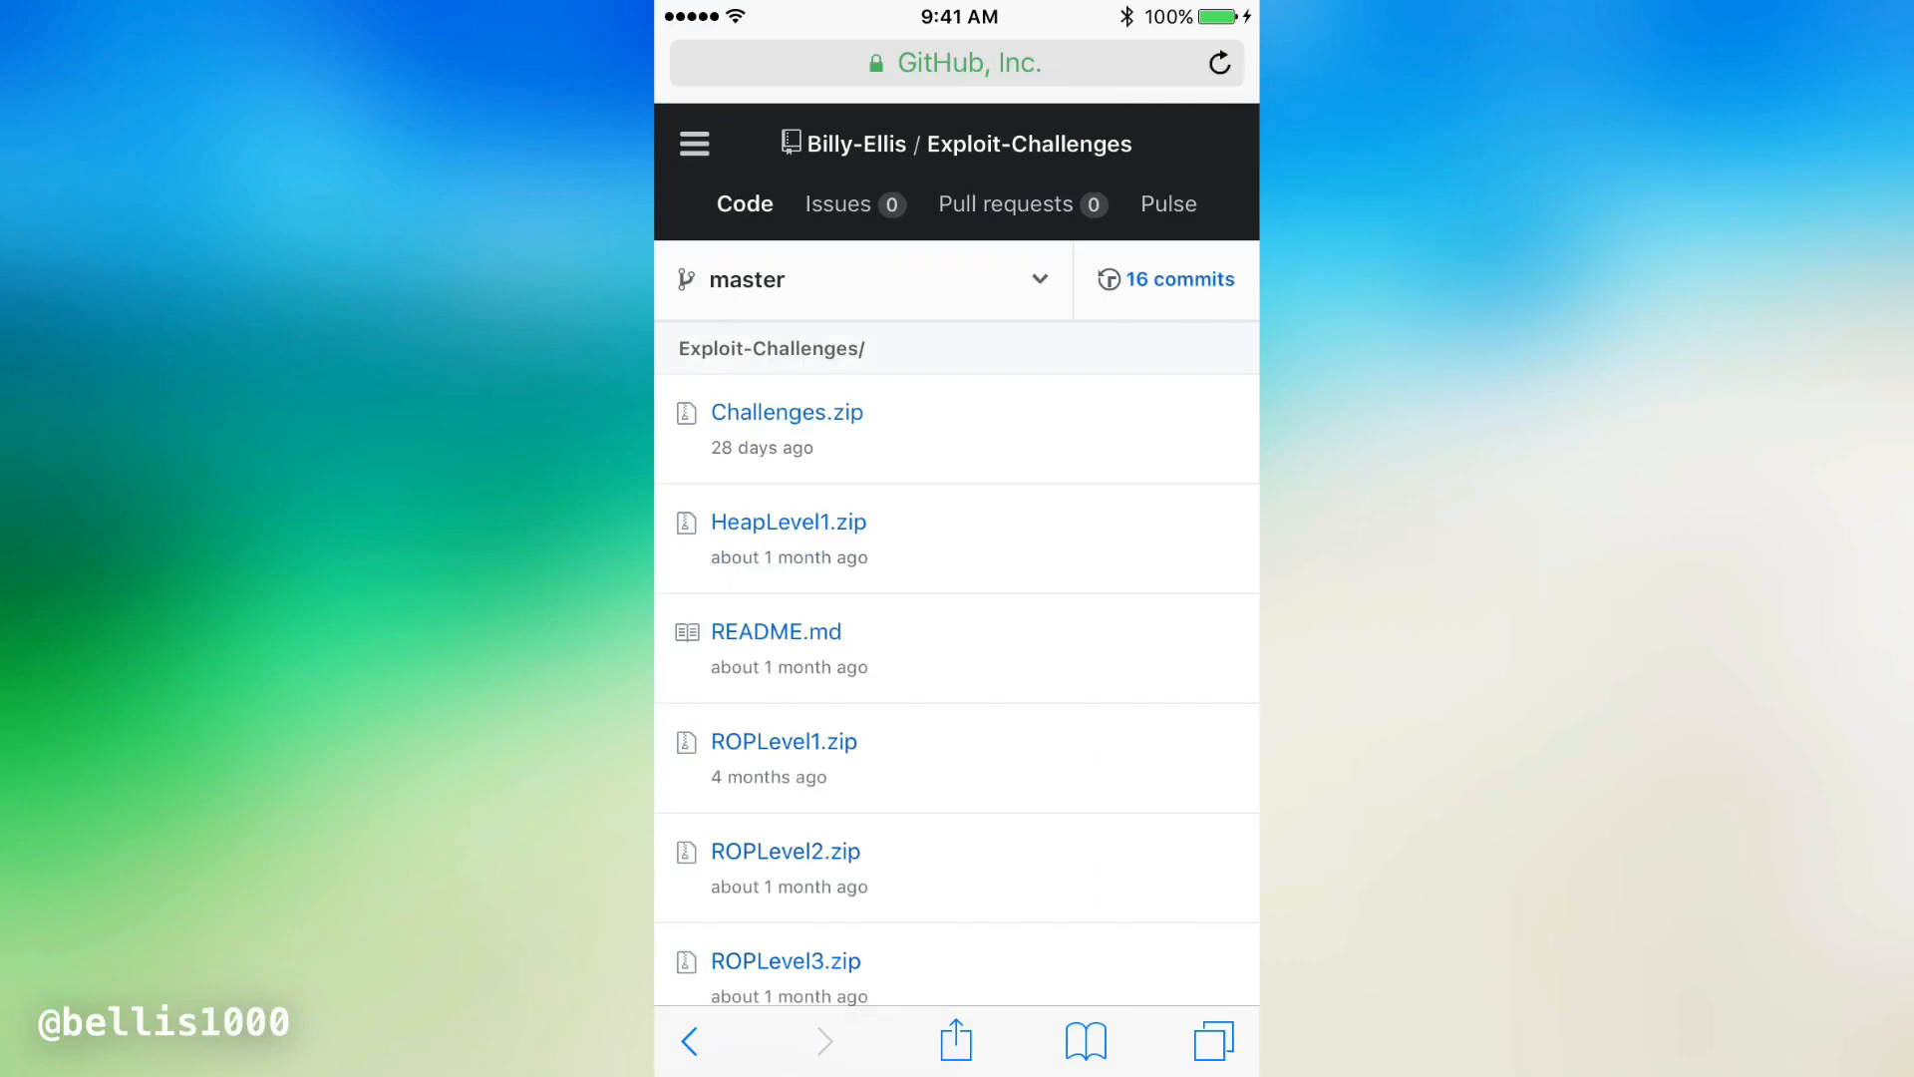
pyautogui.scroll(-3)
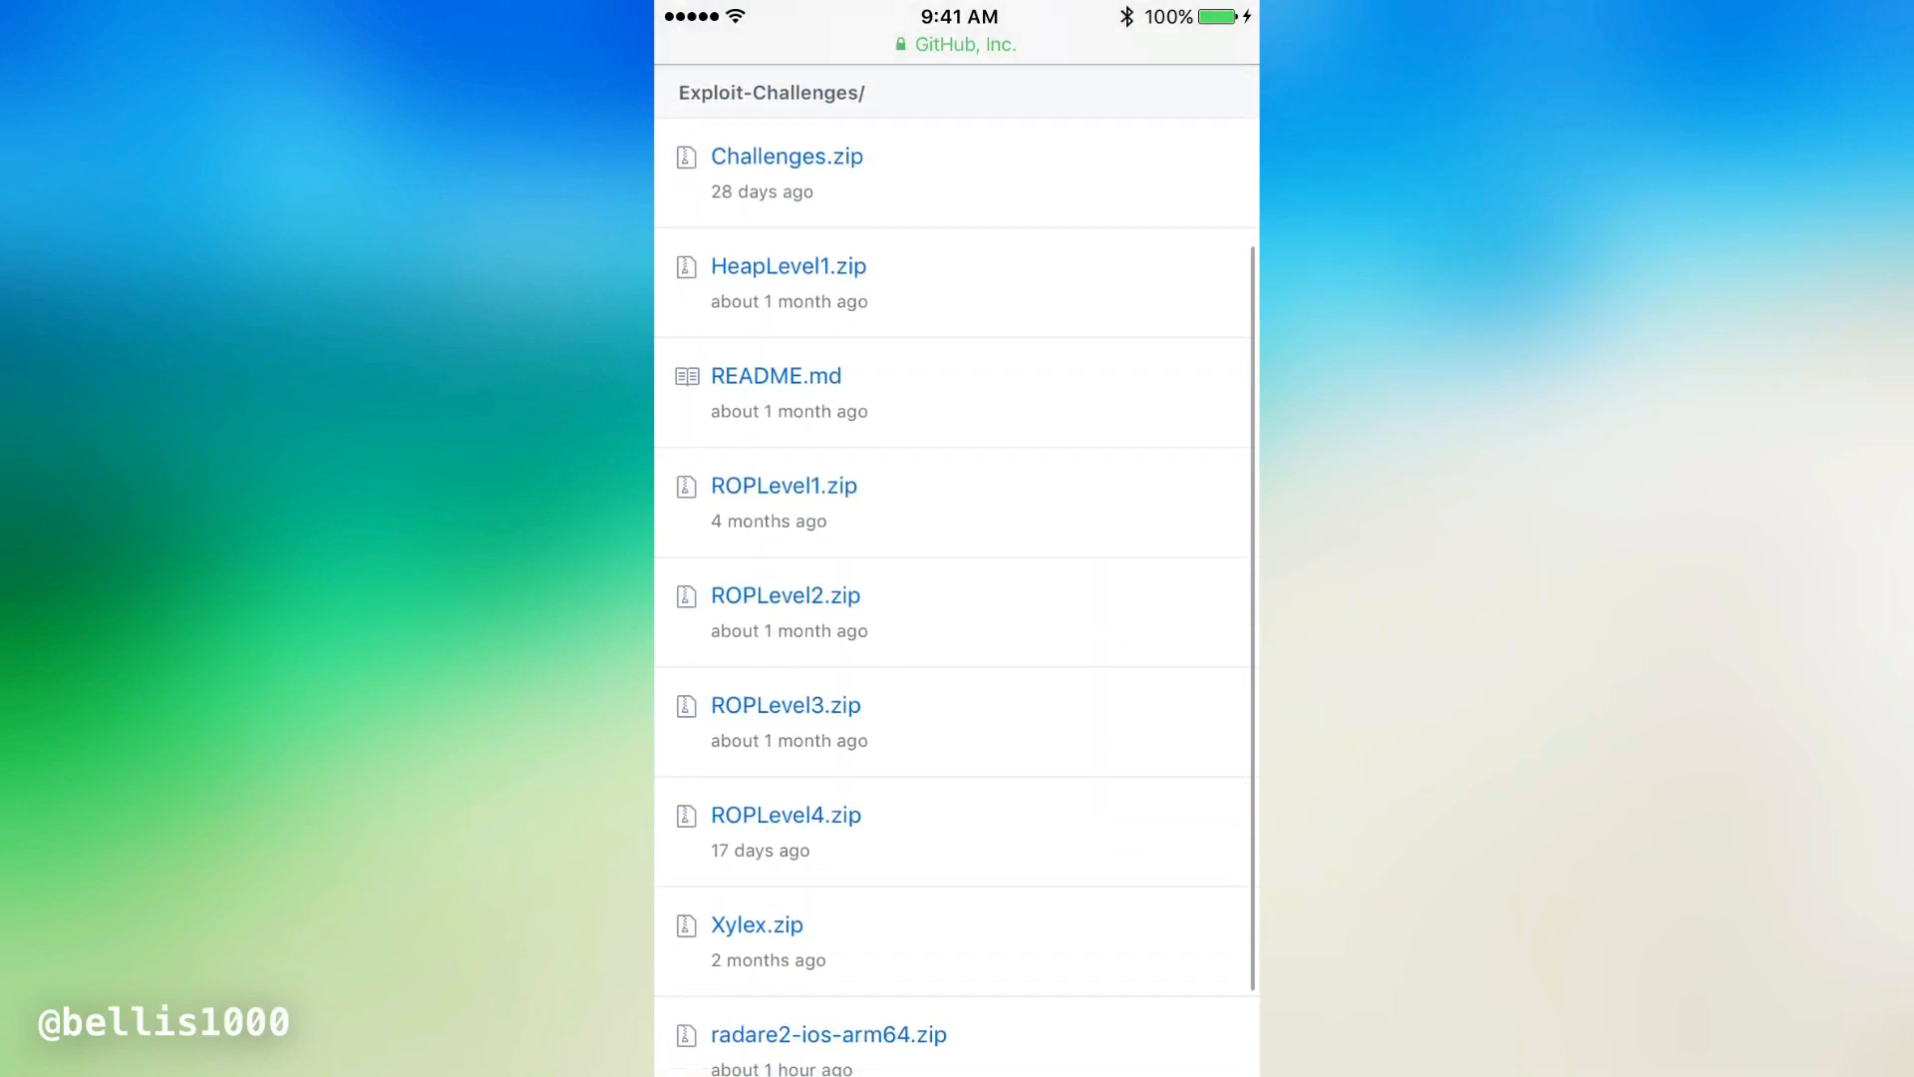
pyautogui.scroll(-3)
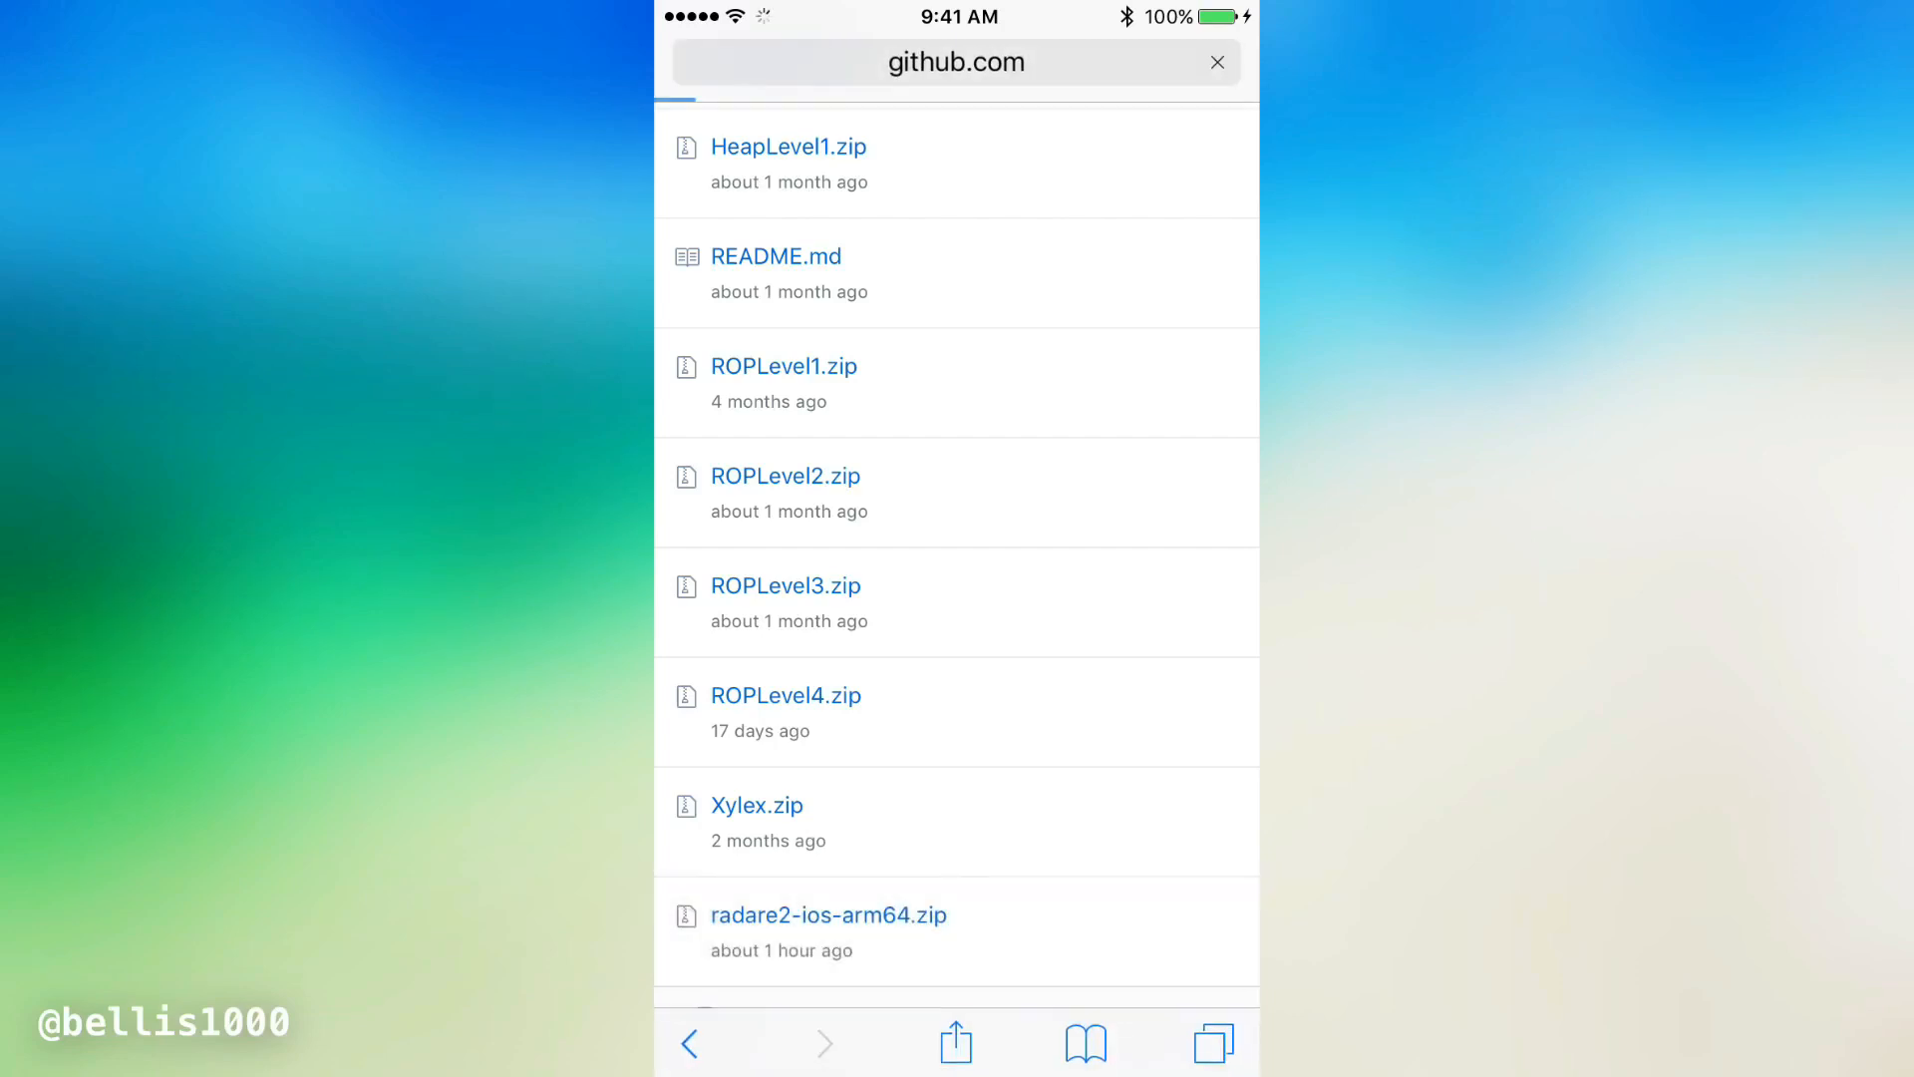
# Download radare2-ios-arm64.zip from GitHub's desktop file page and open it in the file manager
pyautogui.click(828, 914)
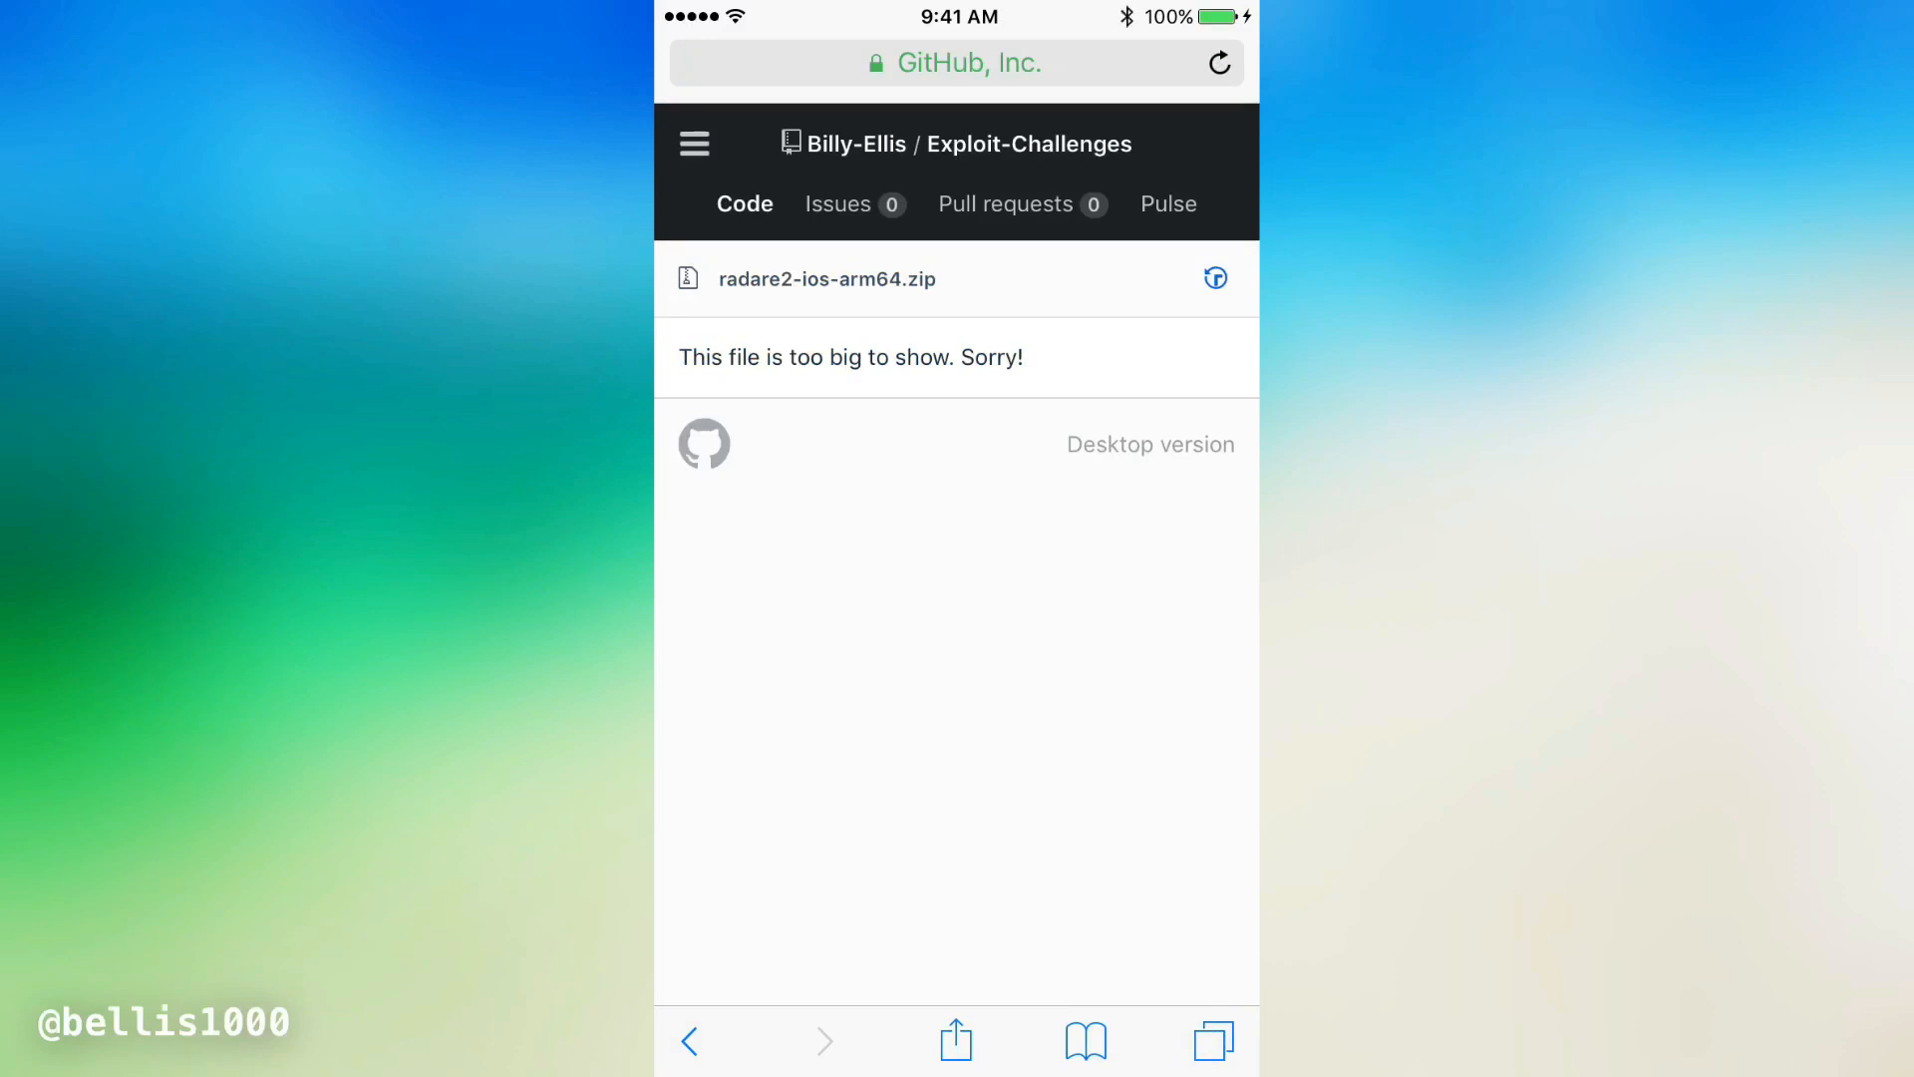
pyautogui.click(1148, 443)
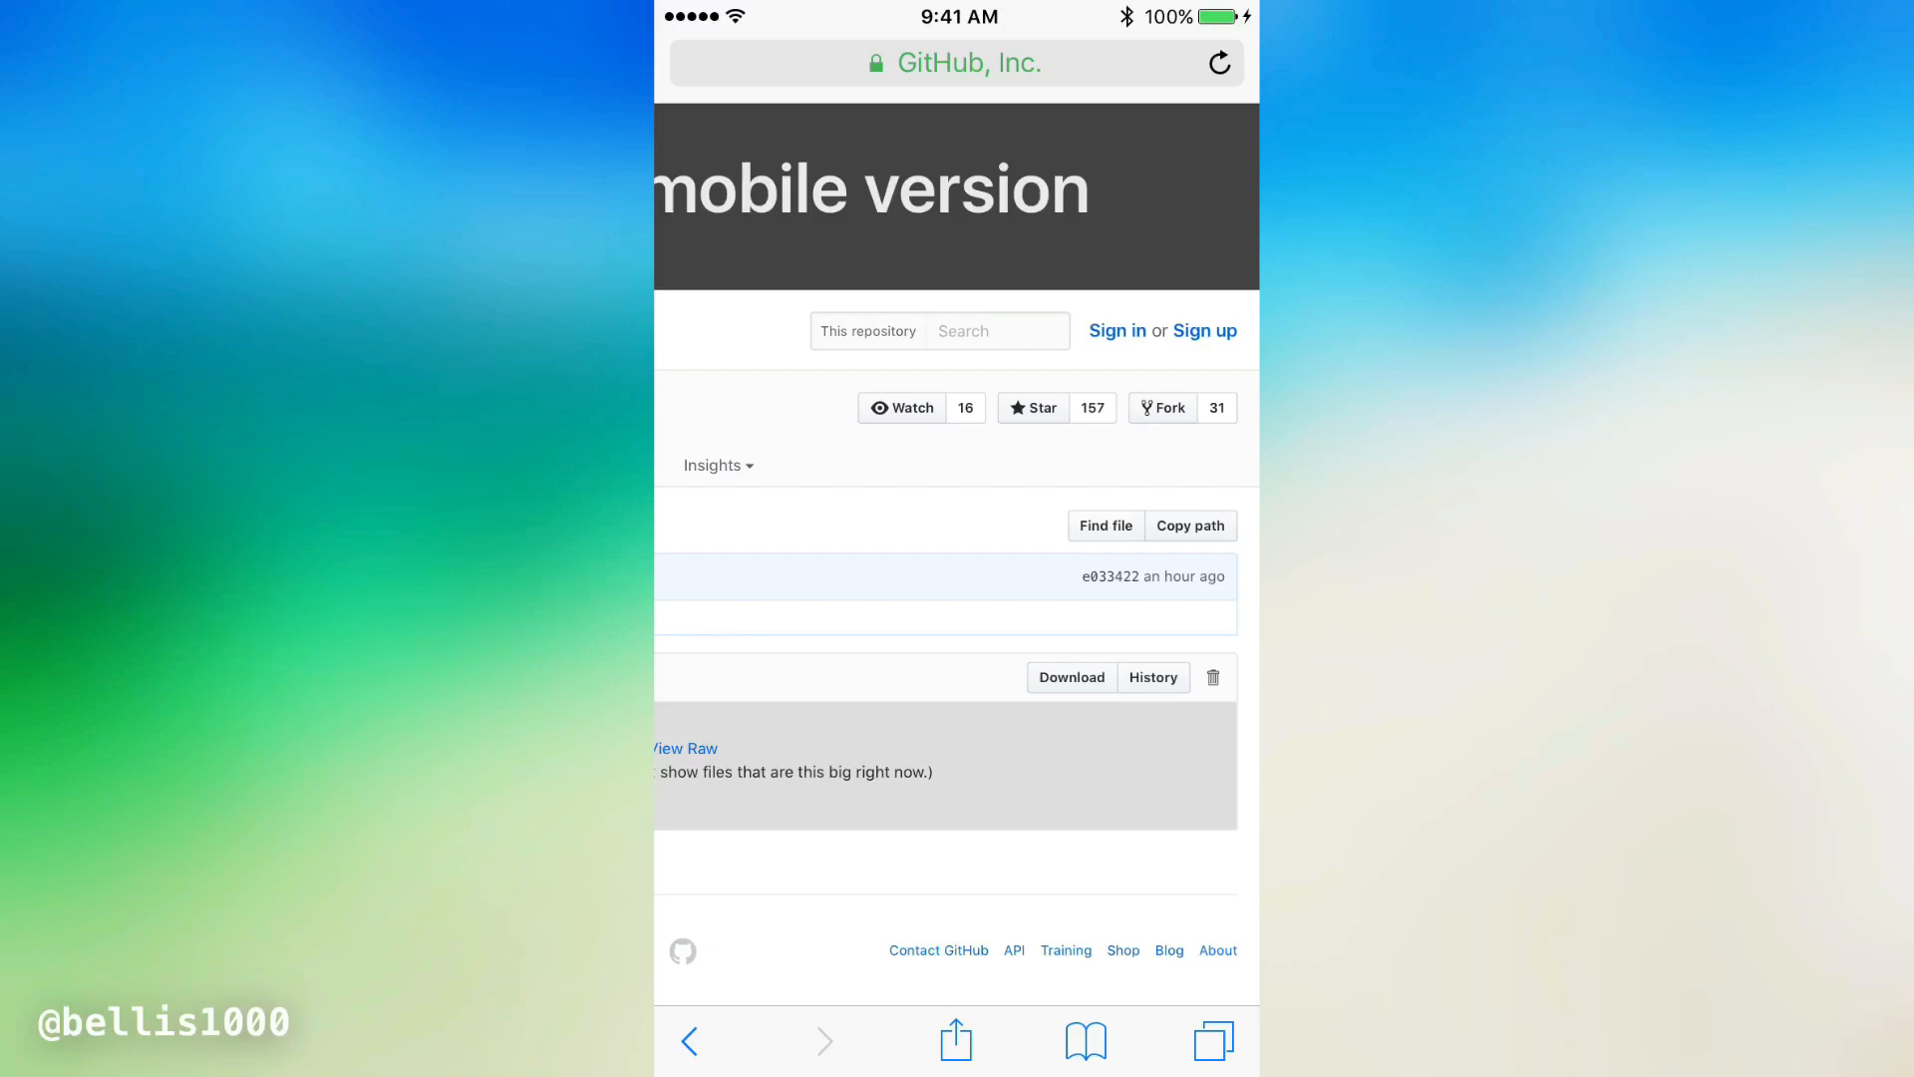
pyautogui.click(684, 749)
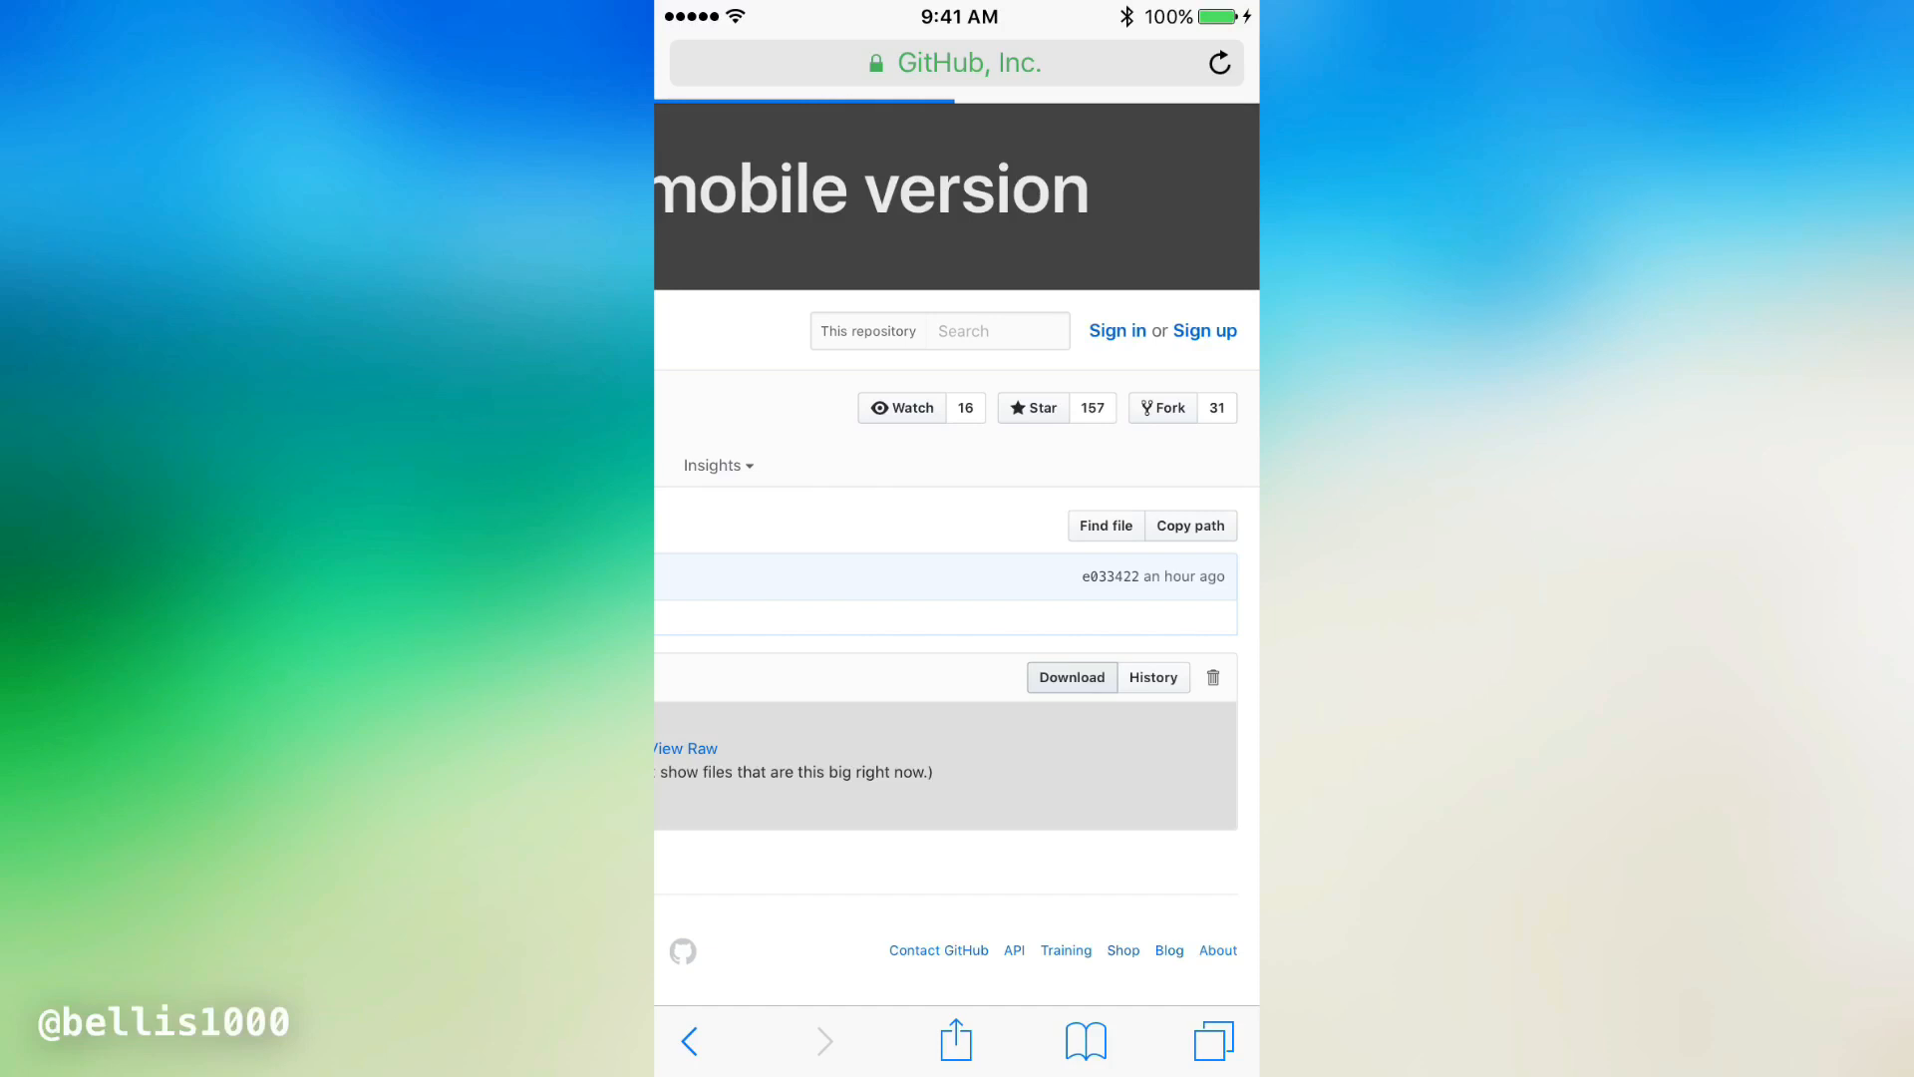
pyautogui.click(686, 749)
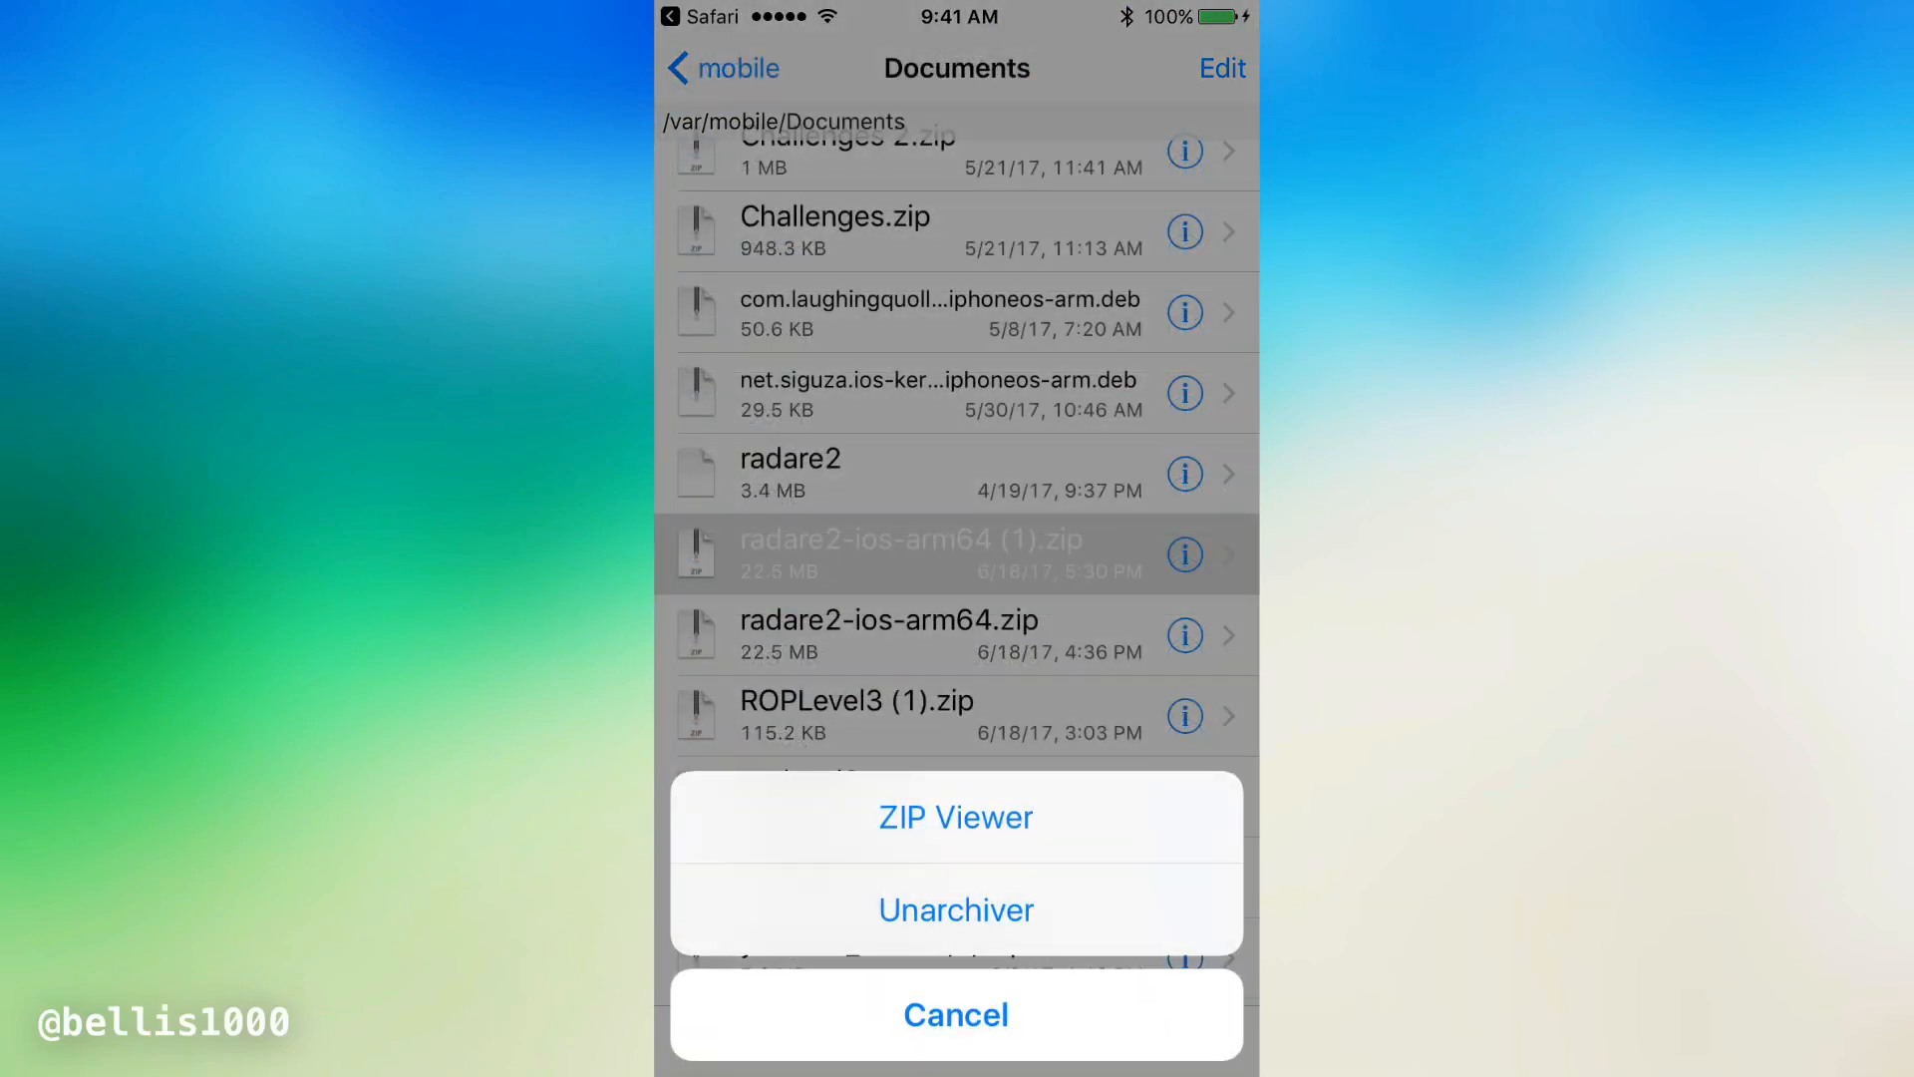
# Extract radare2-ios-arm64.zip with Unarchiver and dismiss the extraction log
pyautogui.click(956, 910)
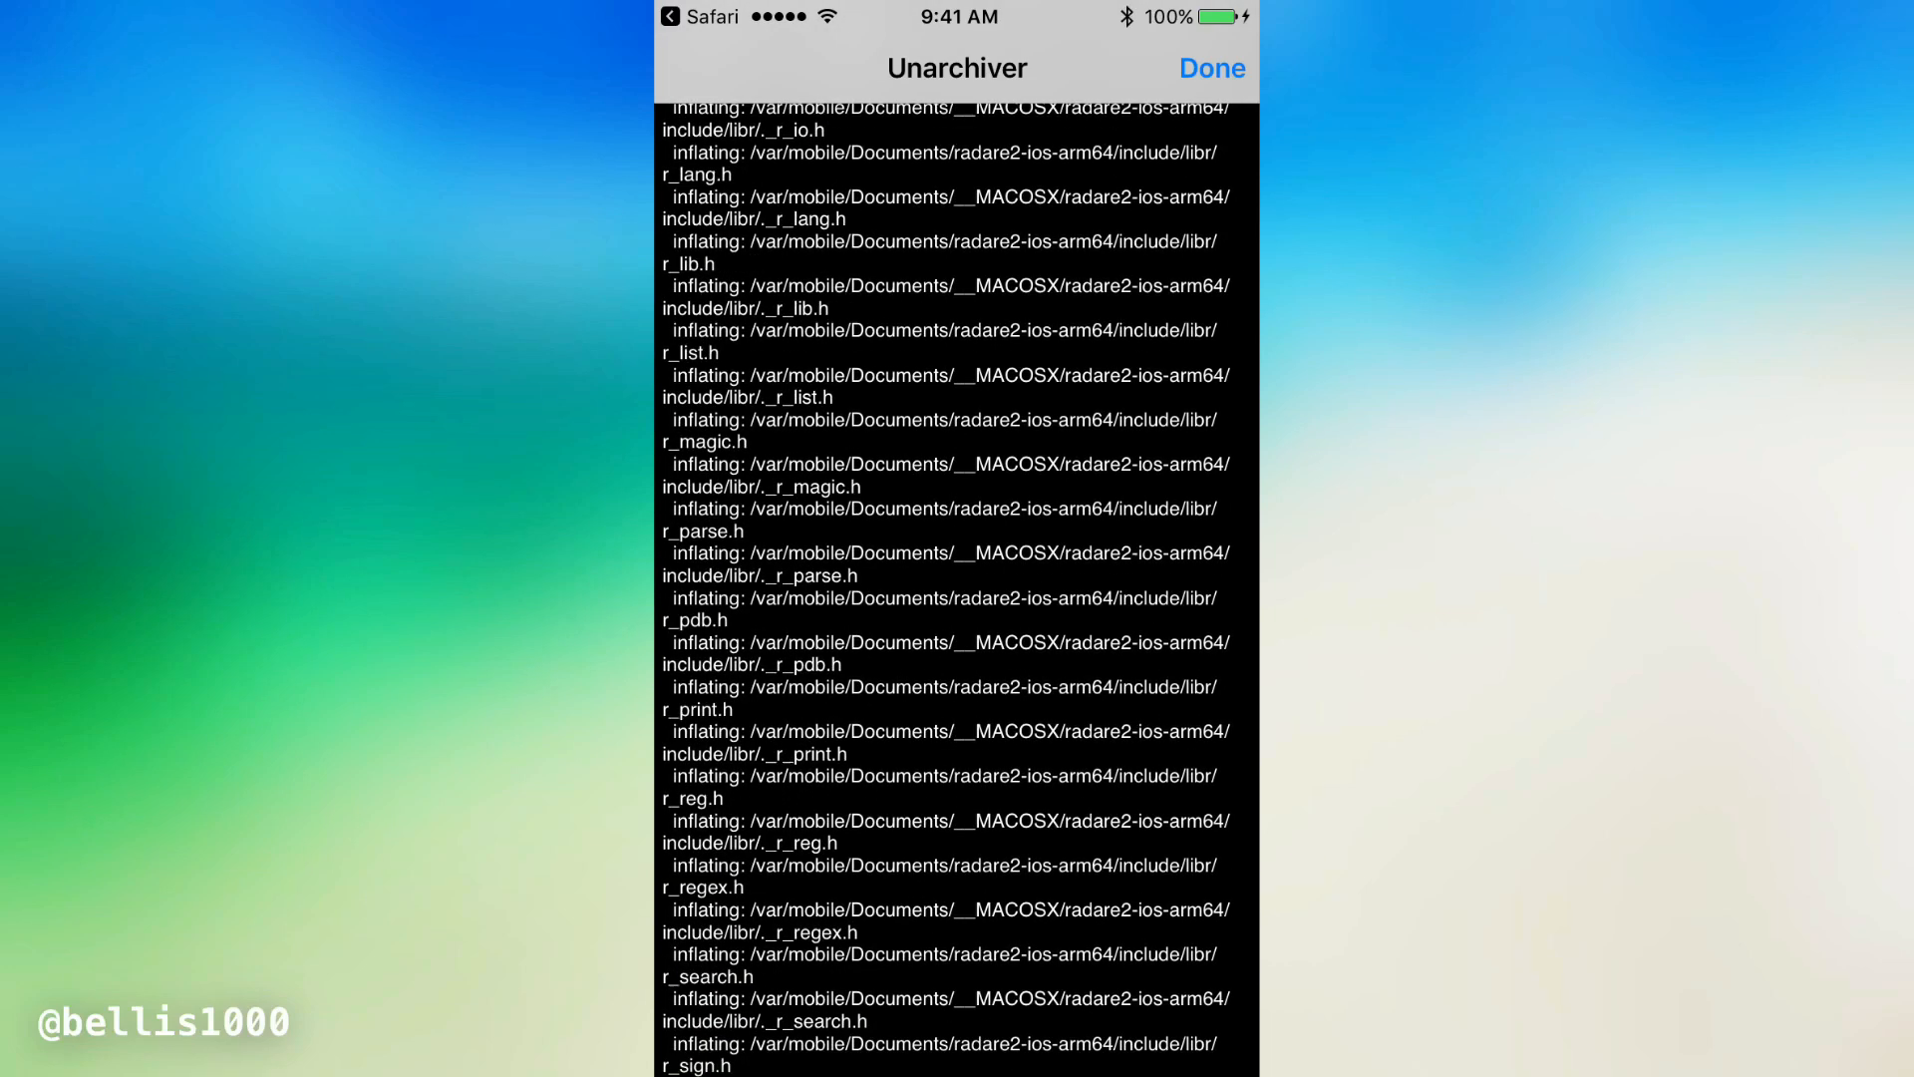
pyautogui.click(1212, 67)
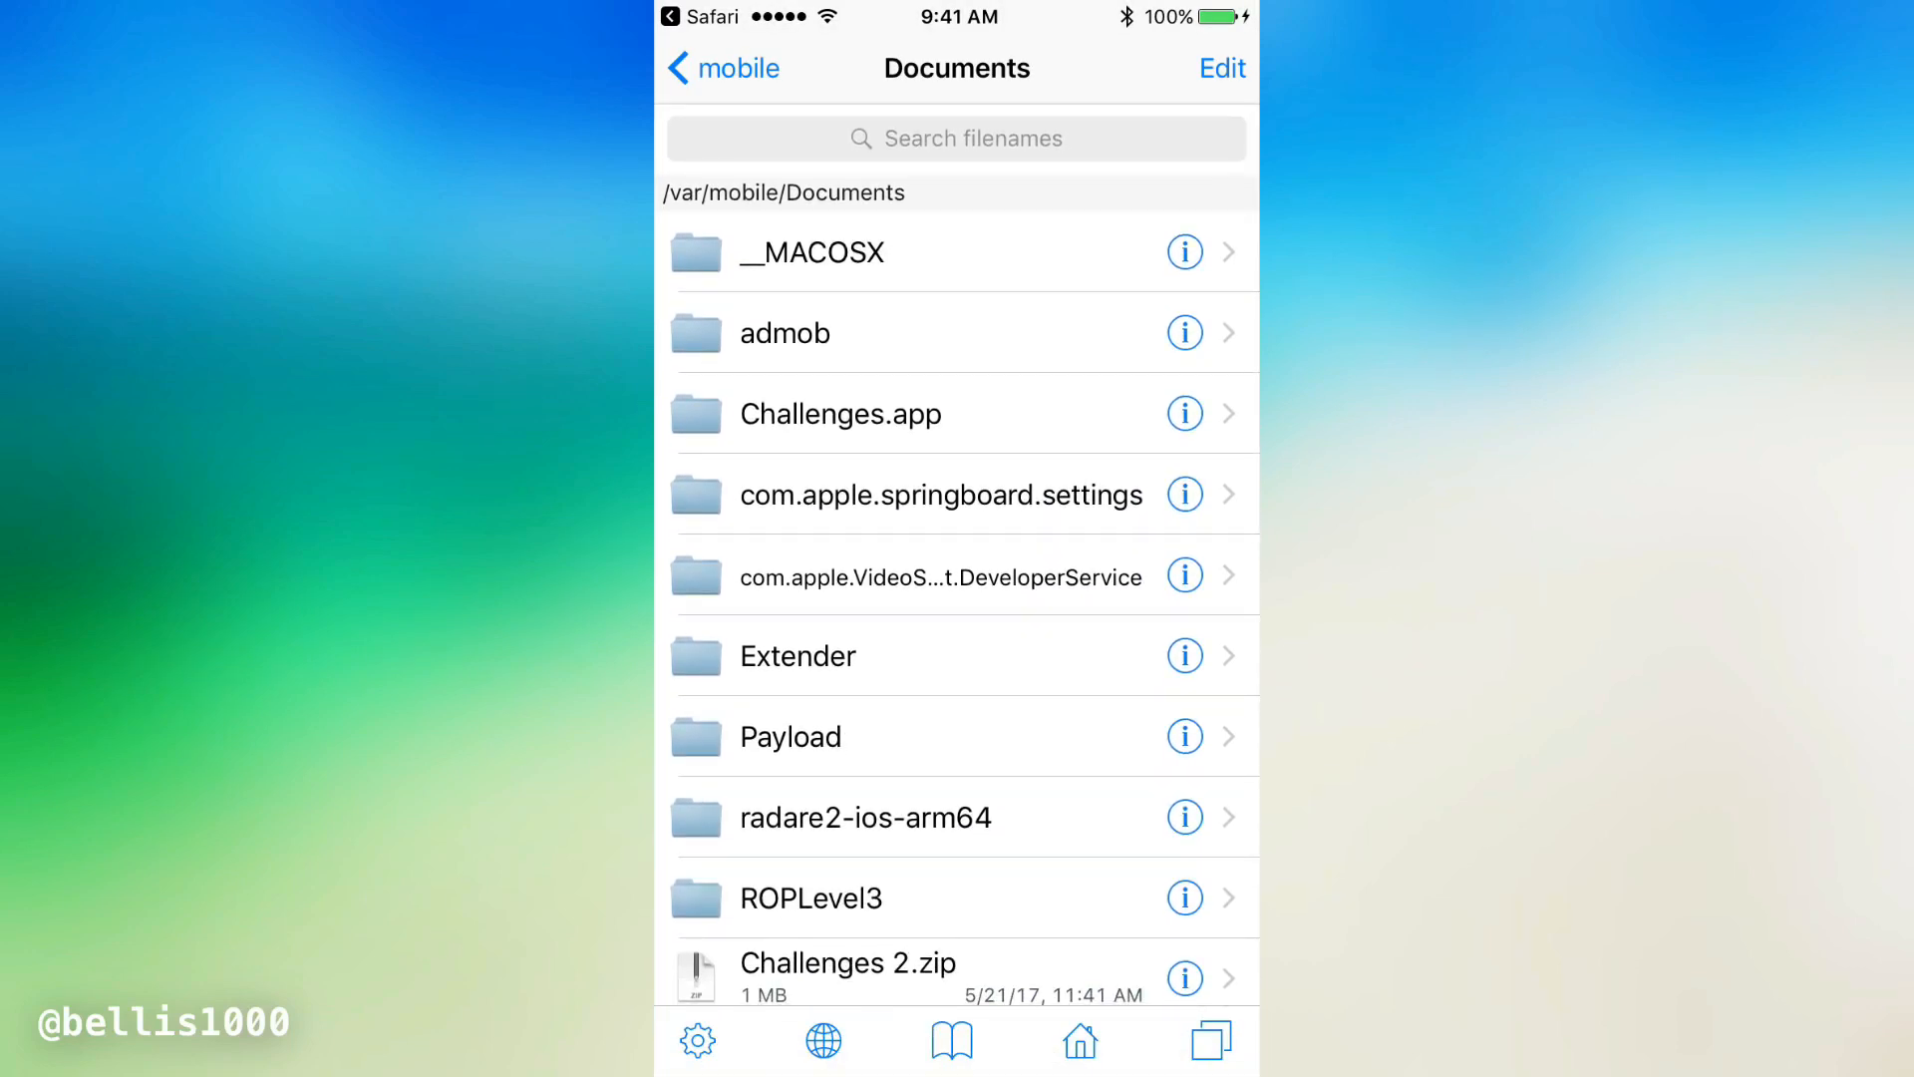
# Select all the binaries in the extracted radare2-ios-arm64/bin folder
pyautogui.click(866, 816)
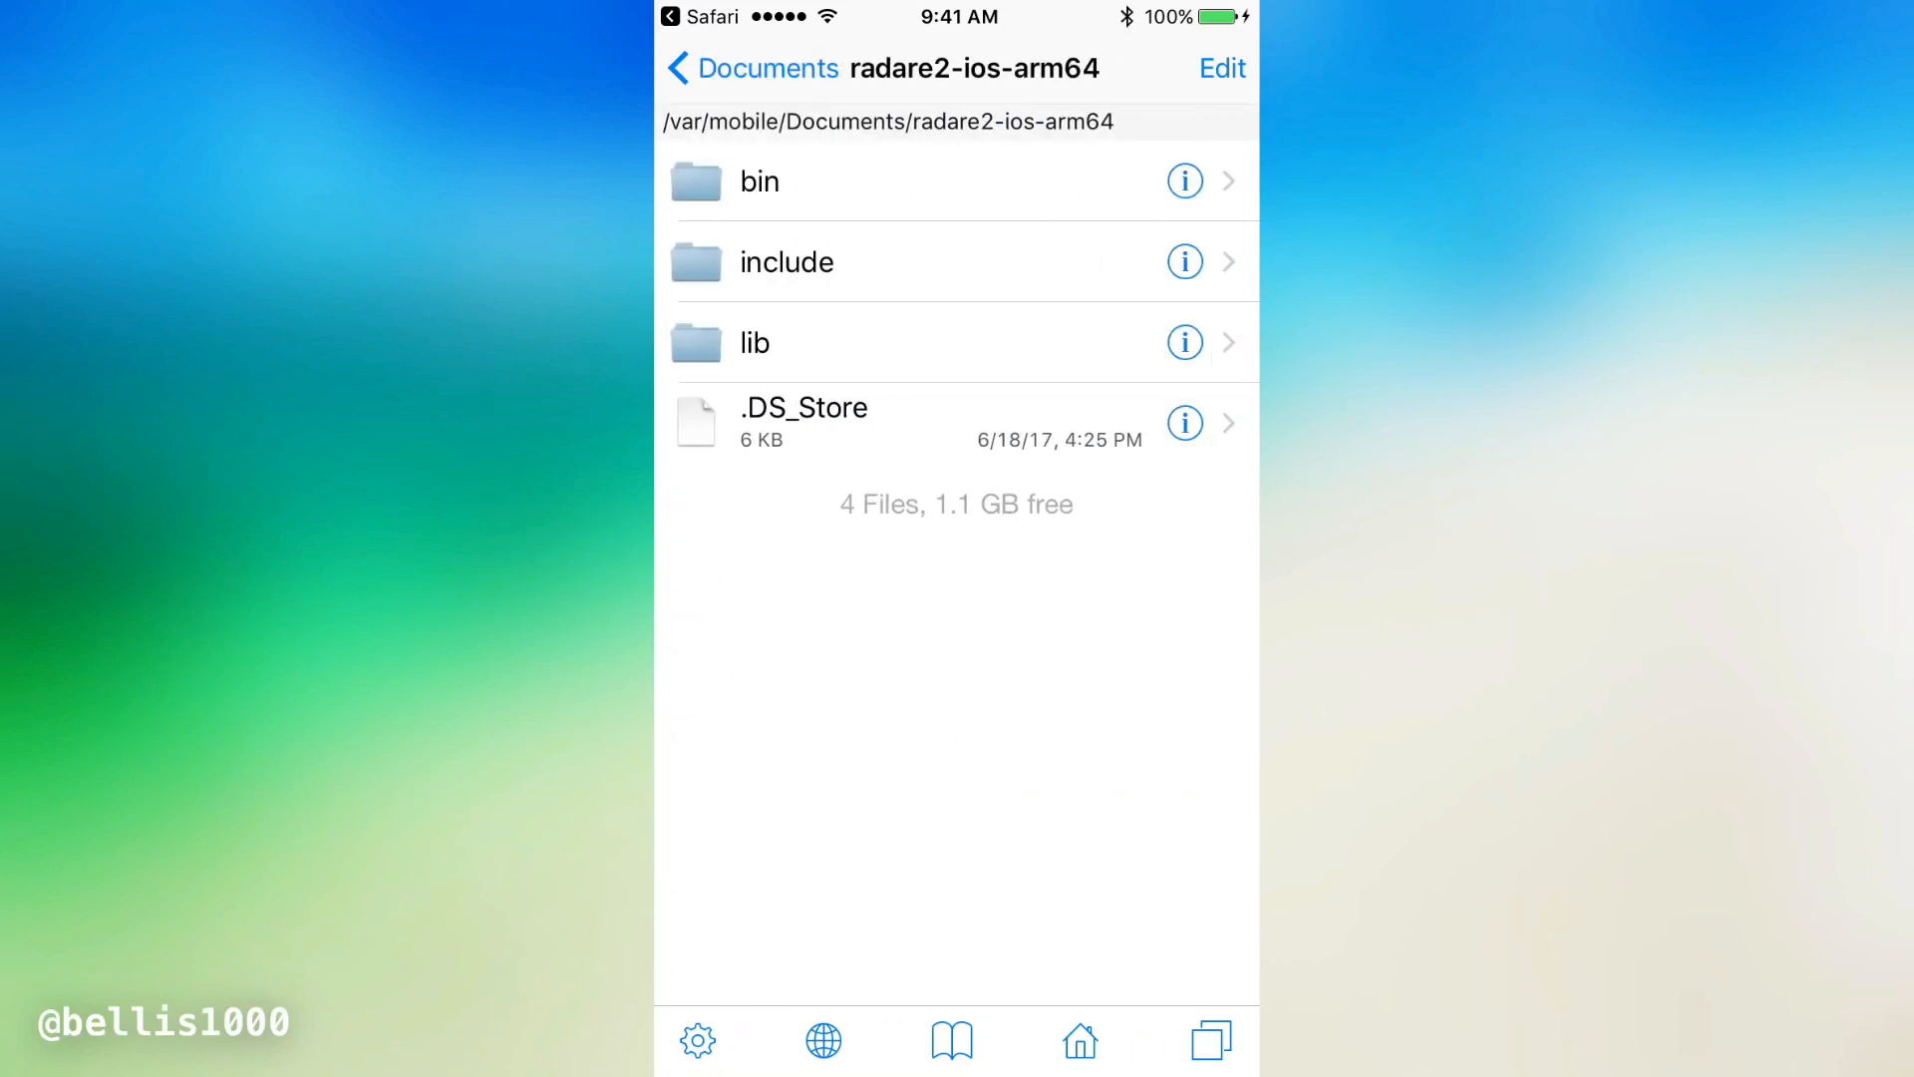
pyautogui.click(758, 180)
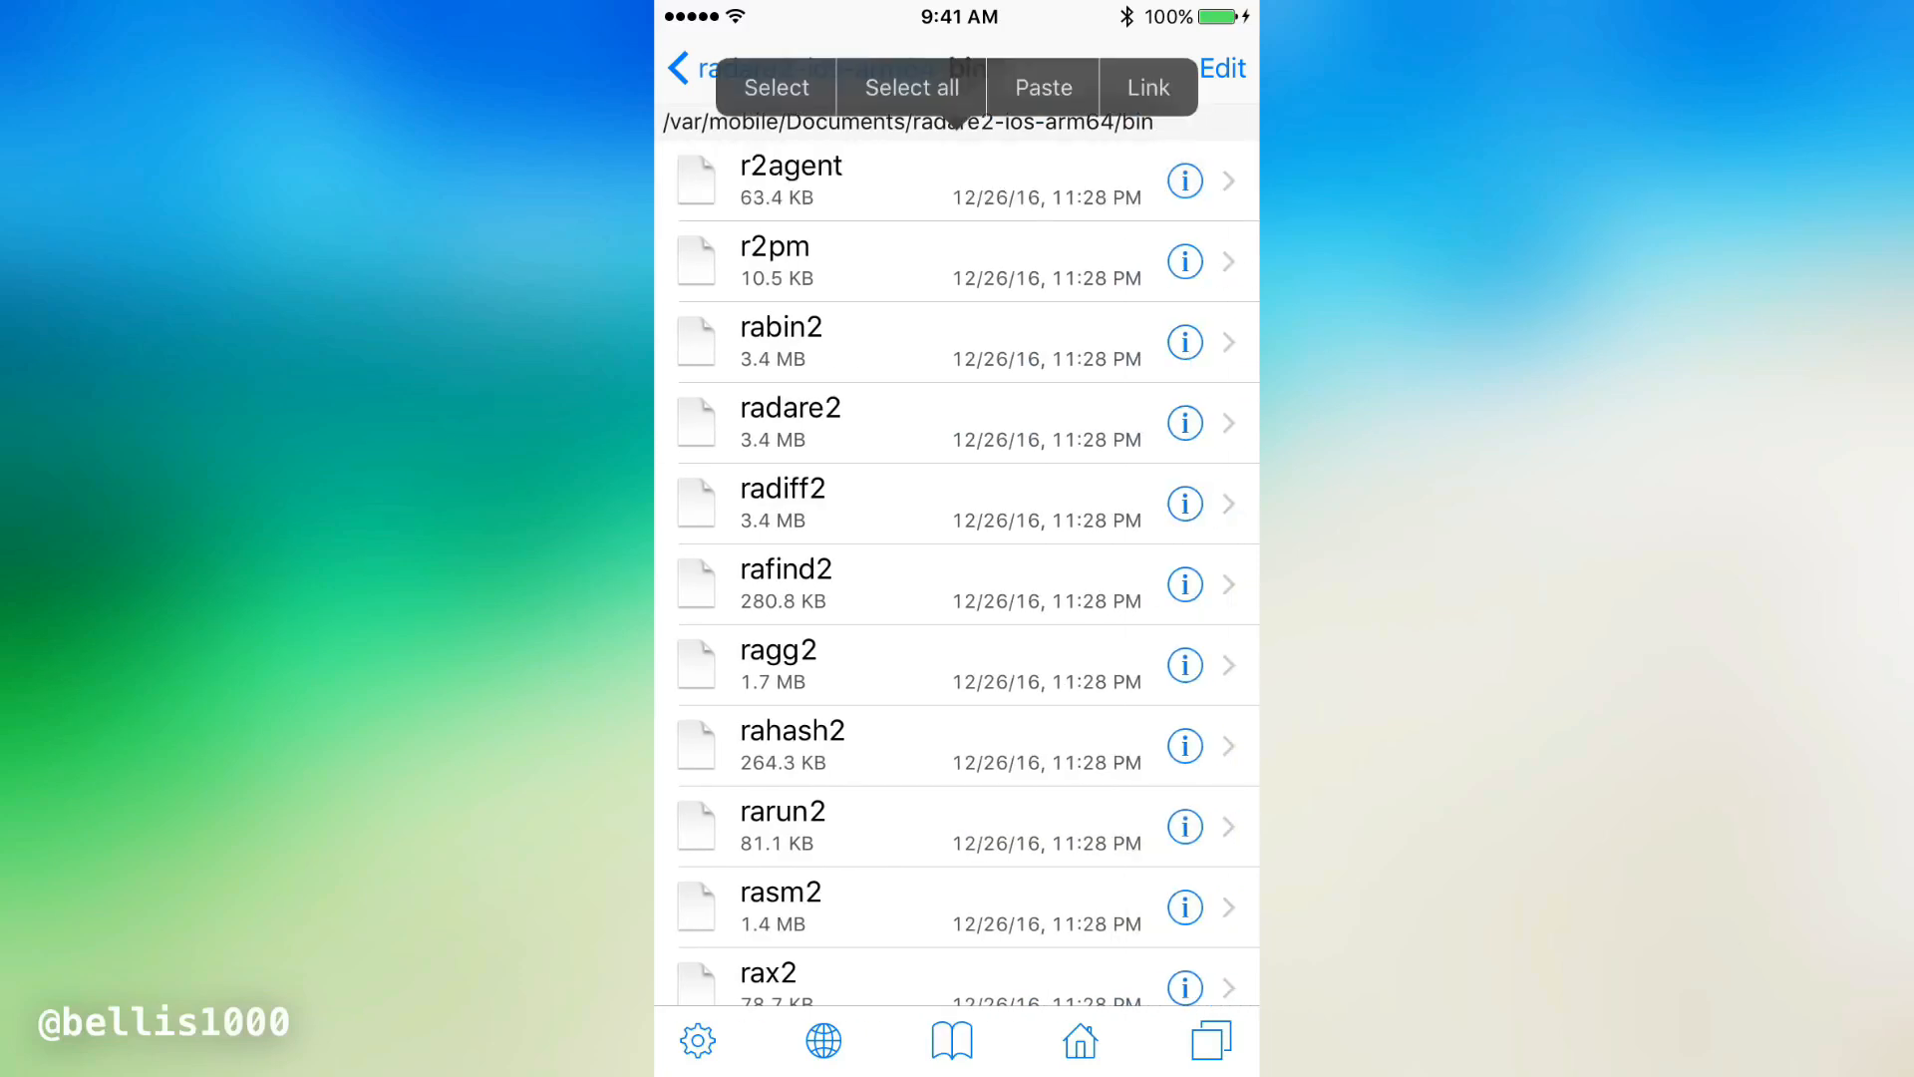
pyautogui.click(909, 87)
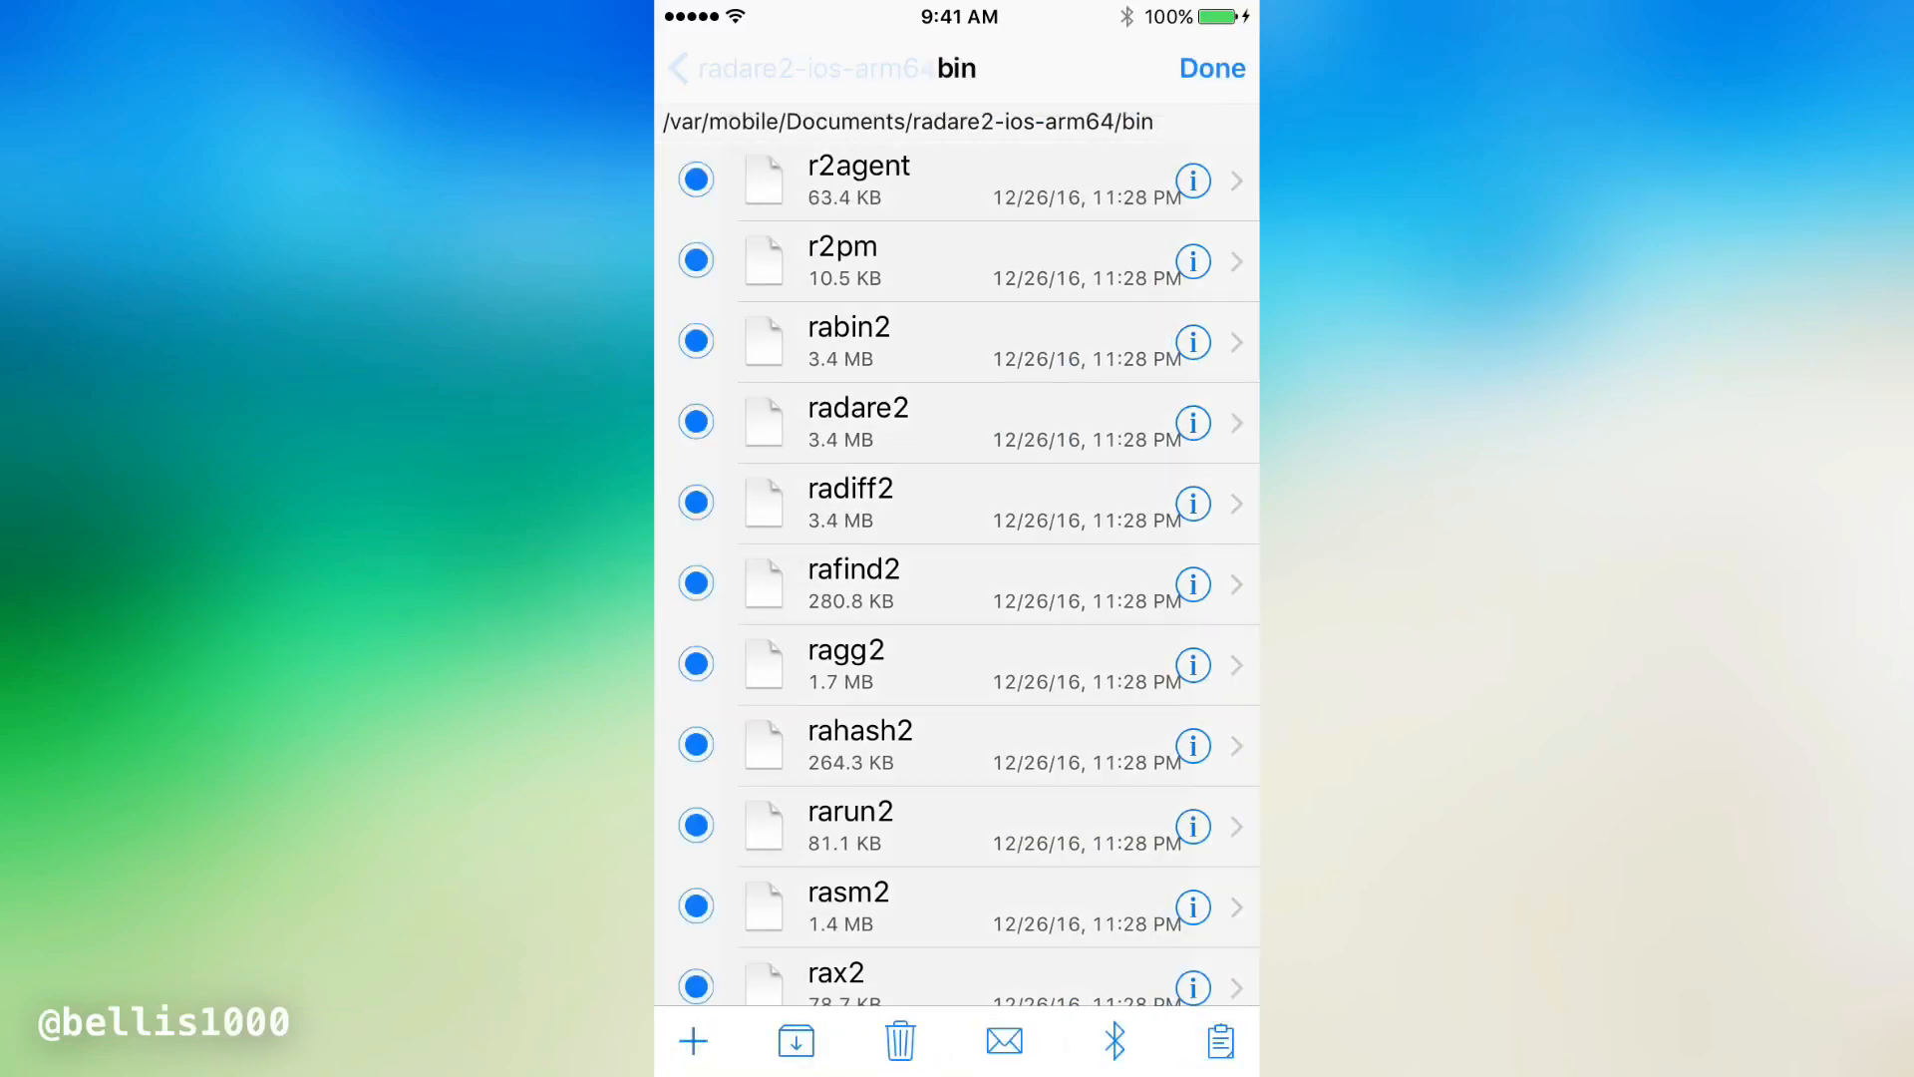
pyautogui.click(1217, 1041)
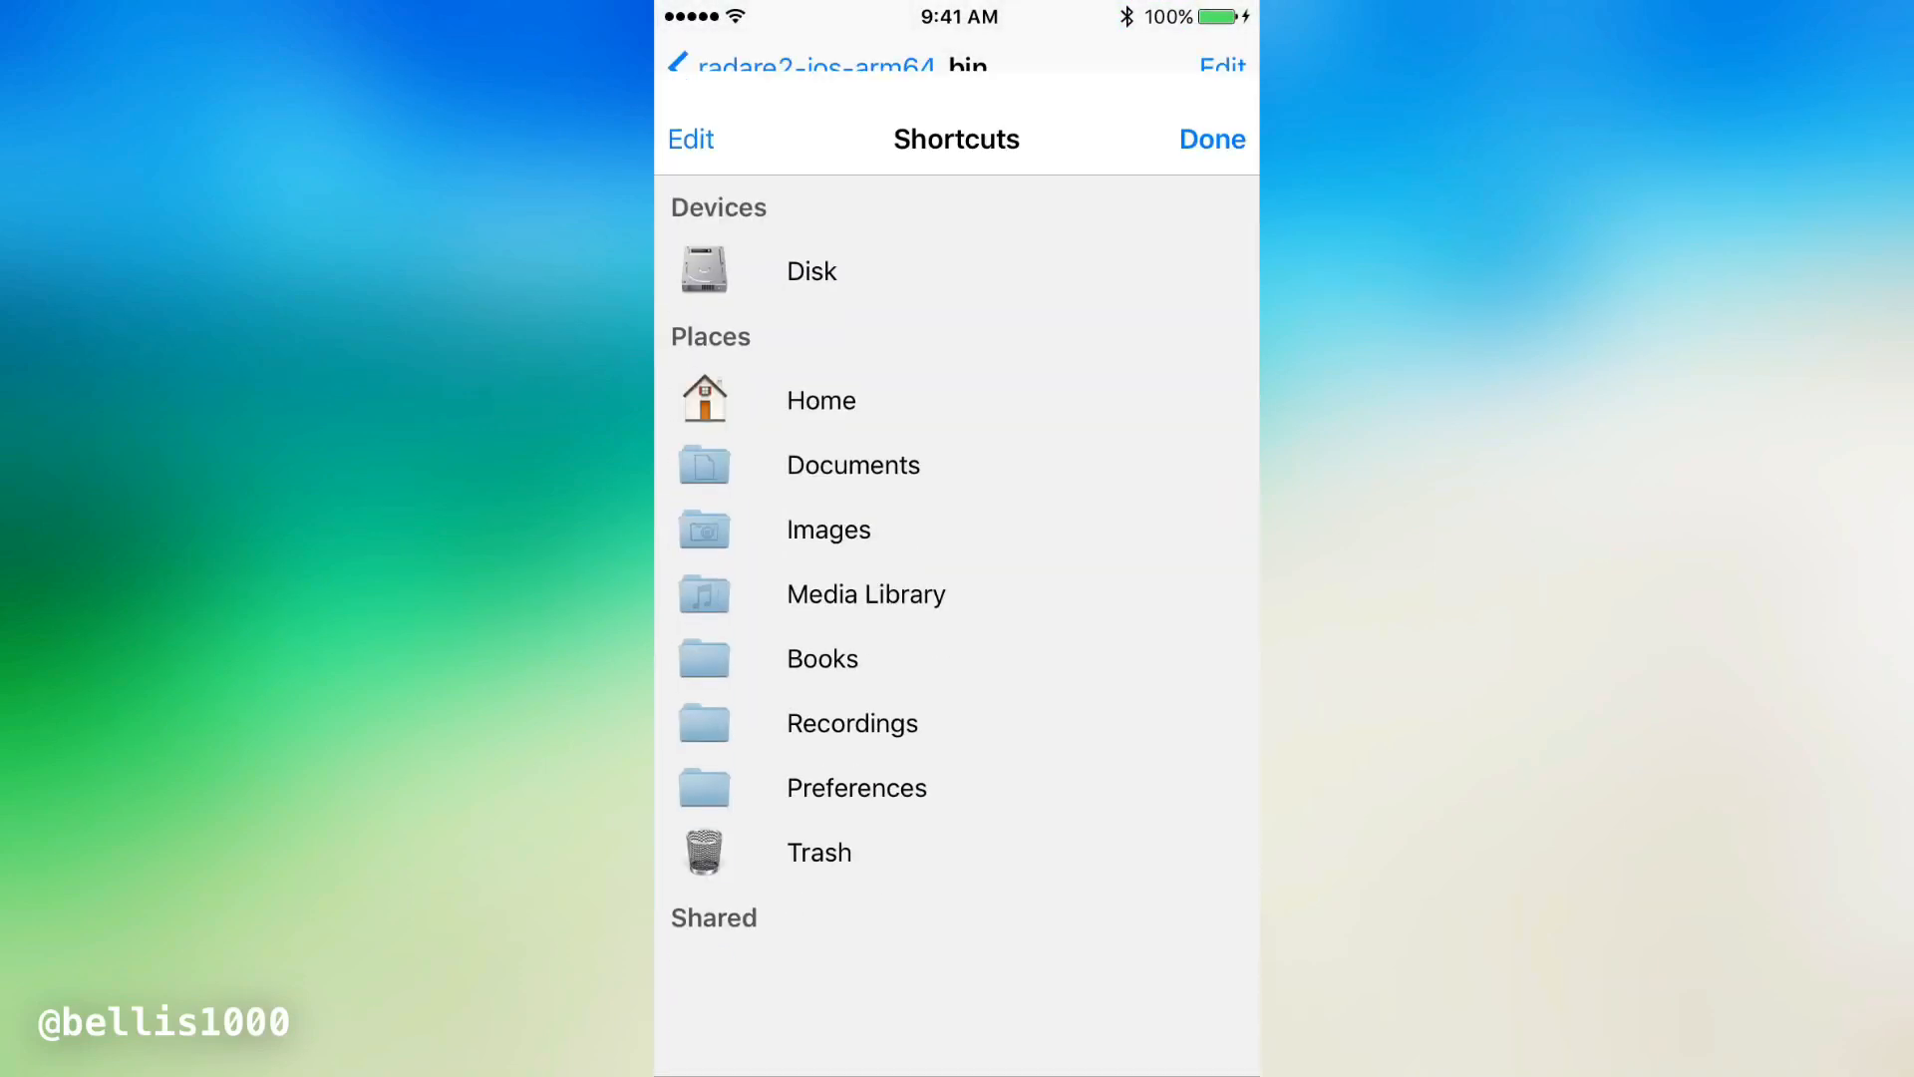
# Open the device's root /bin folder, then return to the home screen
pyautogui.click(810, 271)
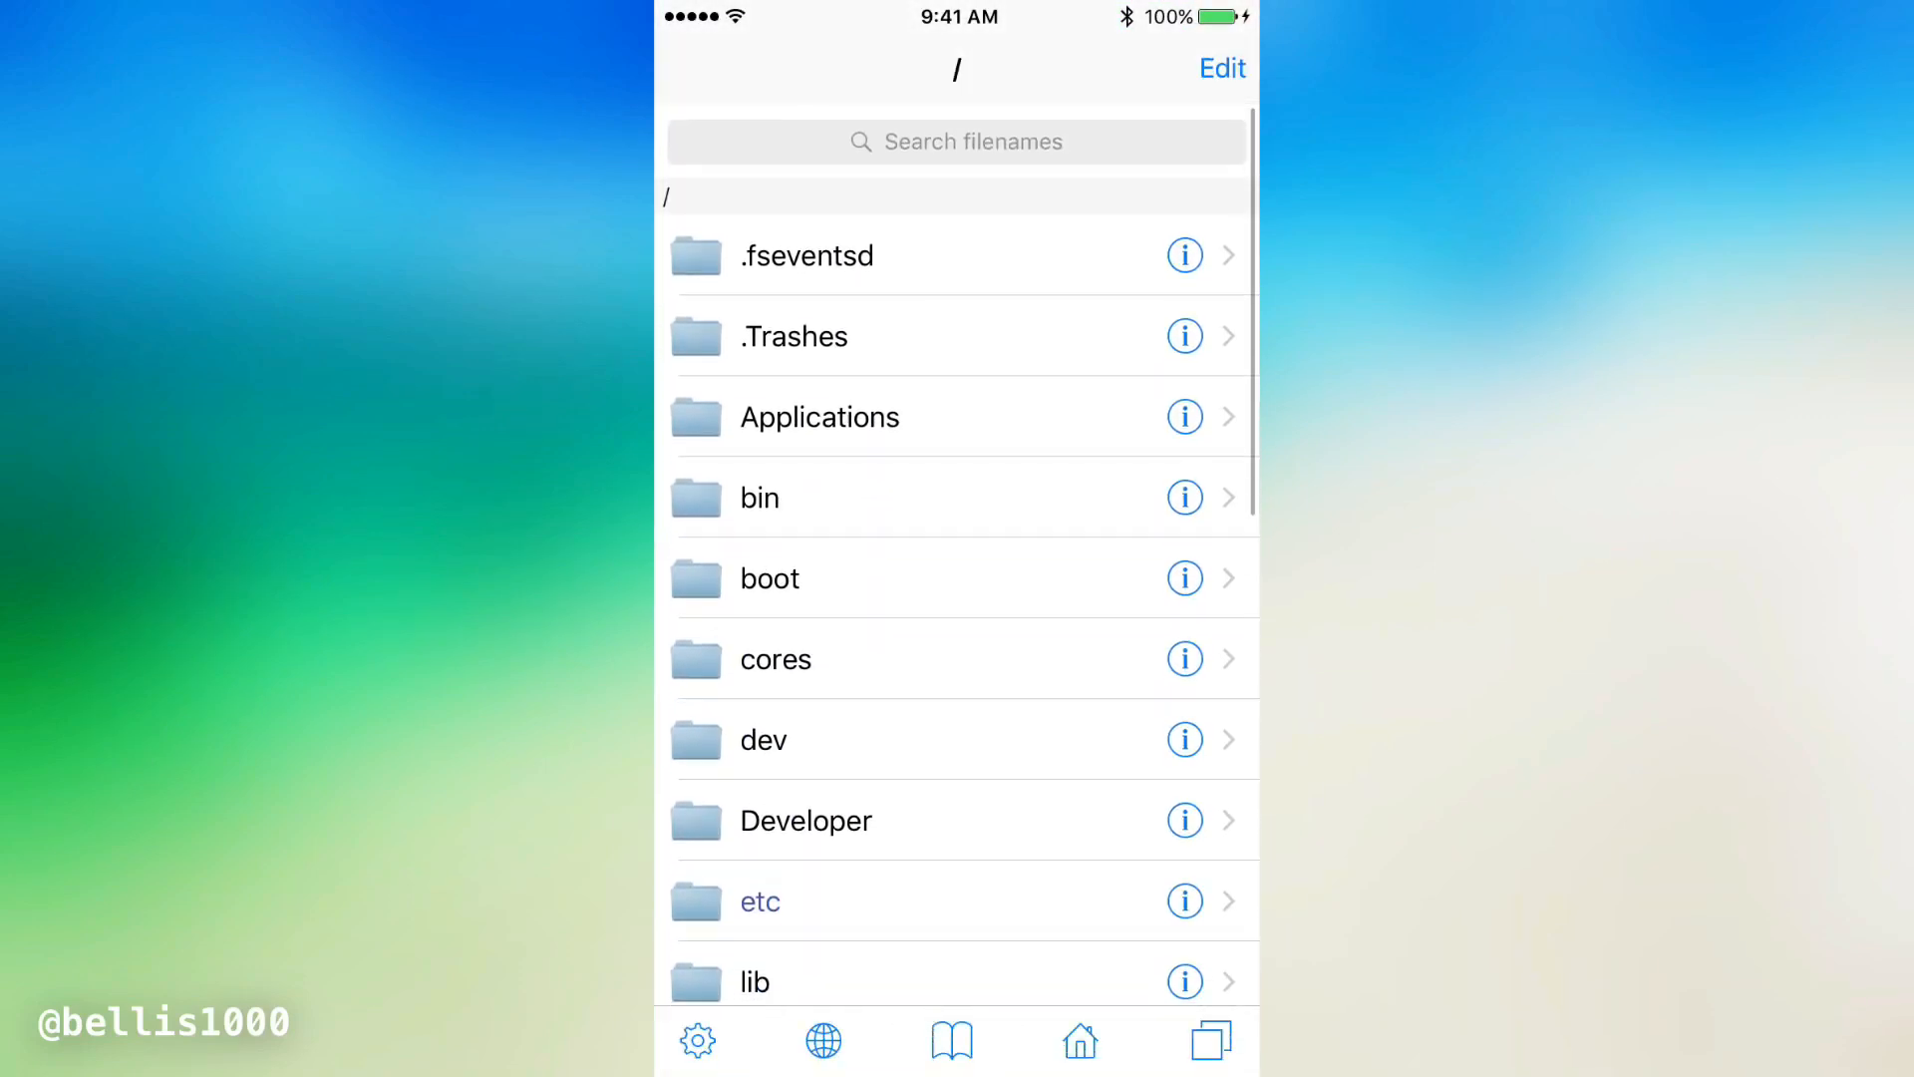
pyautogui.click(758, 497)
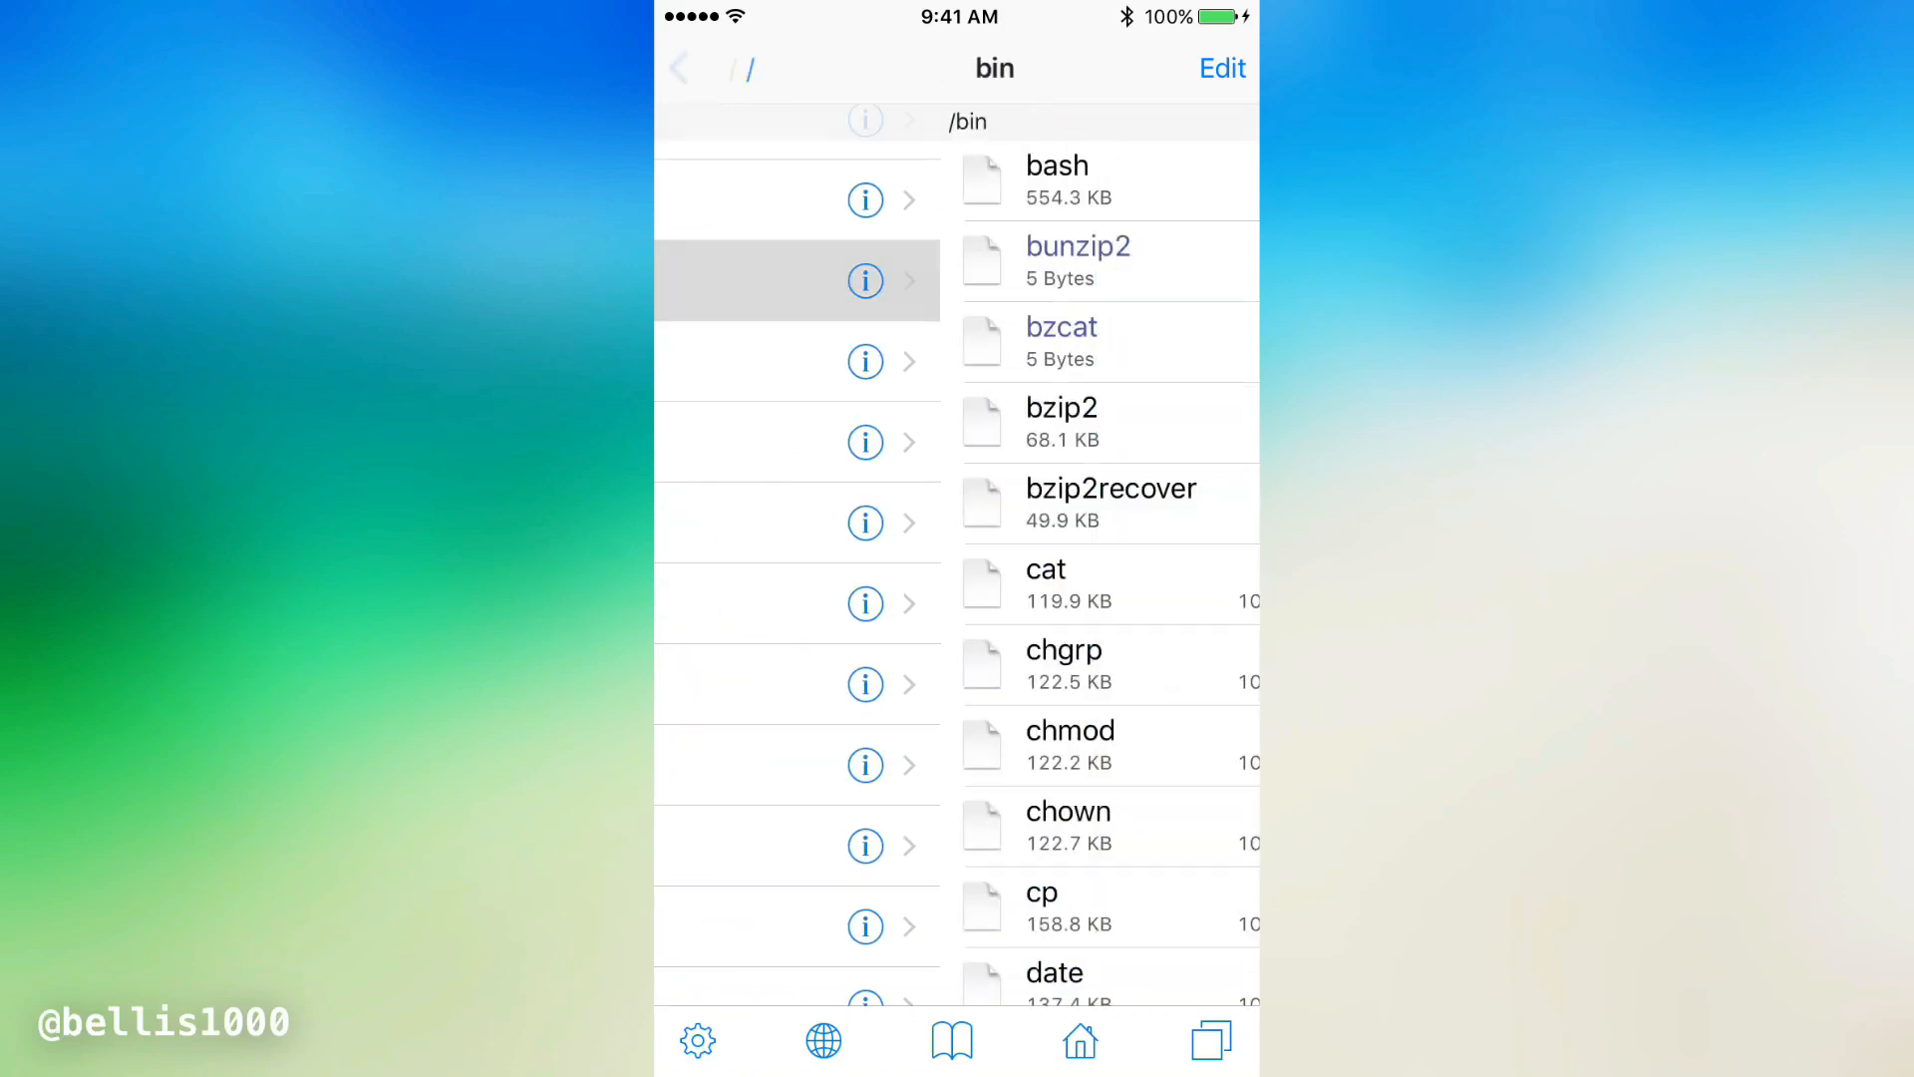
pyautogui.click(1223, 69)
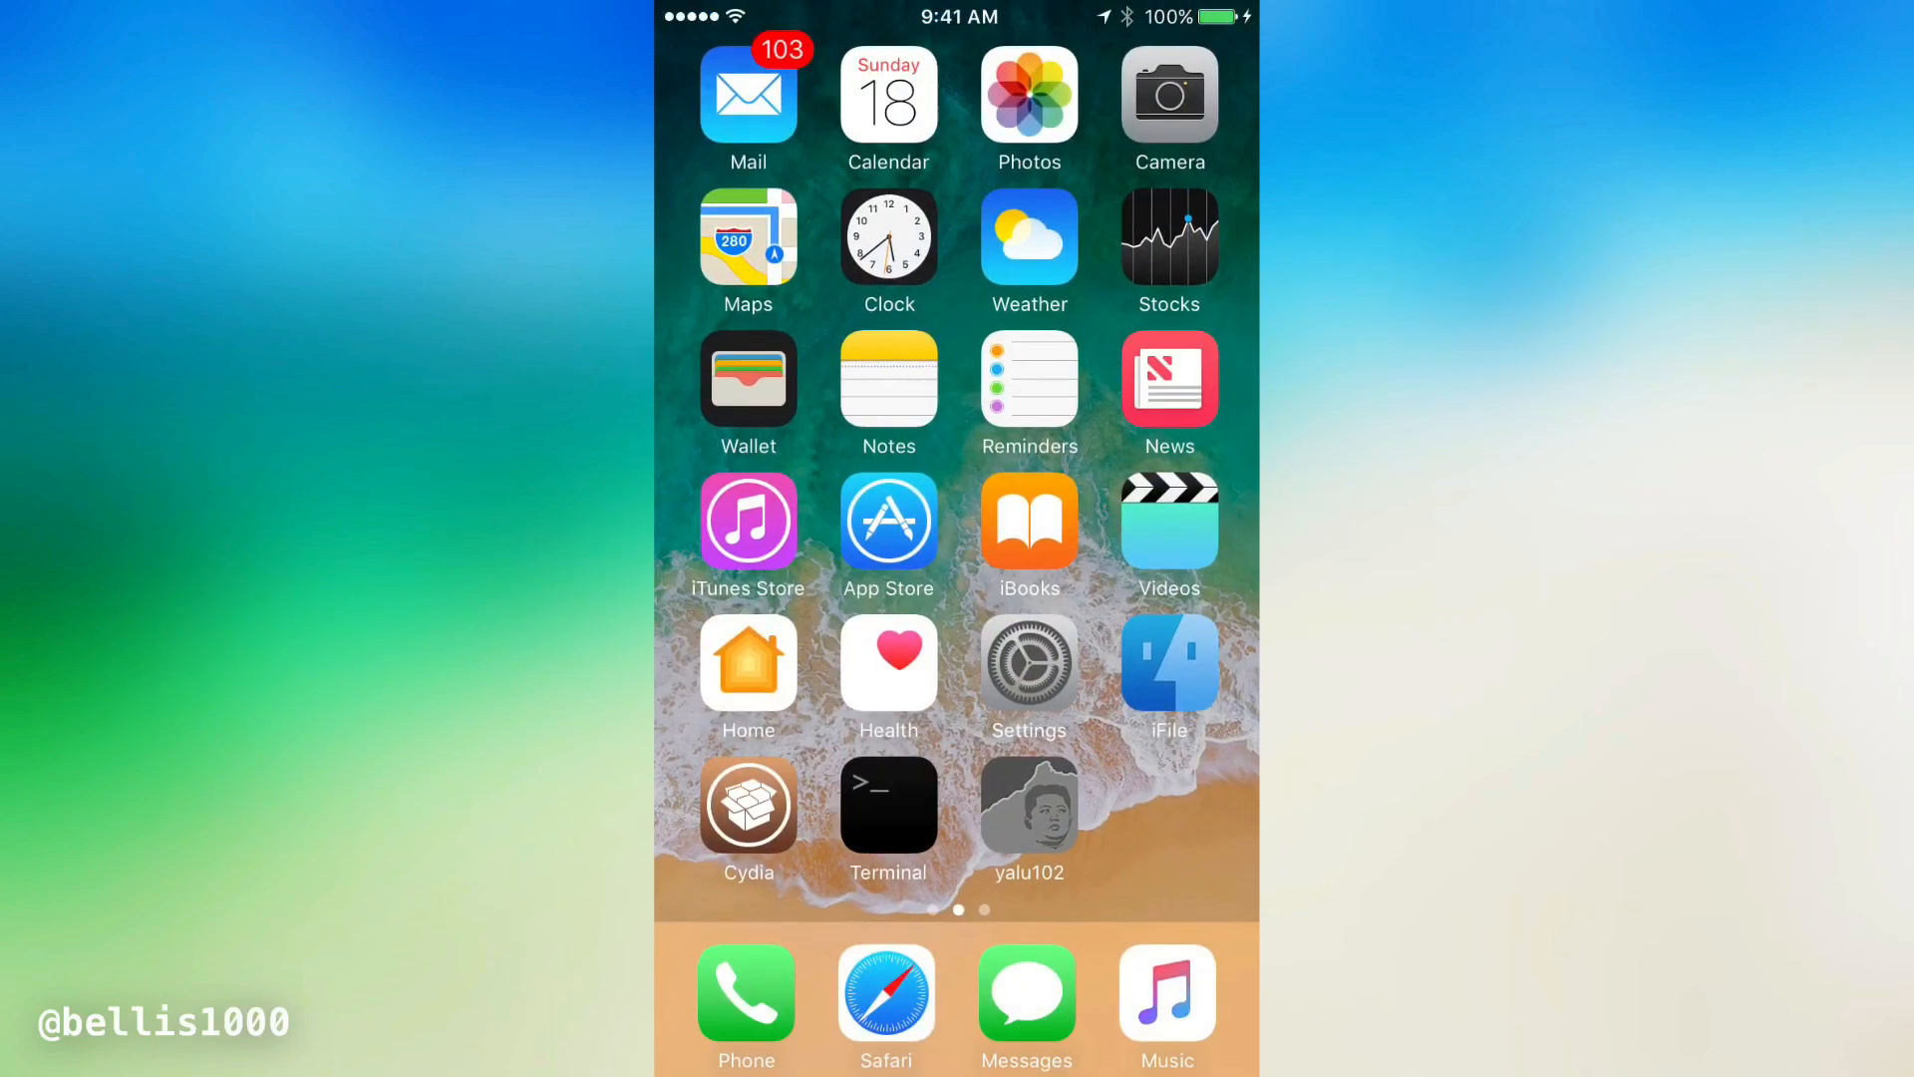
# In a root Terminal in /bin, try running radare2, then sign it with ldid -S radare2
pyautogui.click(887, 802)
pyautogui.write('radare')
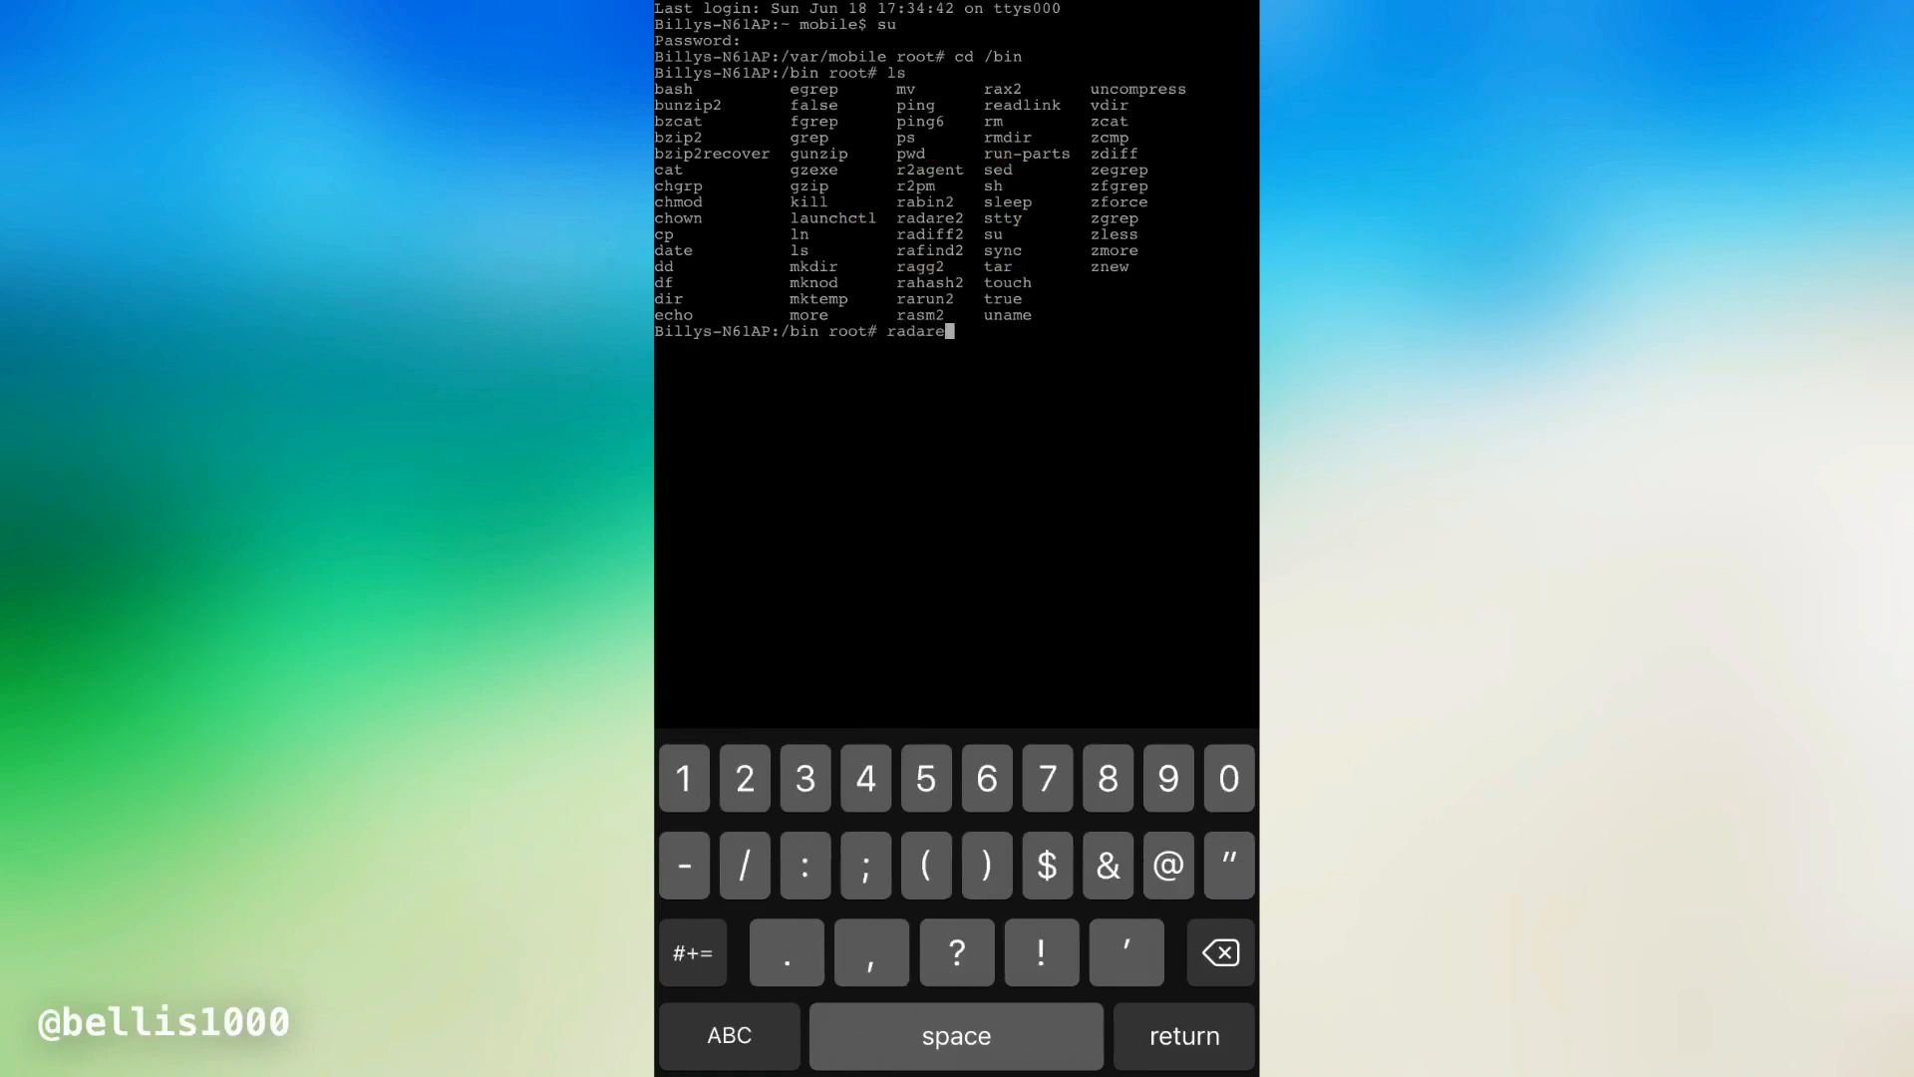
pyautogui.press('return')
pyautogui.write('ldid -S radare2')
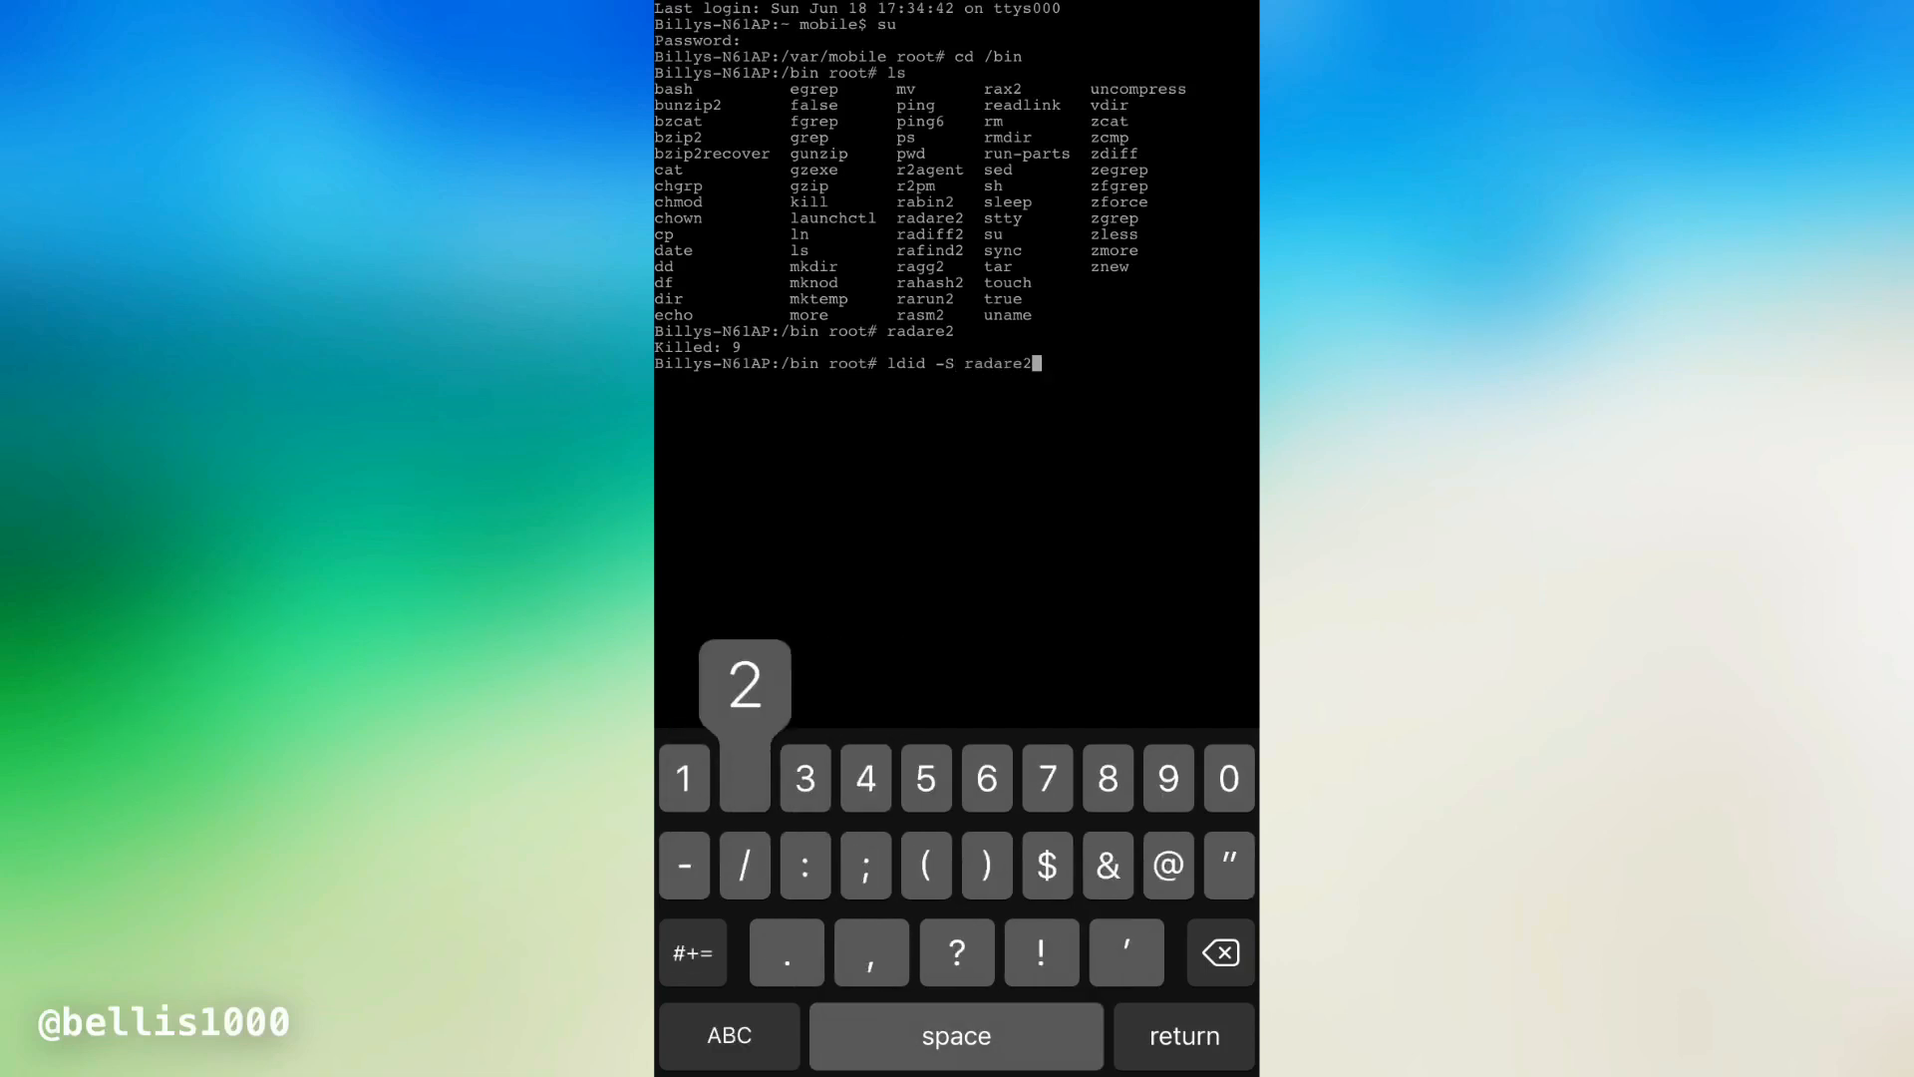
pyautogui.press('Return')
pyautogui.write('cd')
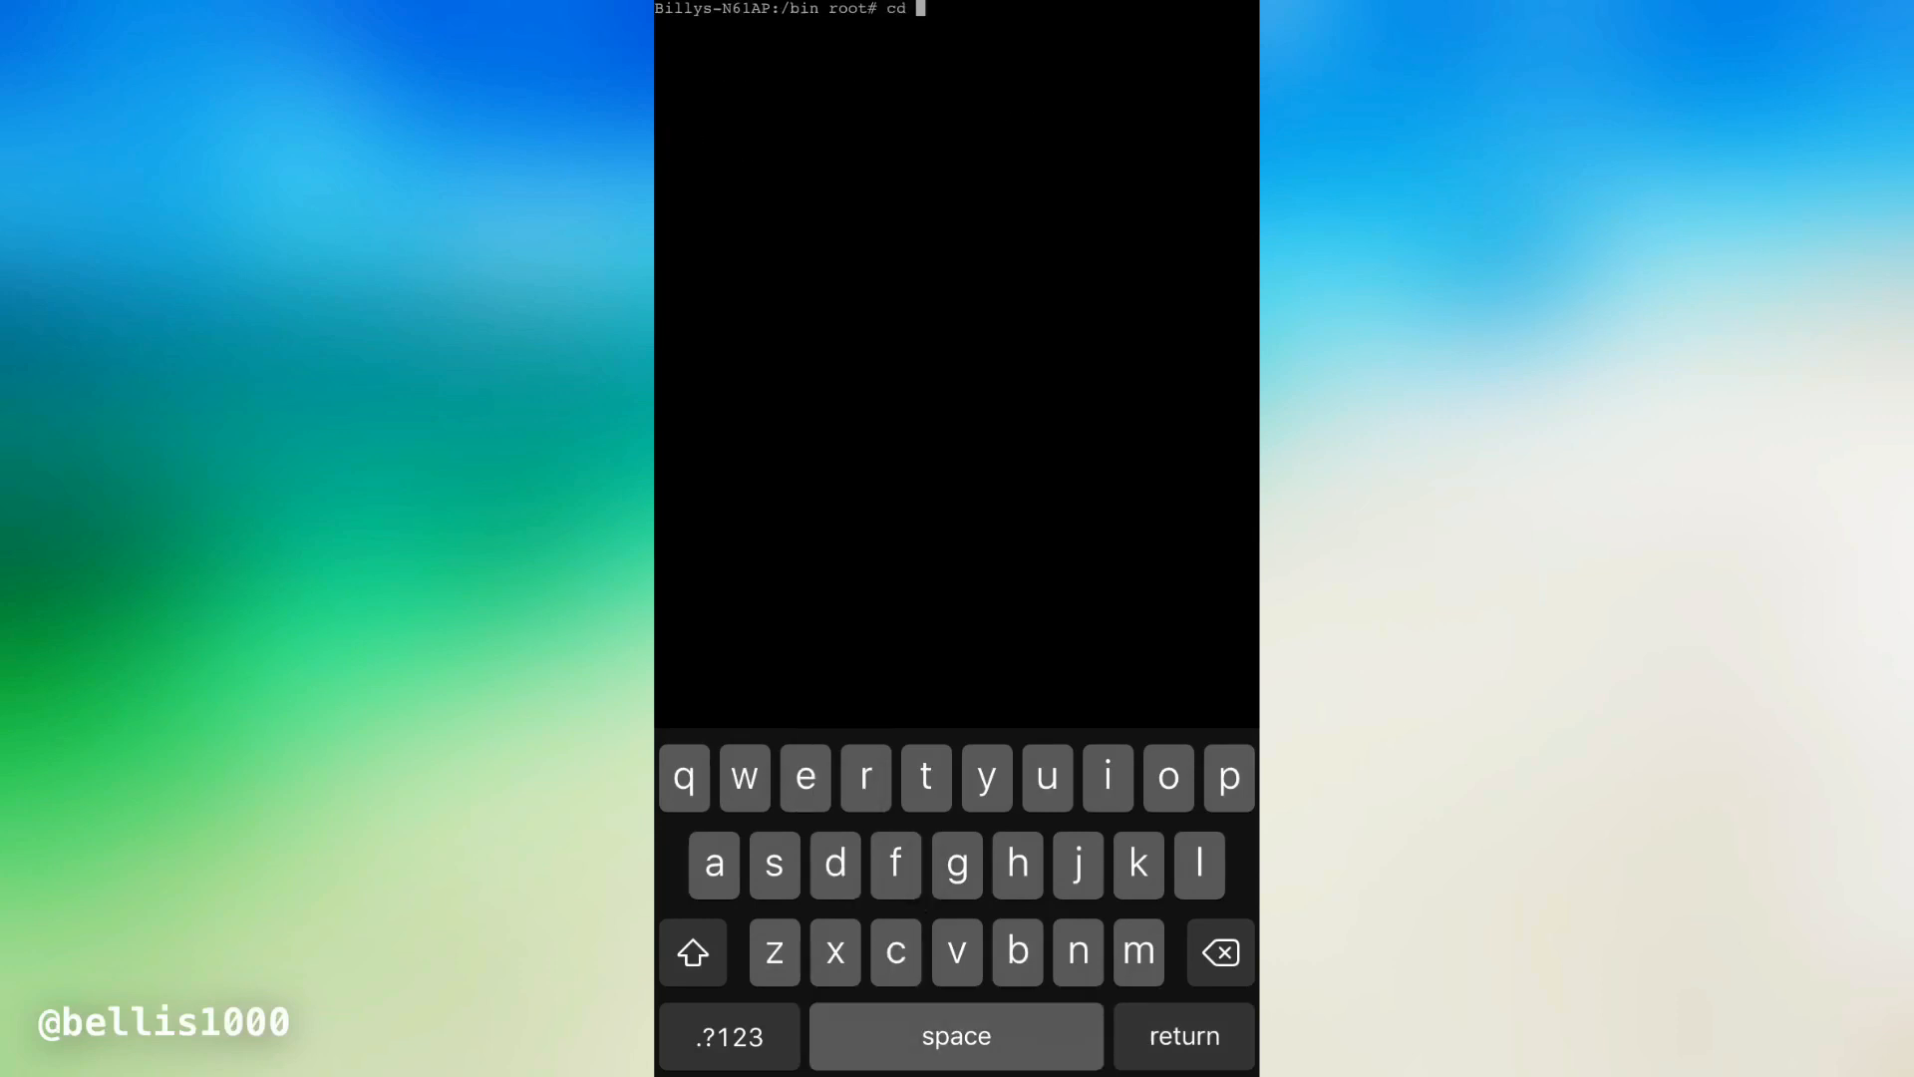
# Make roplevel3 in /var/mobile executable, run it, and choose menu option 1
pyautogui.write('/var/mobile')
pyautogui.write('ls')
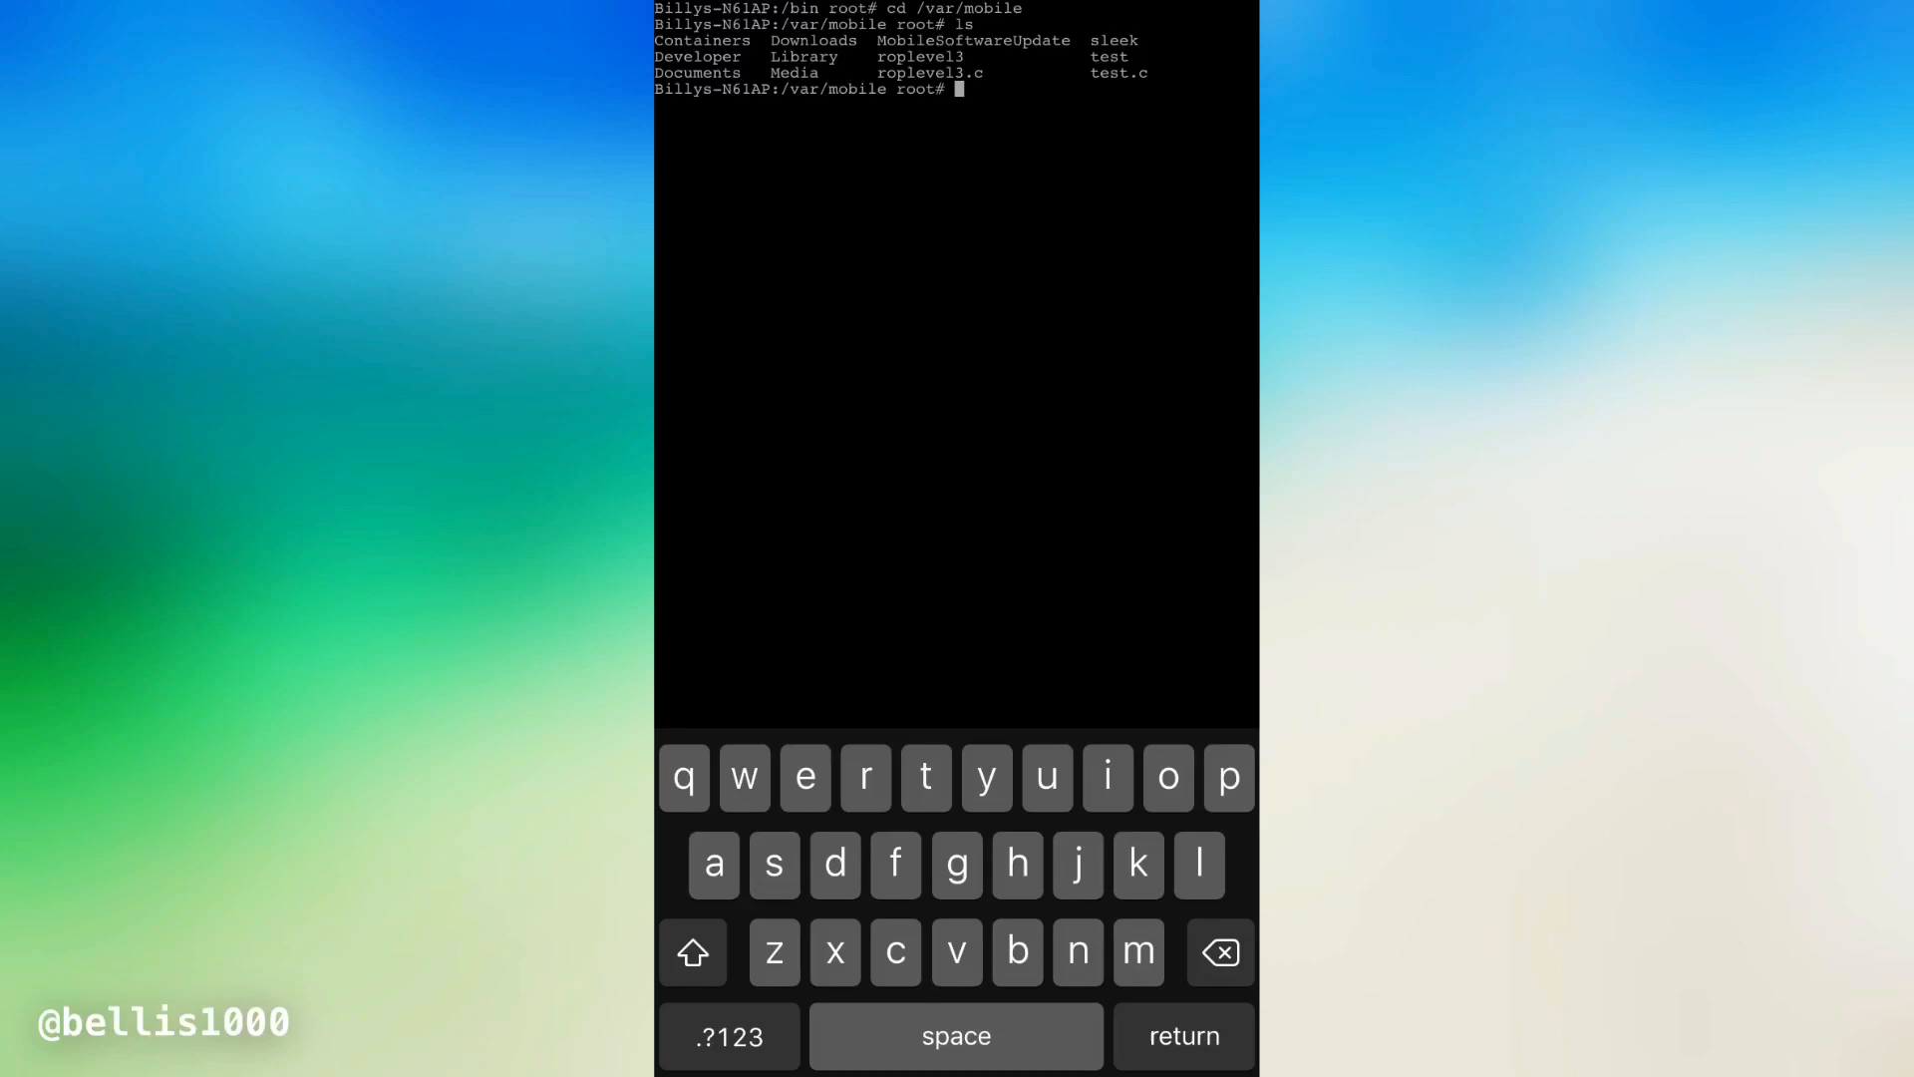
pyautogui.write('./roplevel')
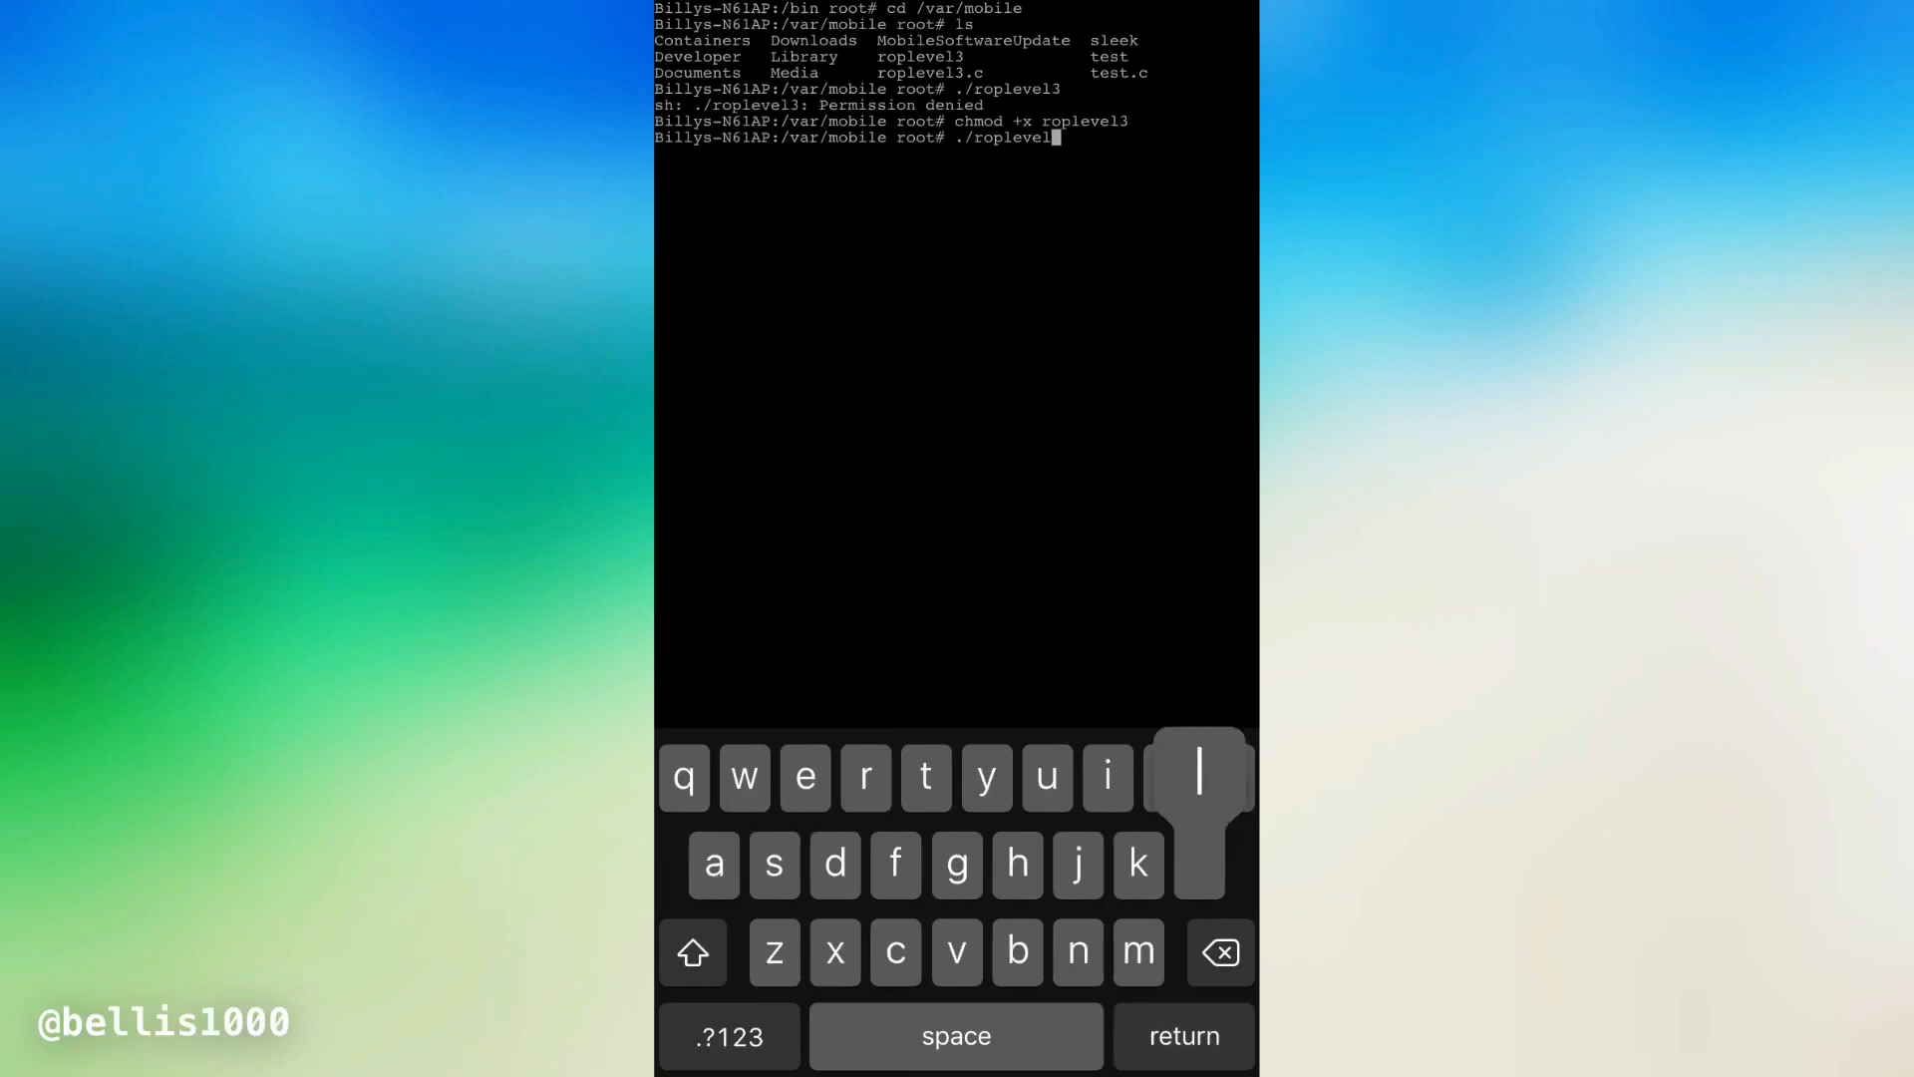
pyautogui.press('Return')
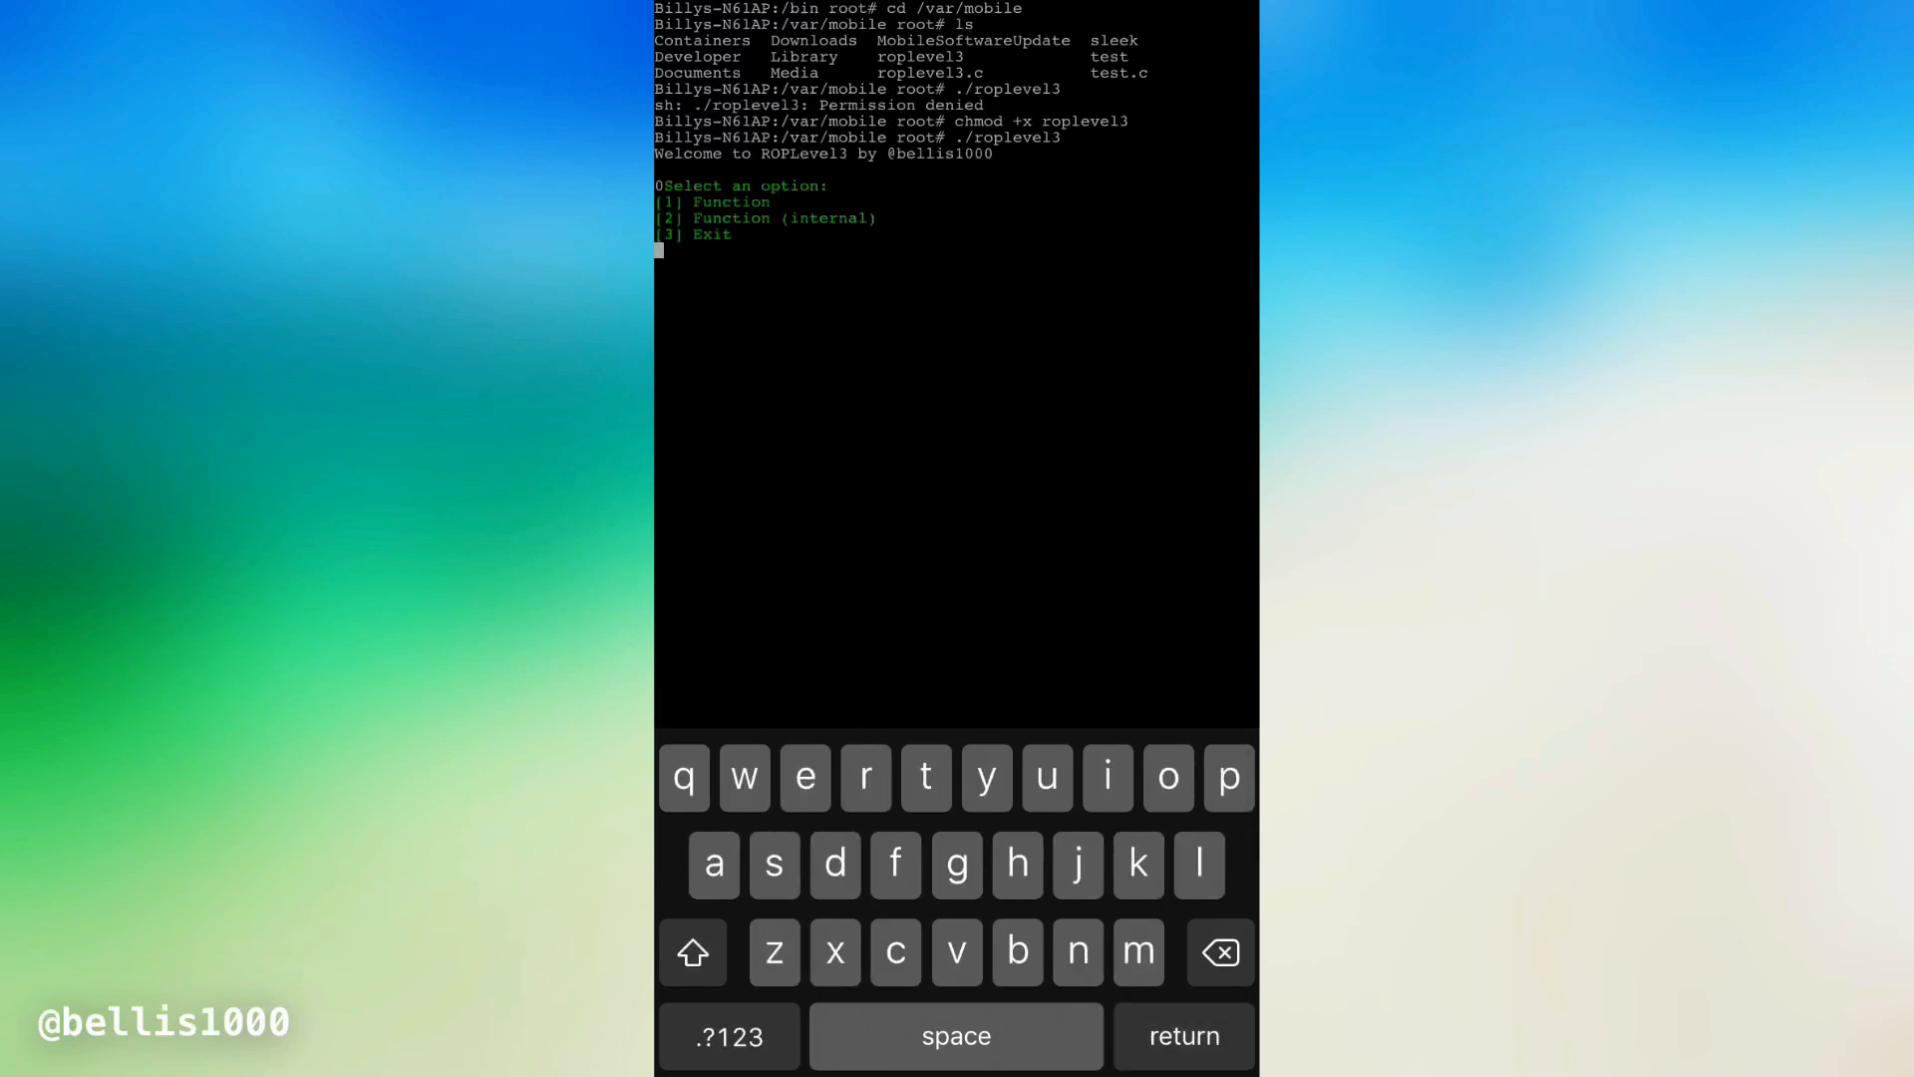
pyautogui.write('1')
pyautogui.write('3')
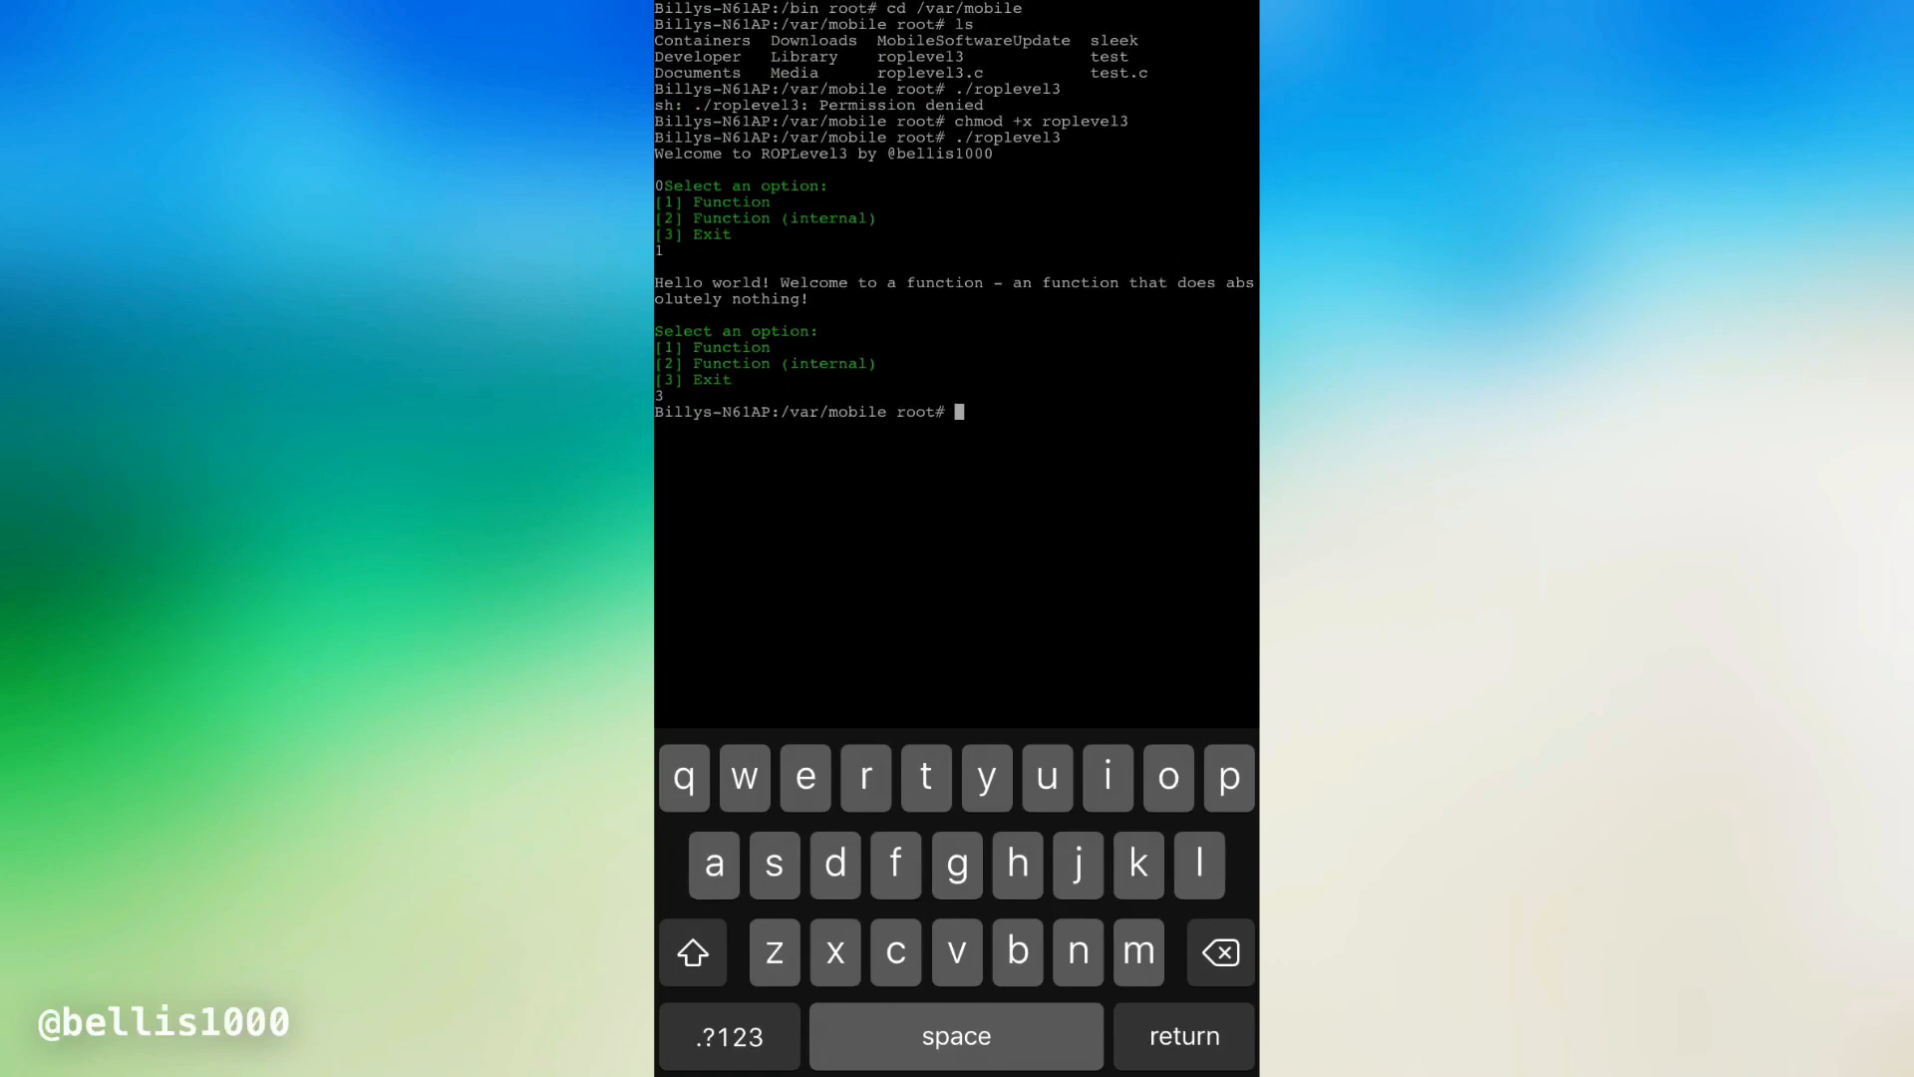
# Load roplevel3 into radare2 with 'radare2 roplevel3'
pyautogui.write('radare')
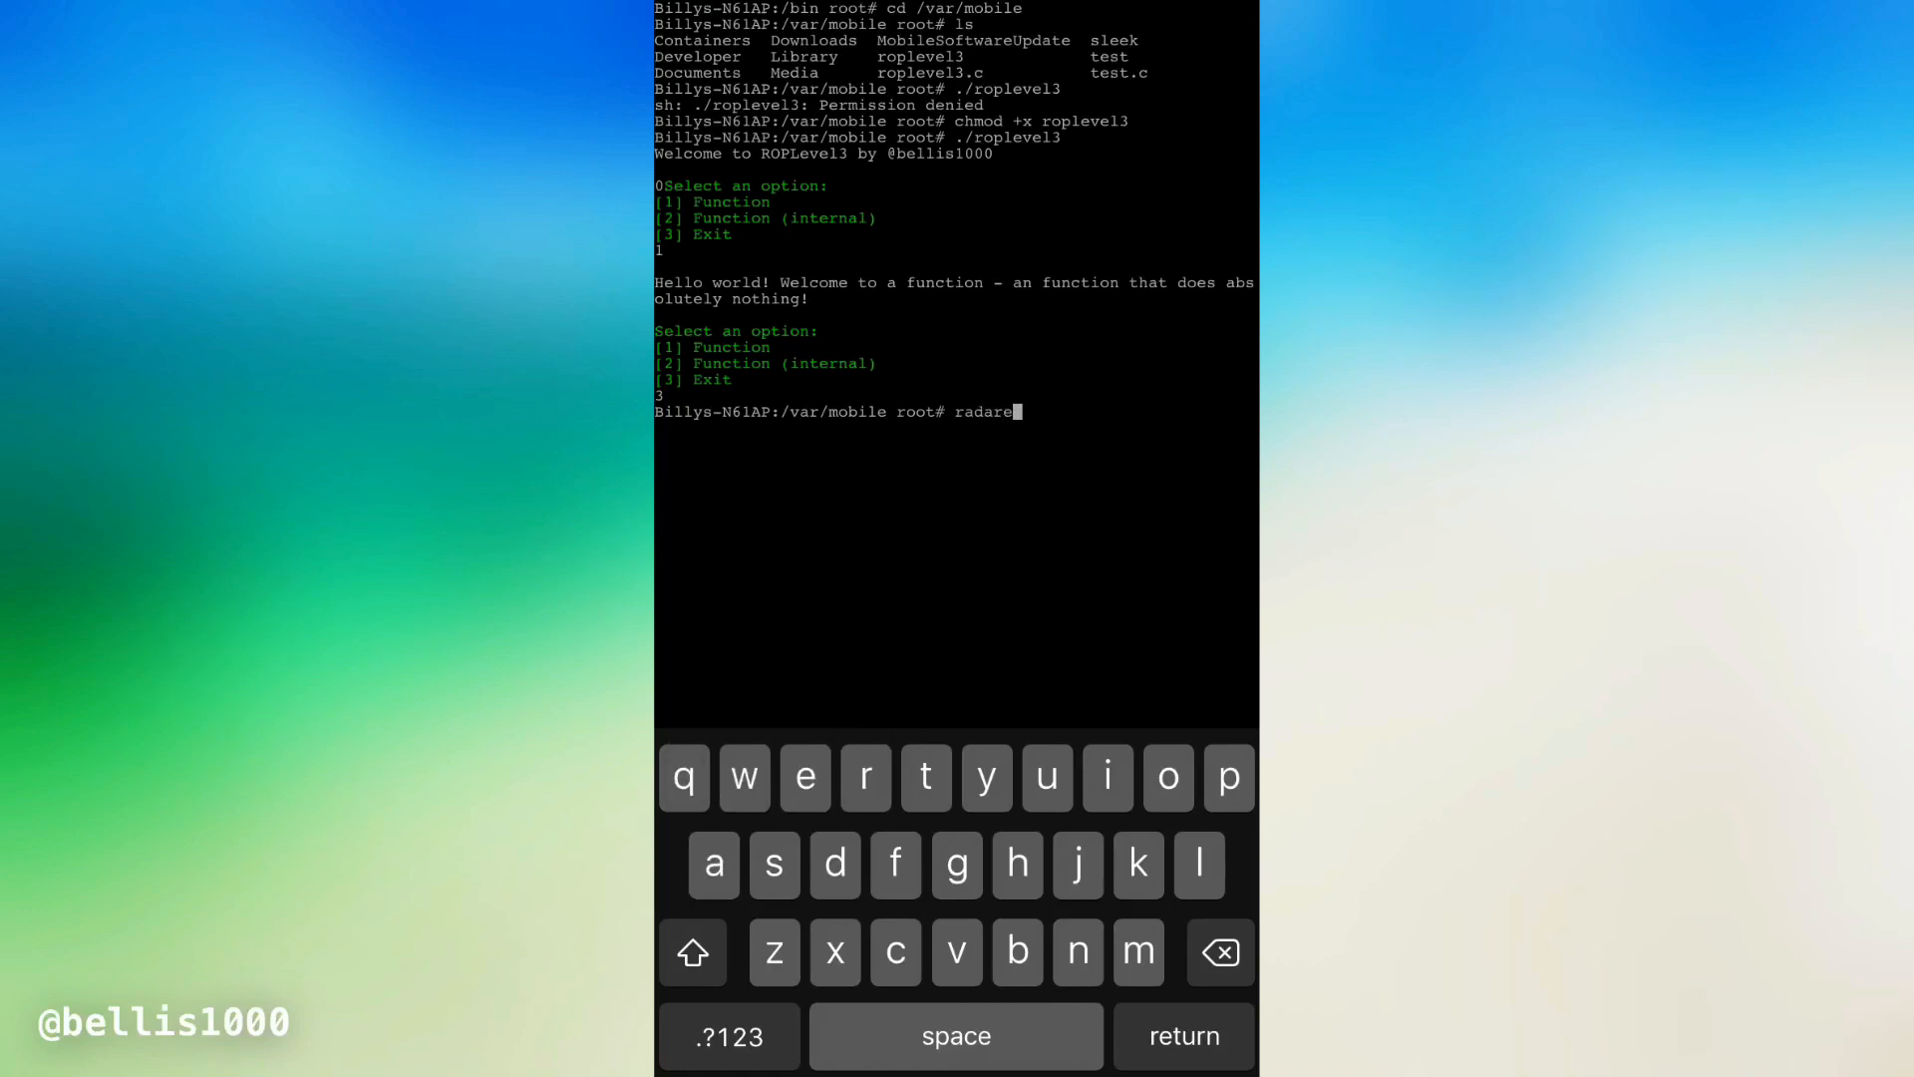
pyautogui.write('2')
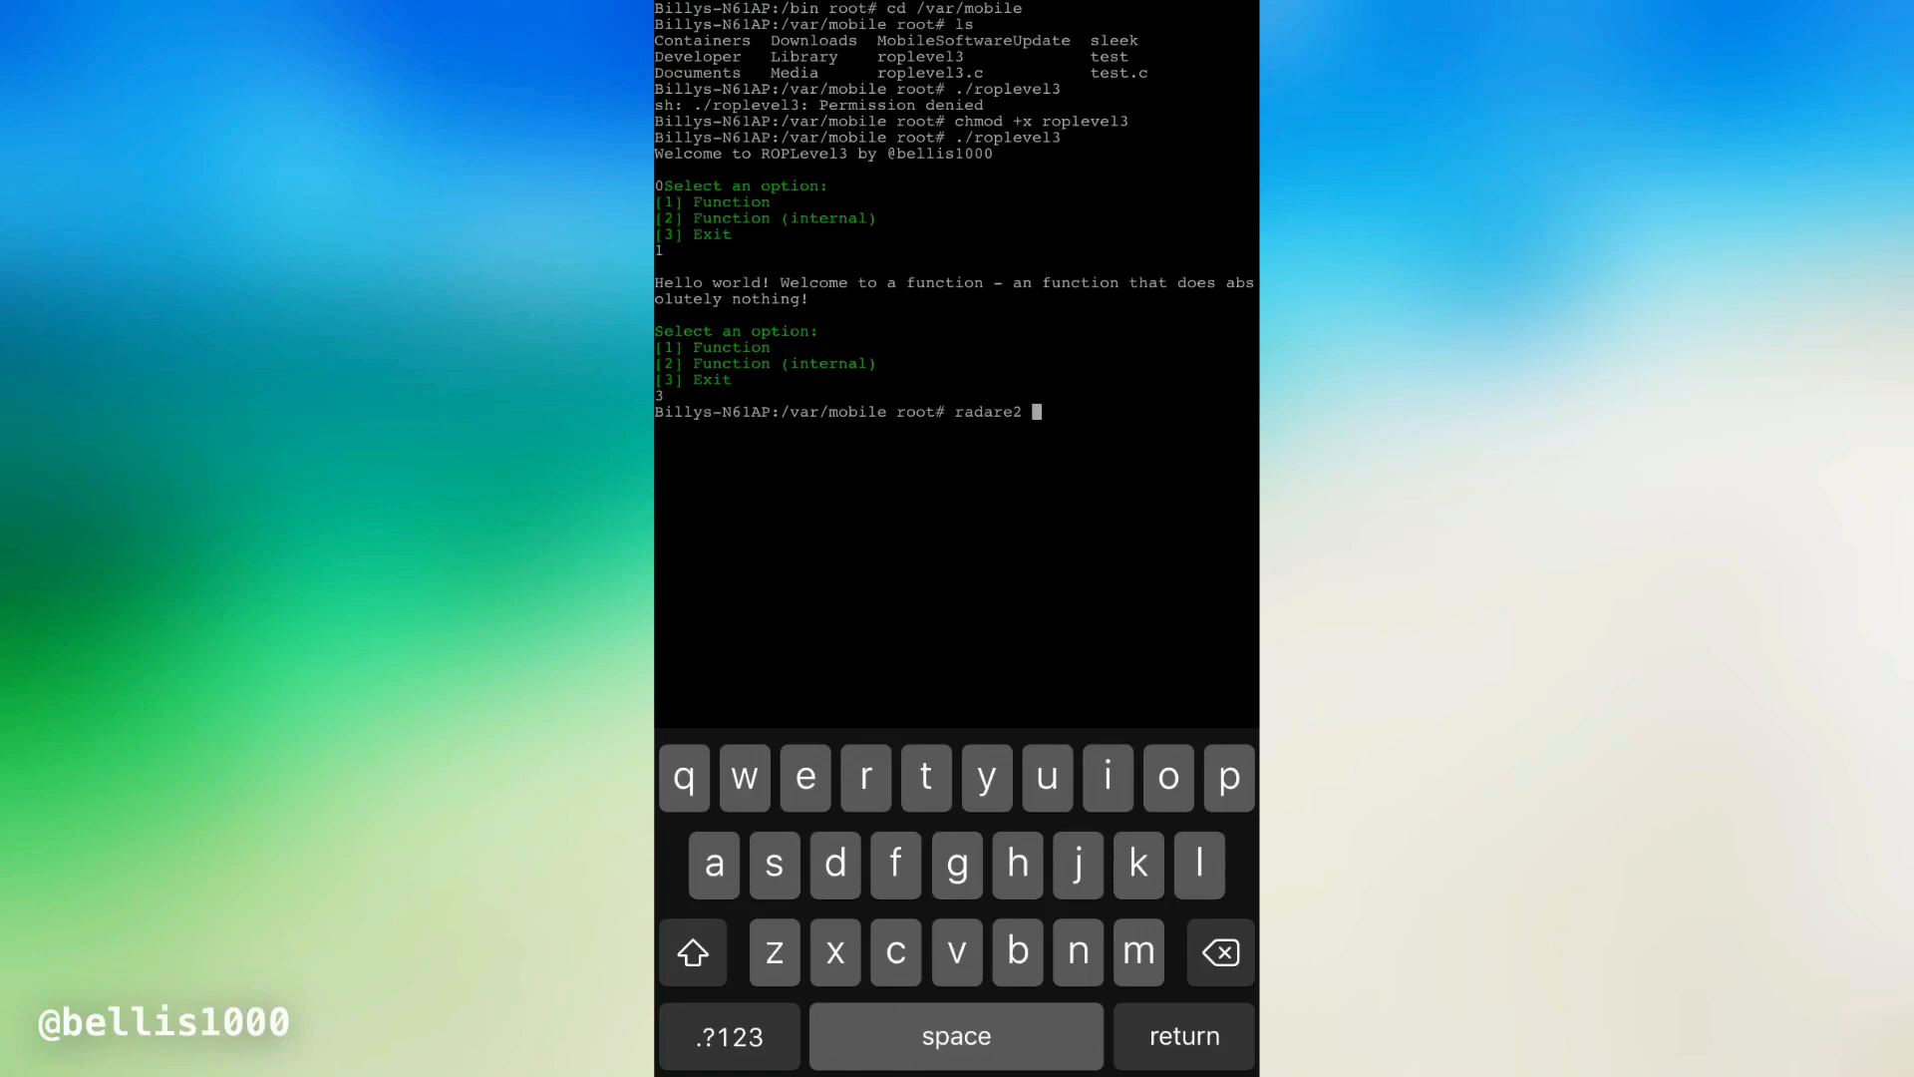
pyautogui.write('r')
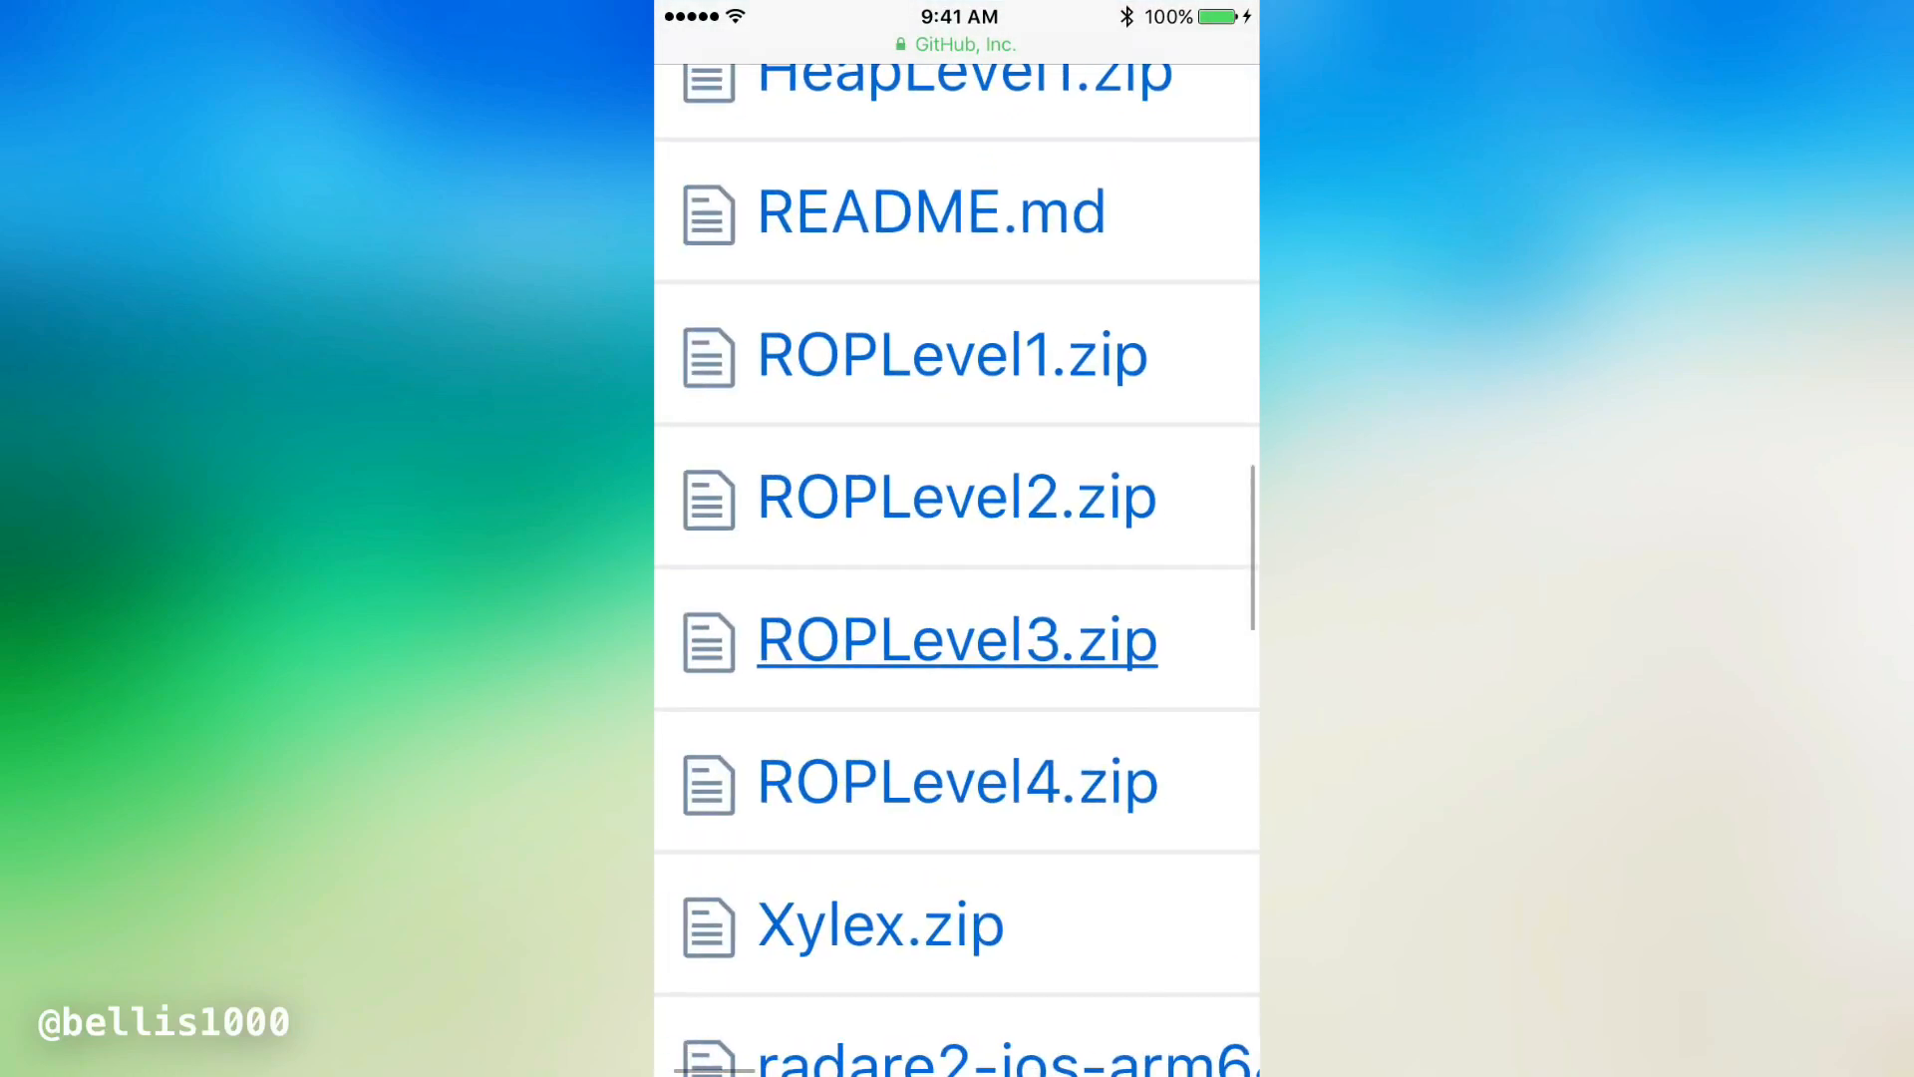
pyautogui.click(956, 640)
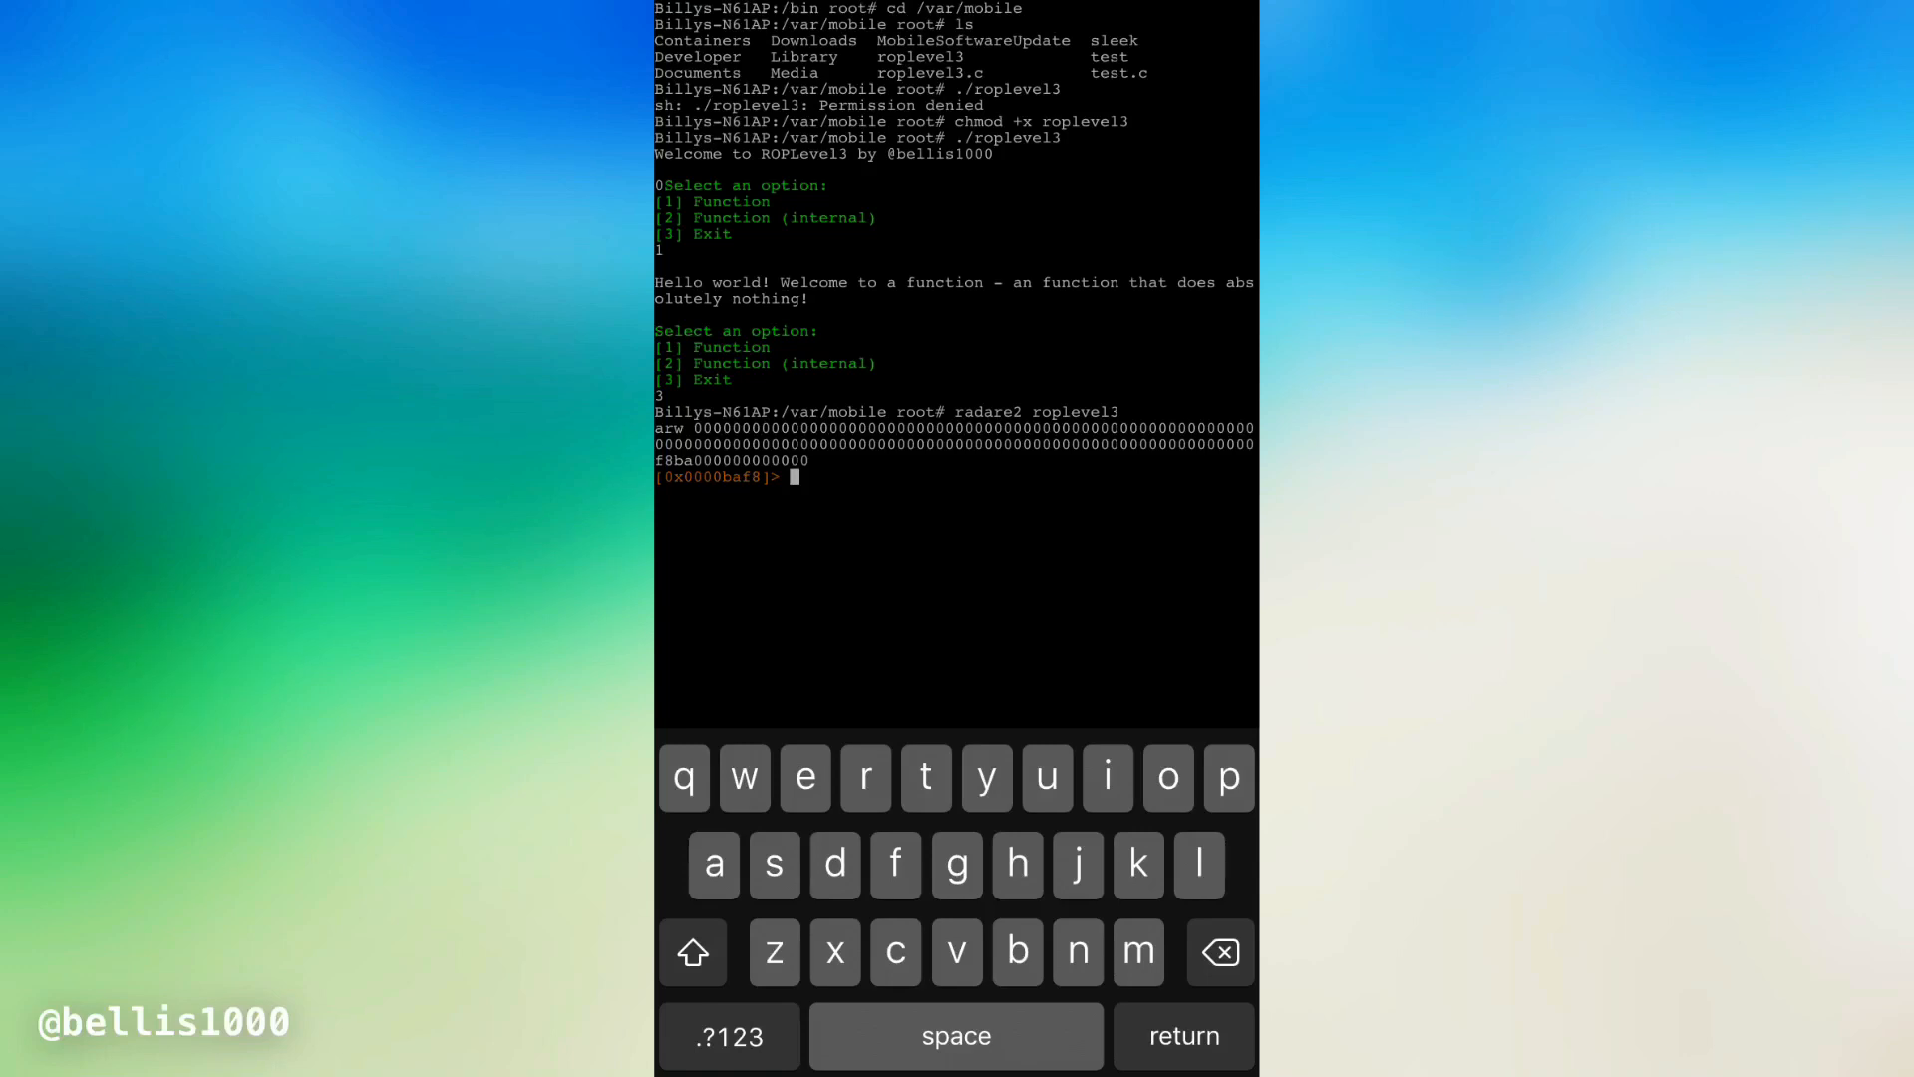
# Analyse roplevel3 with aaa and list its functions with afl
pyautogui.write('aa')
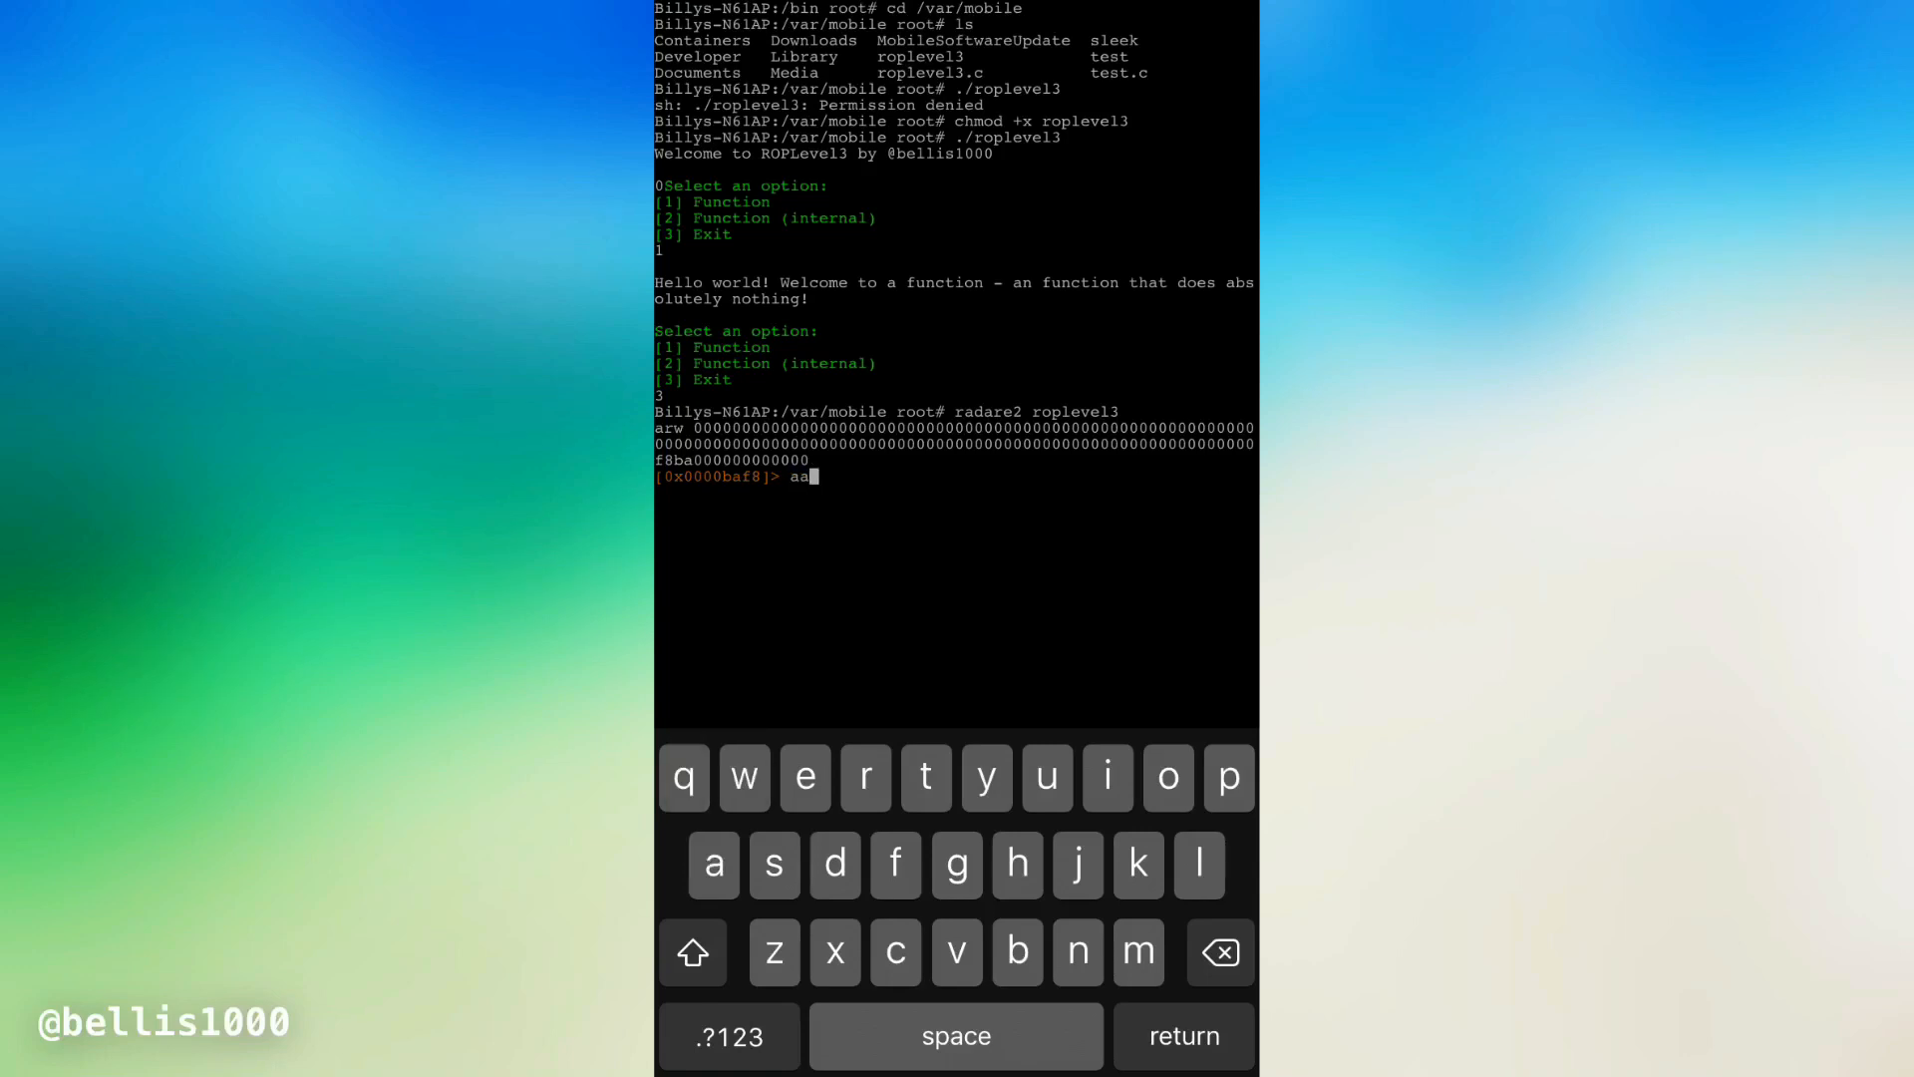
pyautogui.press('Return')
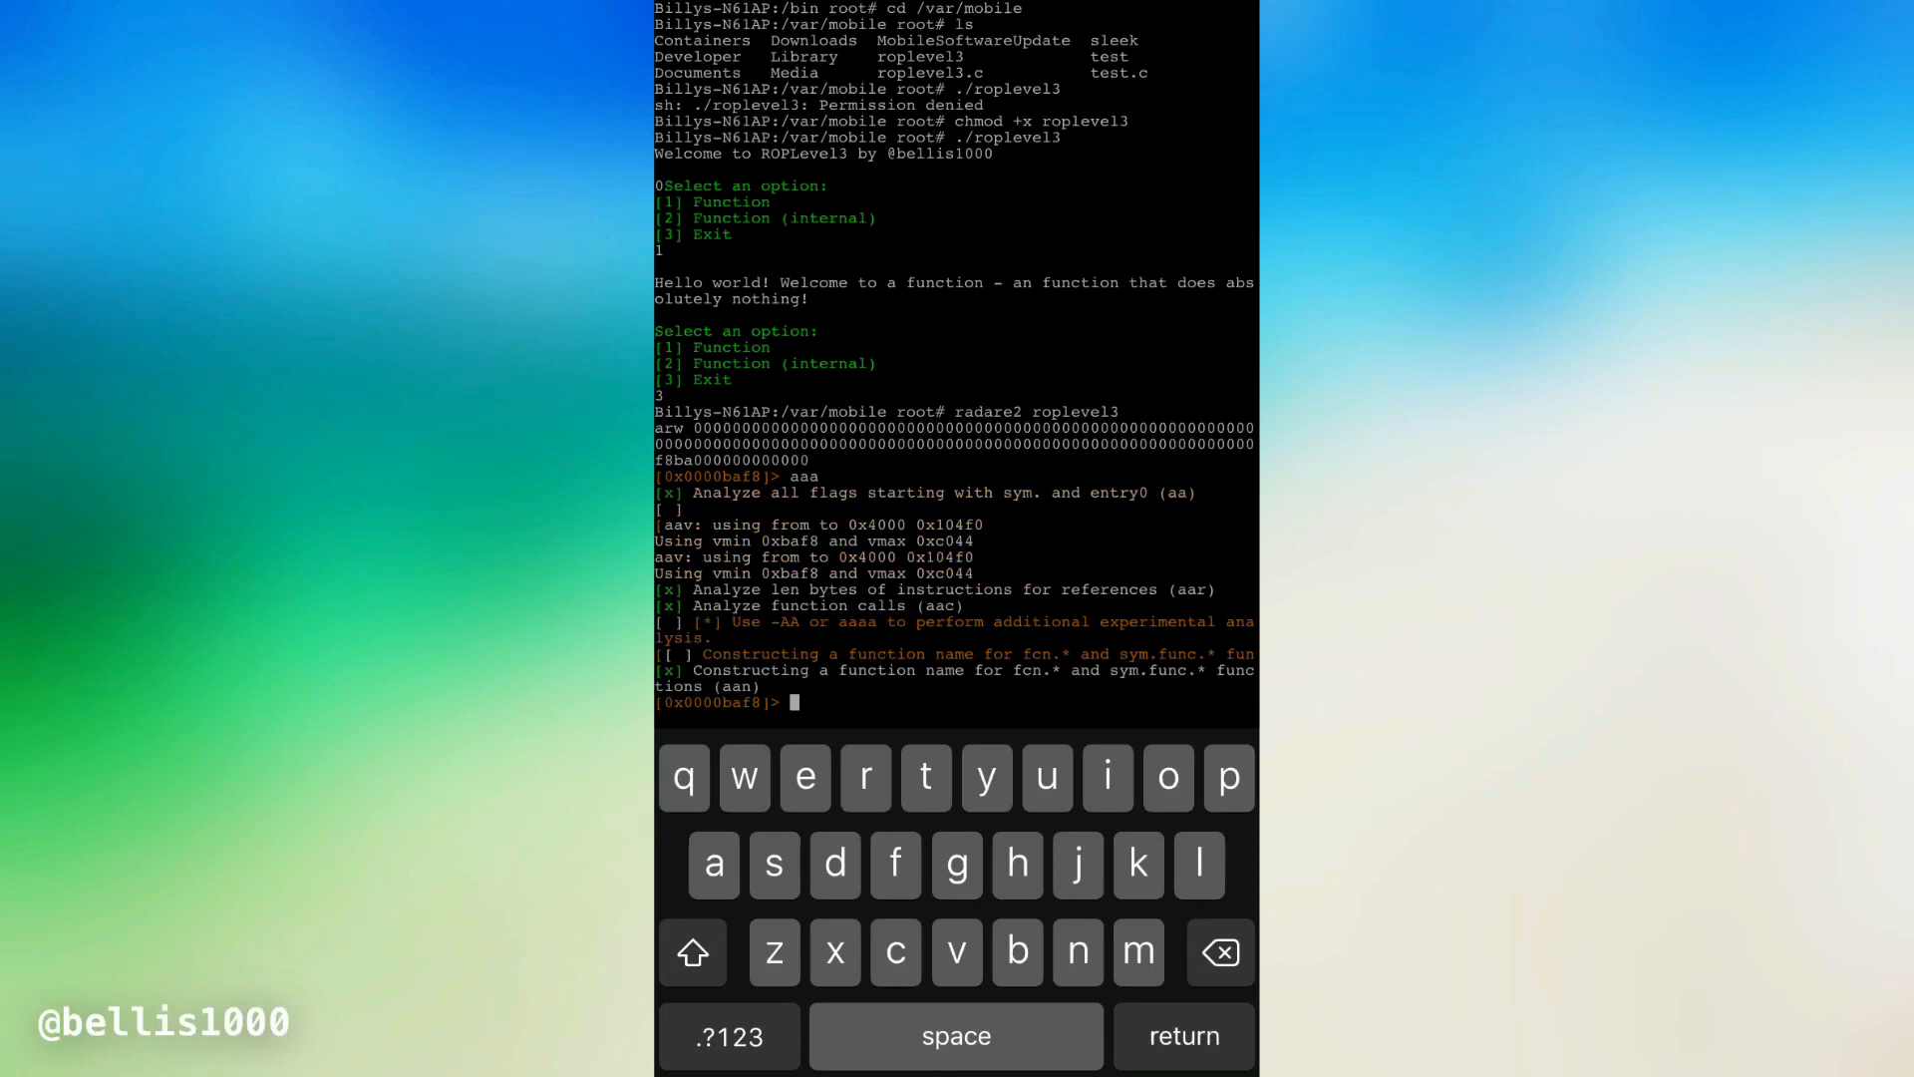
pyautogui.write('afl')
pyautogui.write('pd')
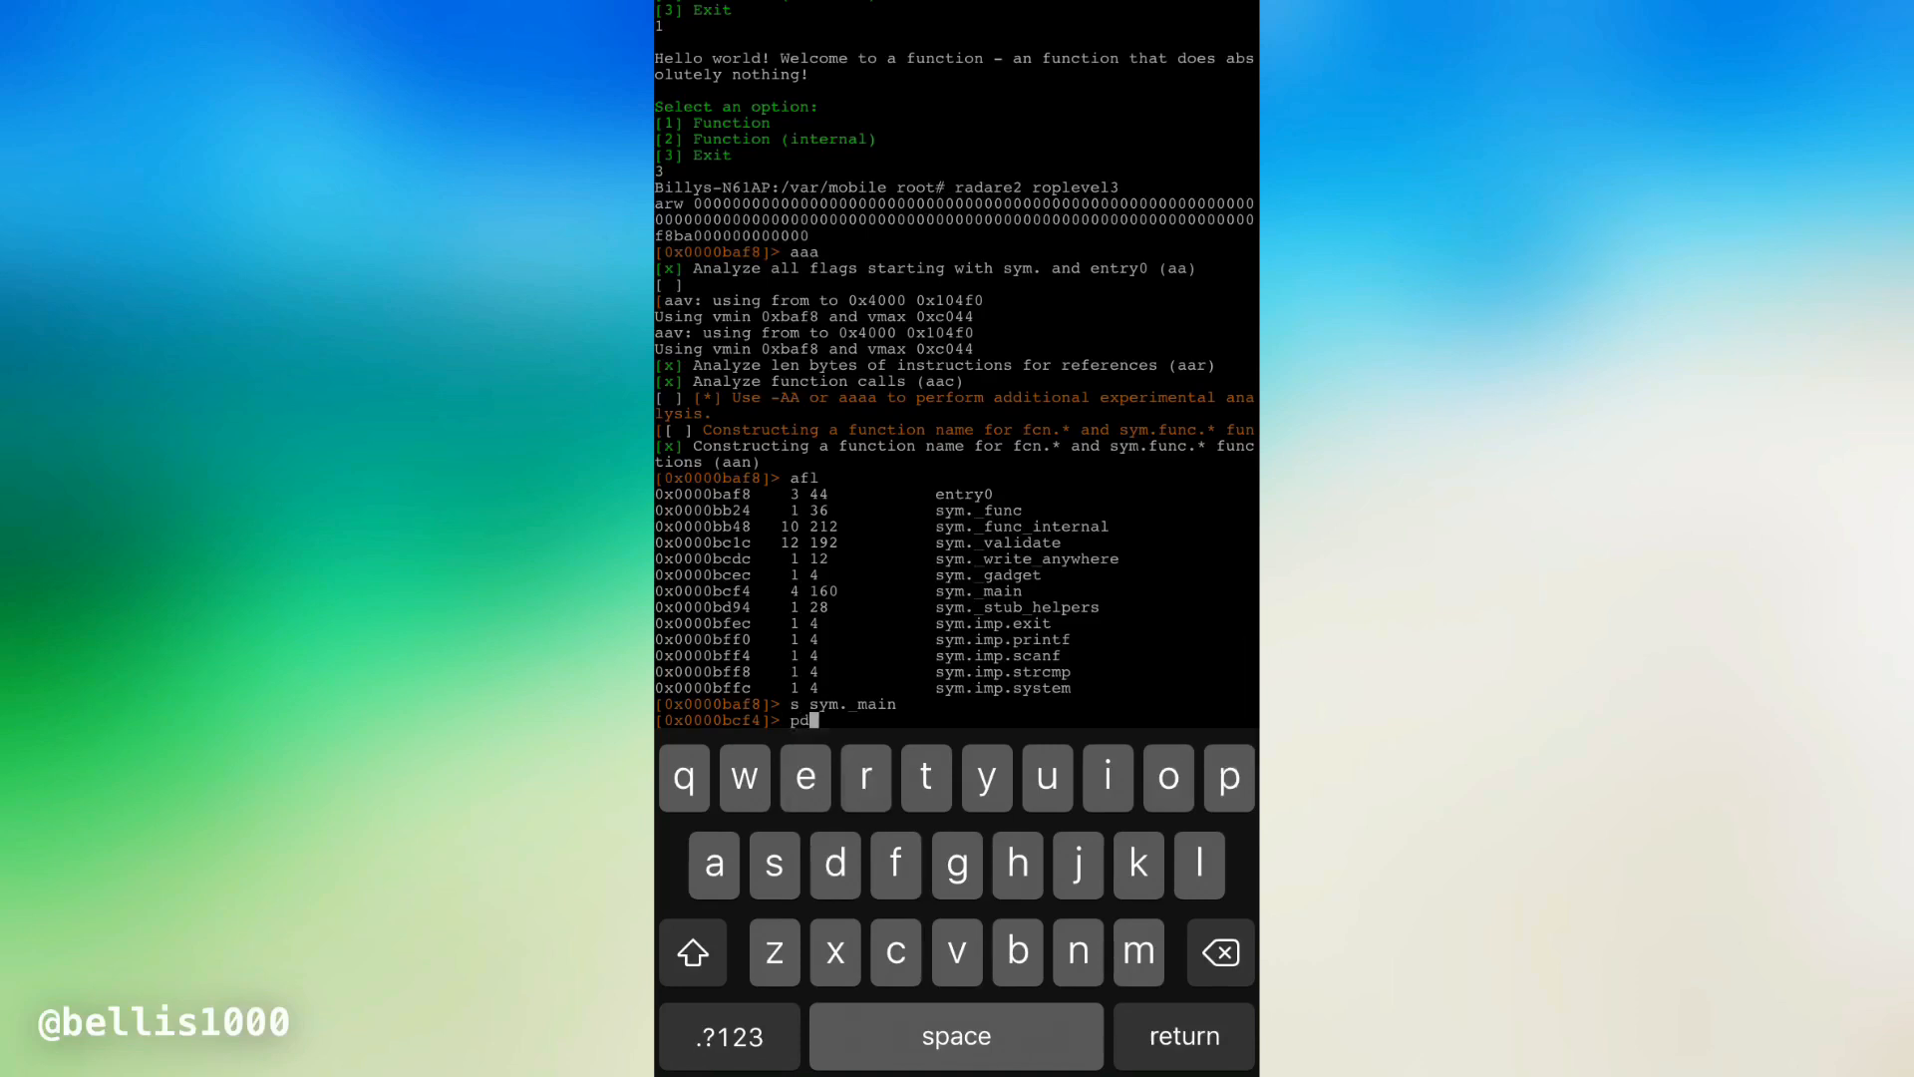
# Print sym._main's disassembly with pdf and scroll through the output
pyautogui.write('f')
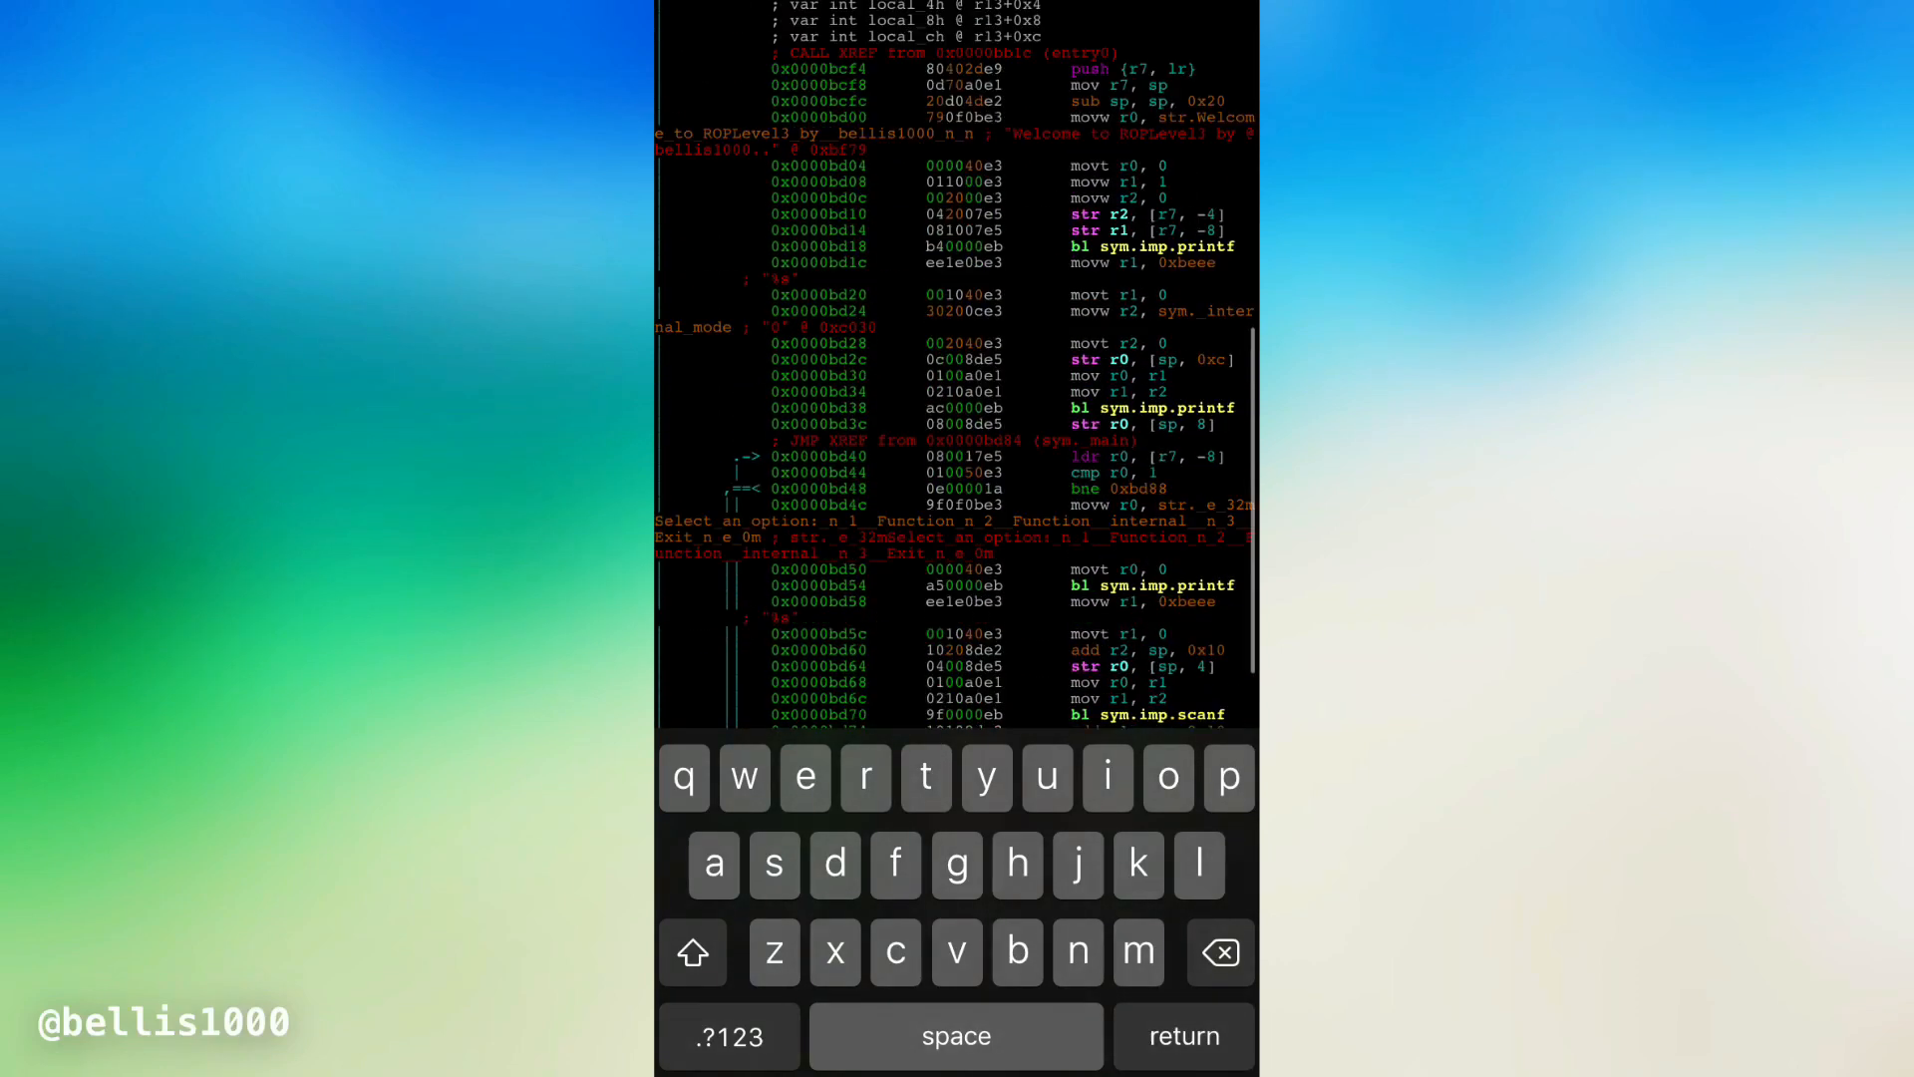
pyautogui.scroll(-3)
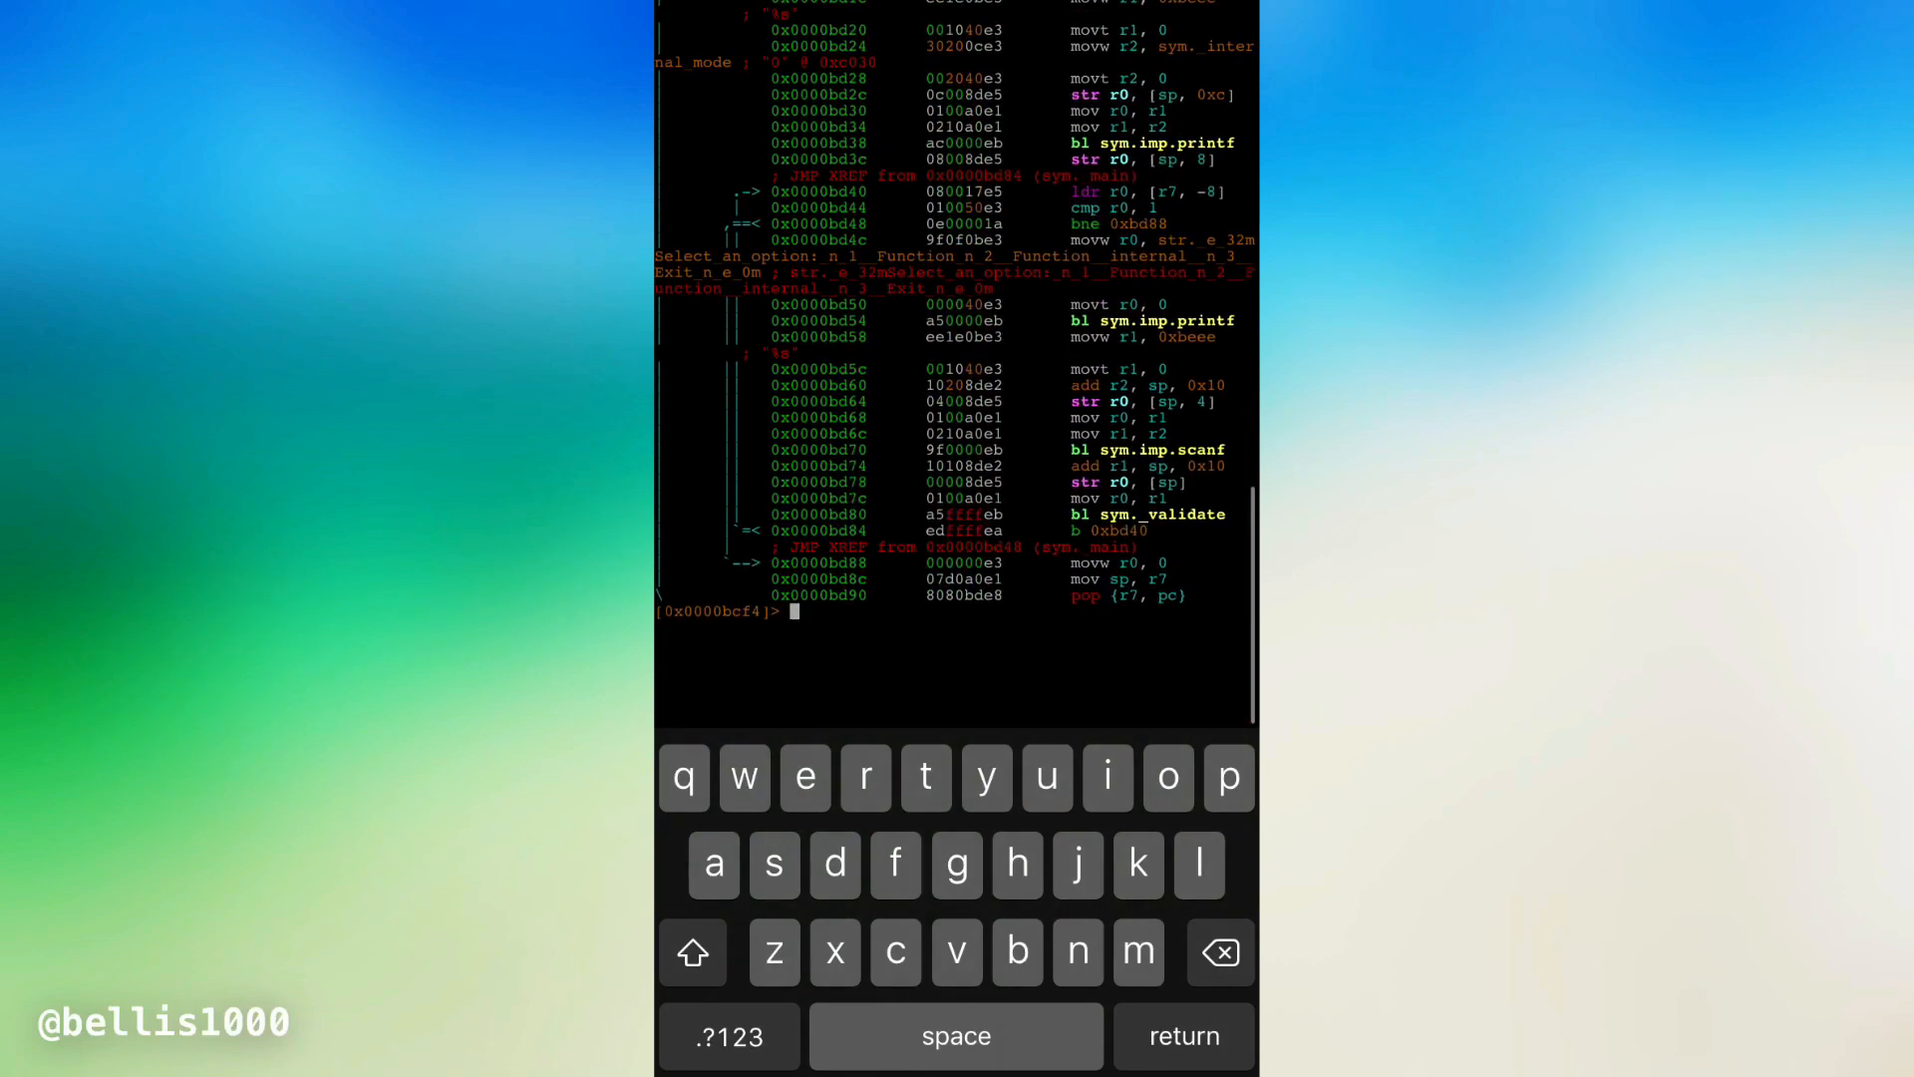
pyautogui.scroll(-3)
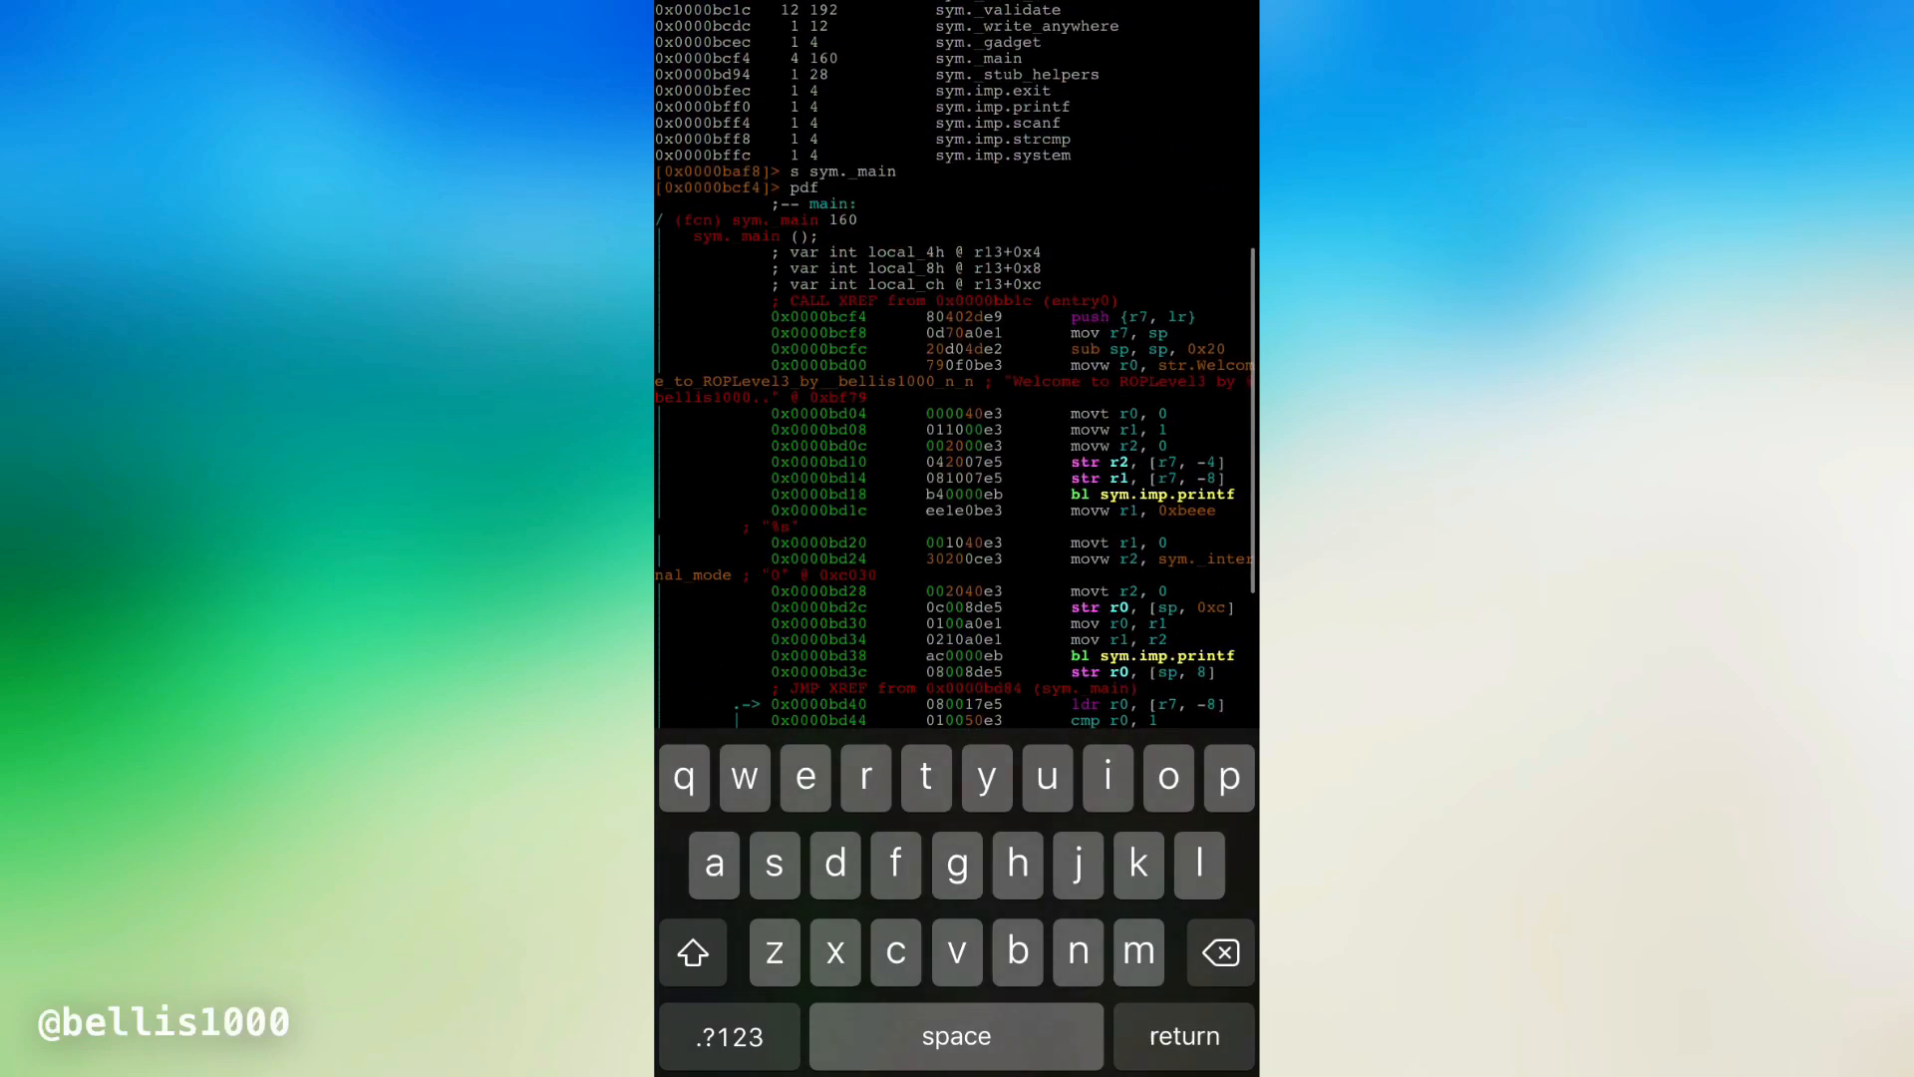
pyautogui.scroll(-3)
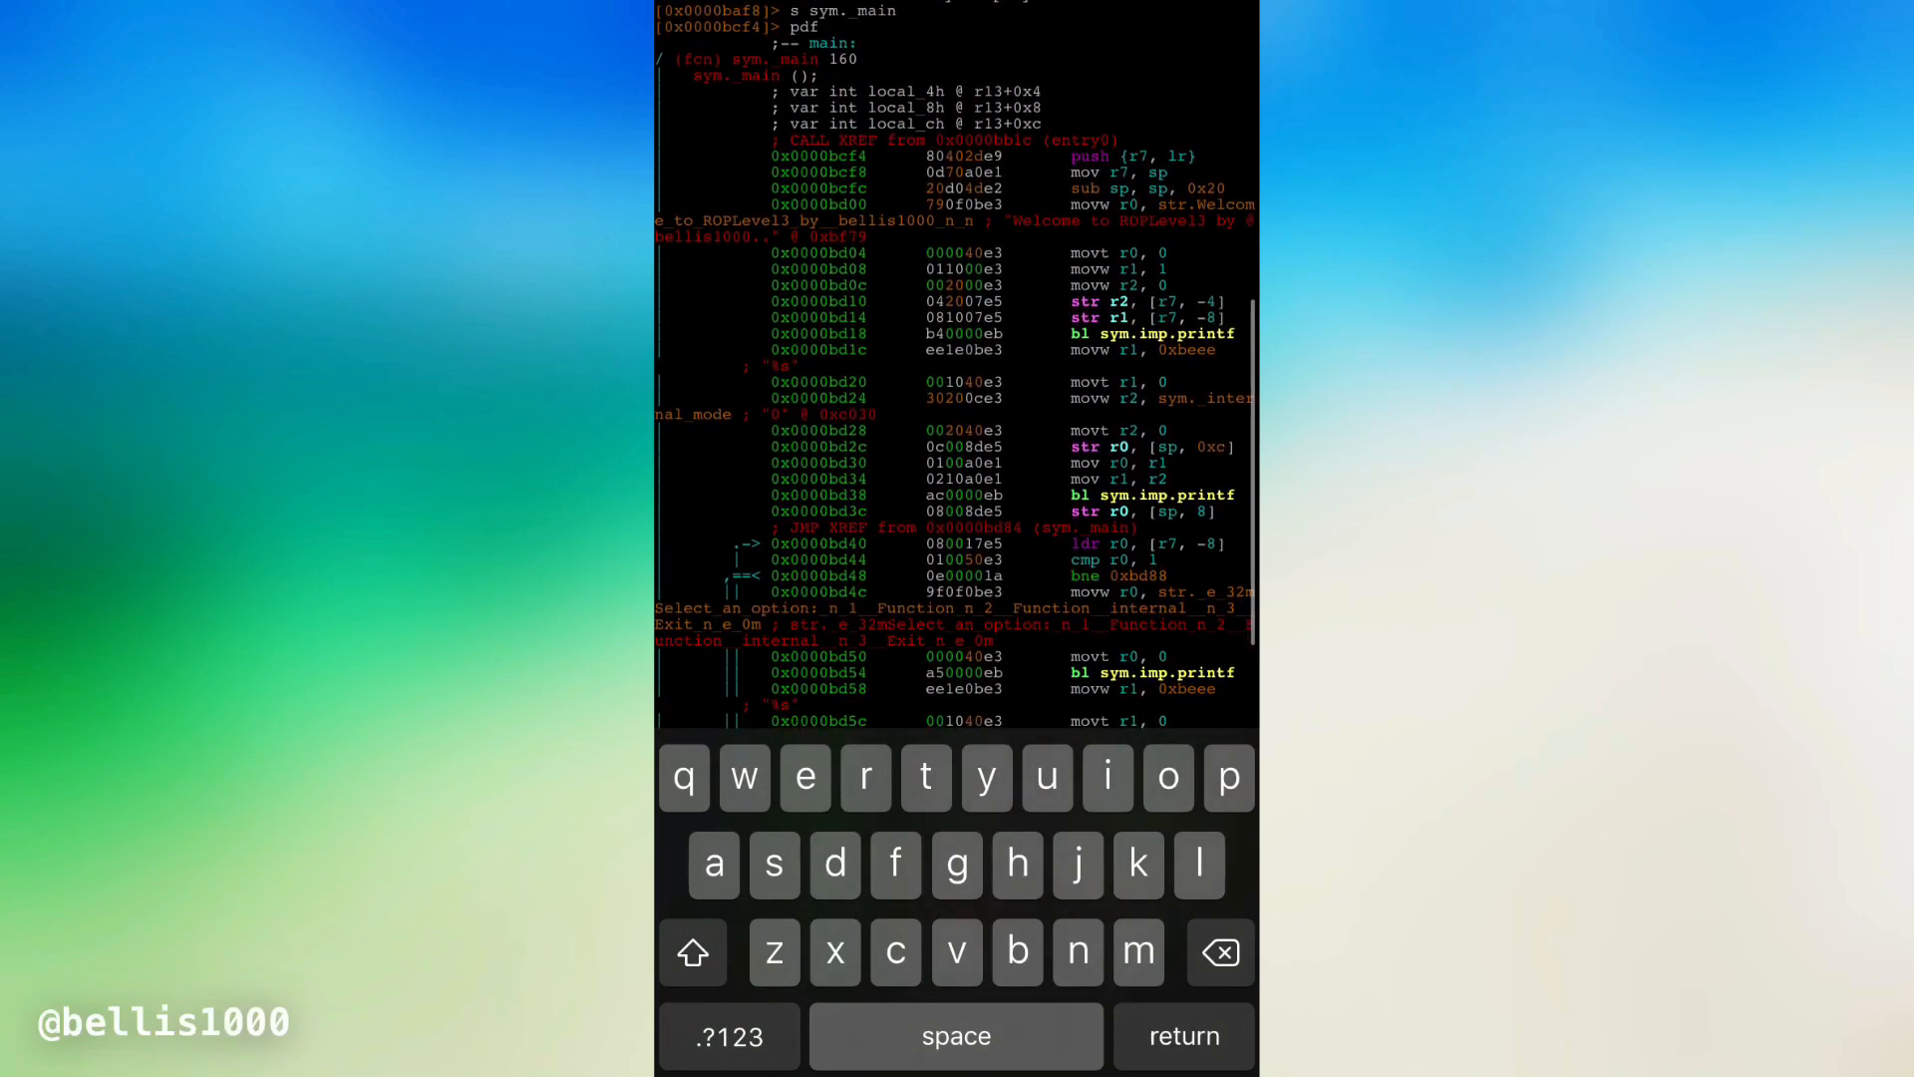